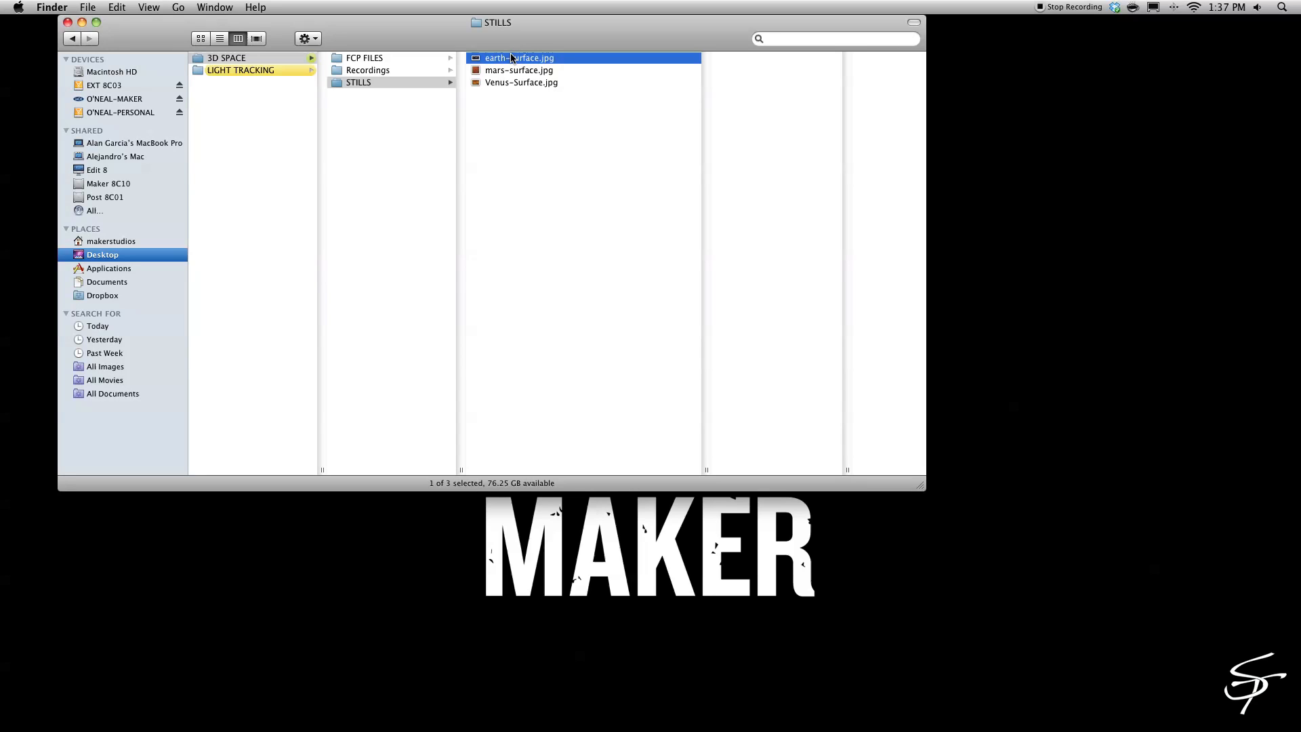
Quick Look Venus-Surface.jpg in the STILLS folder and close the preview.
{"action": "left_click", "coordinate": [518, 57]}
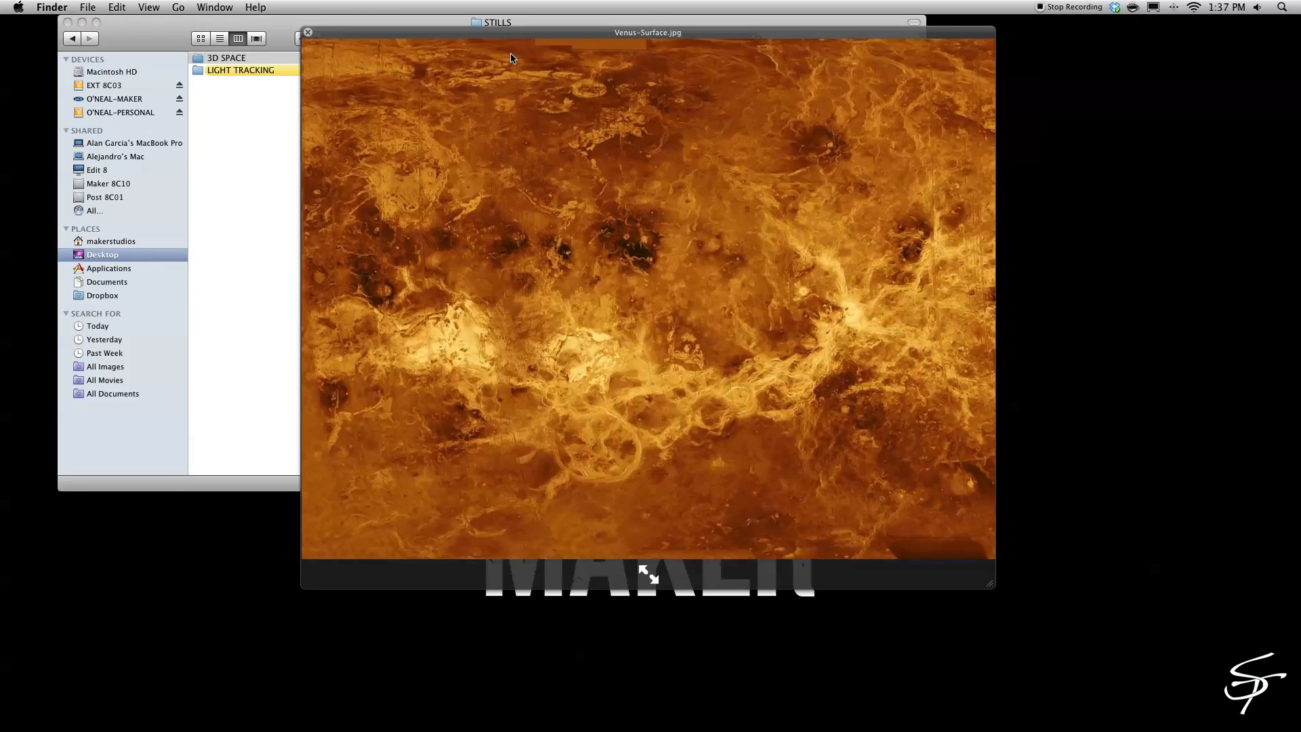
{"action": "left_click", "coordinate": [308, 33]}
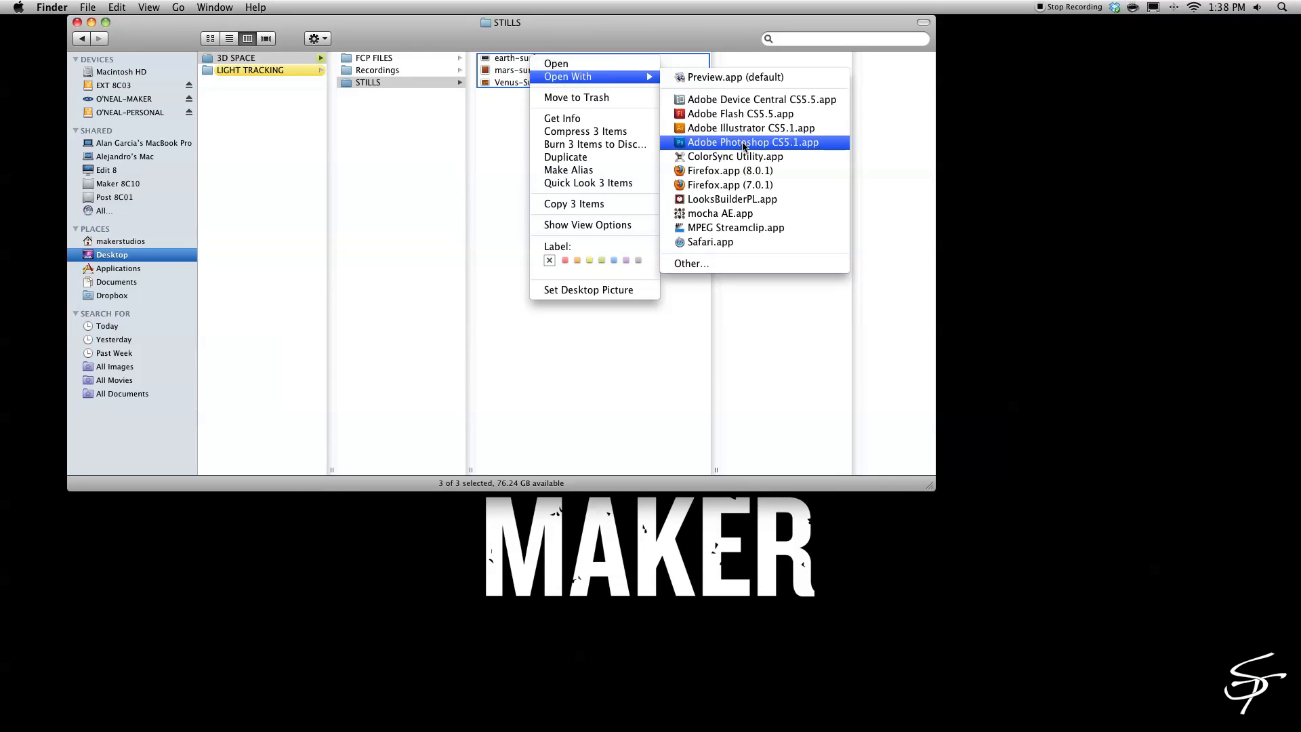
Open the three surface images in Photoshop and wrap the earth map onto a 3D sphere.
{"action": "left_click", "coordinate": [751, 142]}
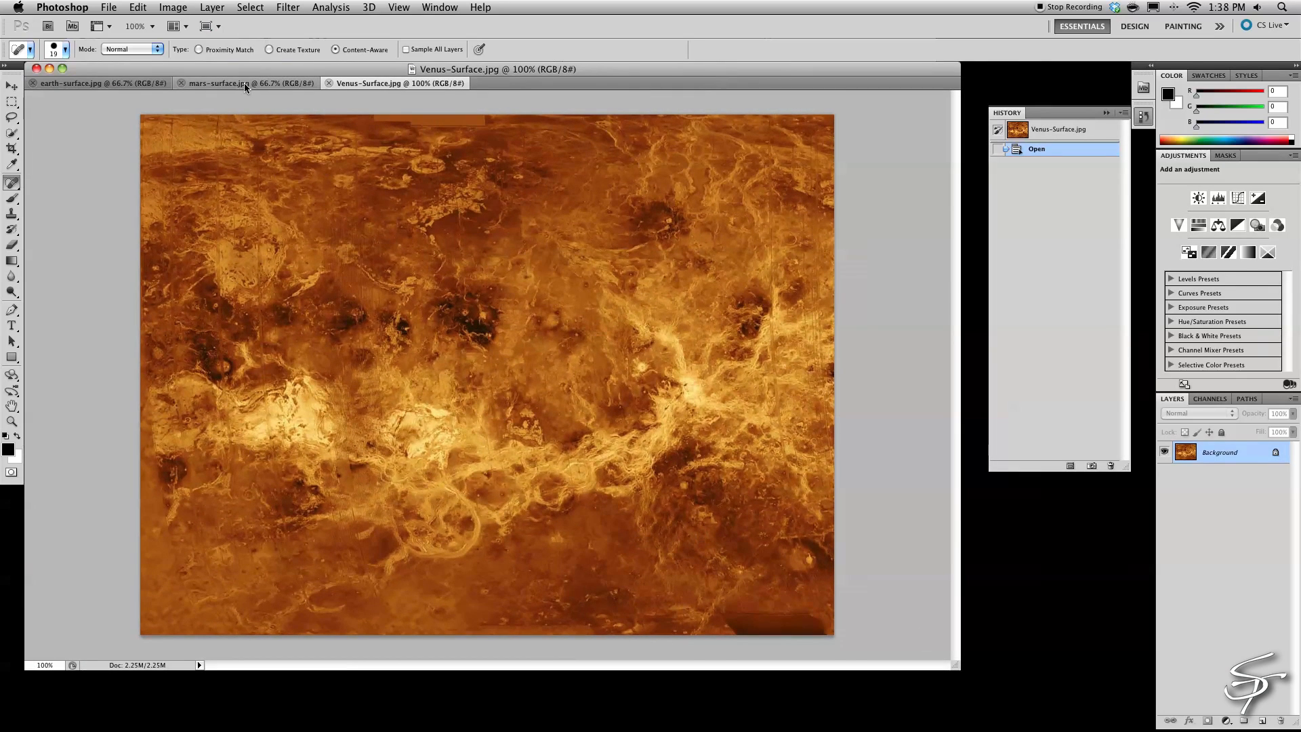
{"action": "left_click", "coordinate": [368, 6]}
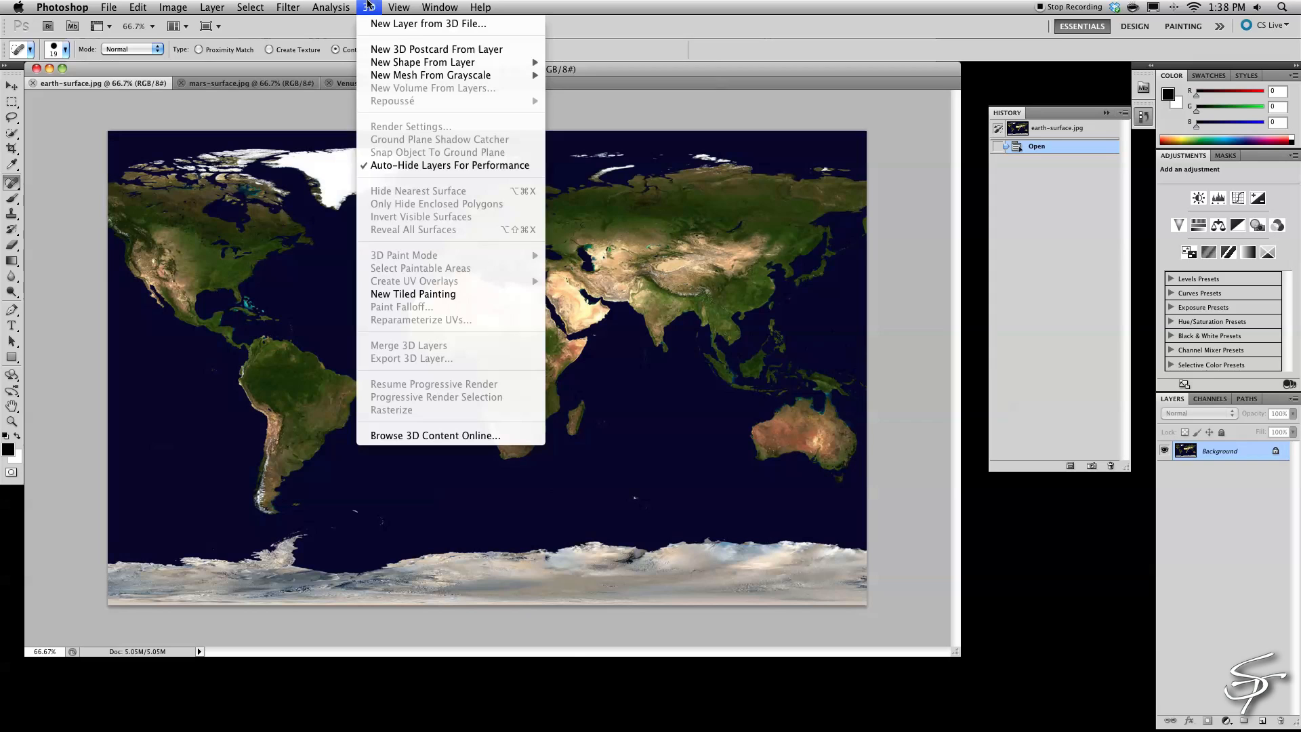
{"action": "mouse_move", "coordinate": [423, 63]}
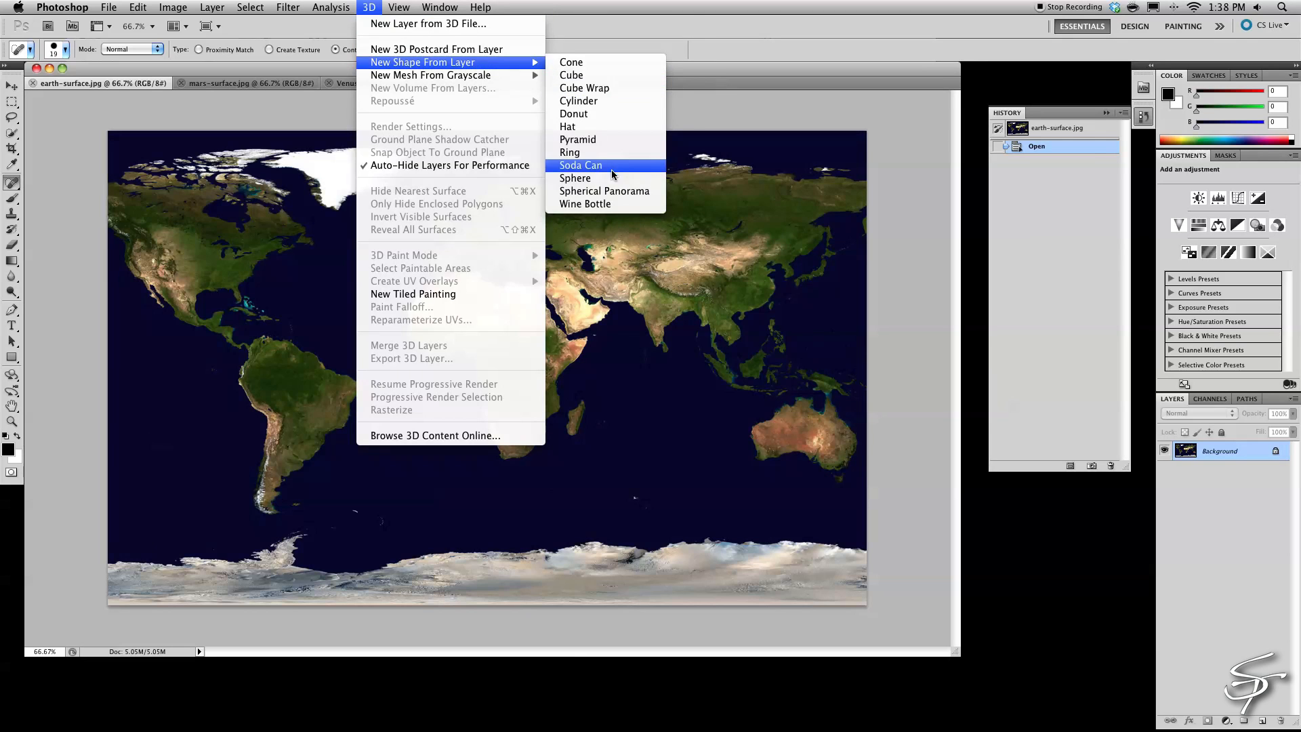
{"action": "left_click", "coordinate": [574, 178]}
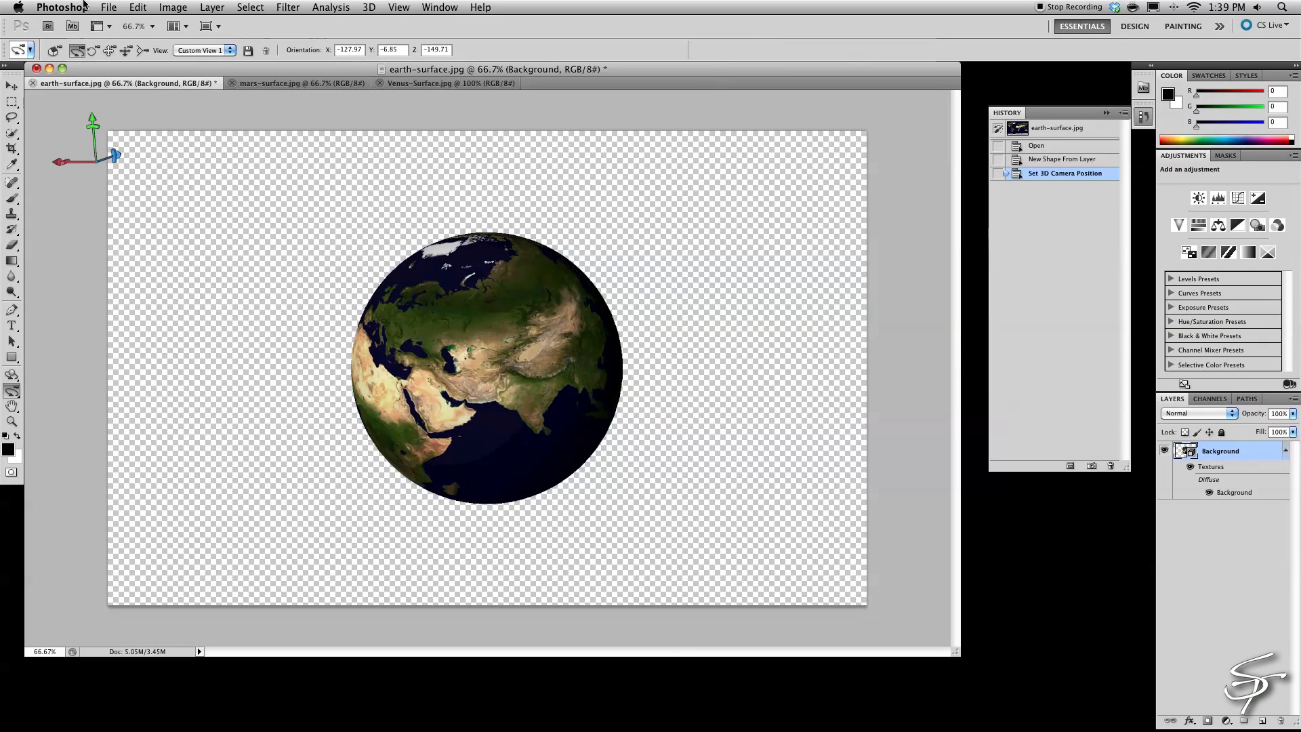
Save the earth sphere as earth-surface.psd with maximized compatibility.
{"action": "left_click", "coordinate": [108, 7]}
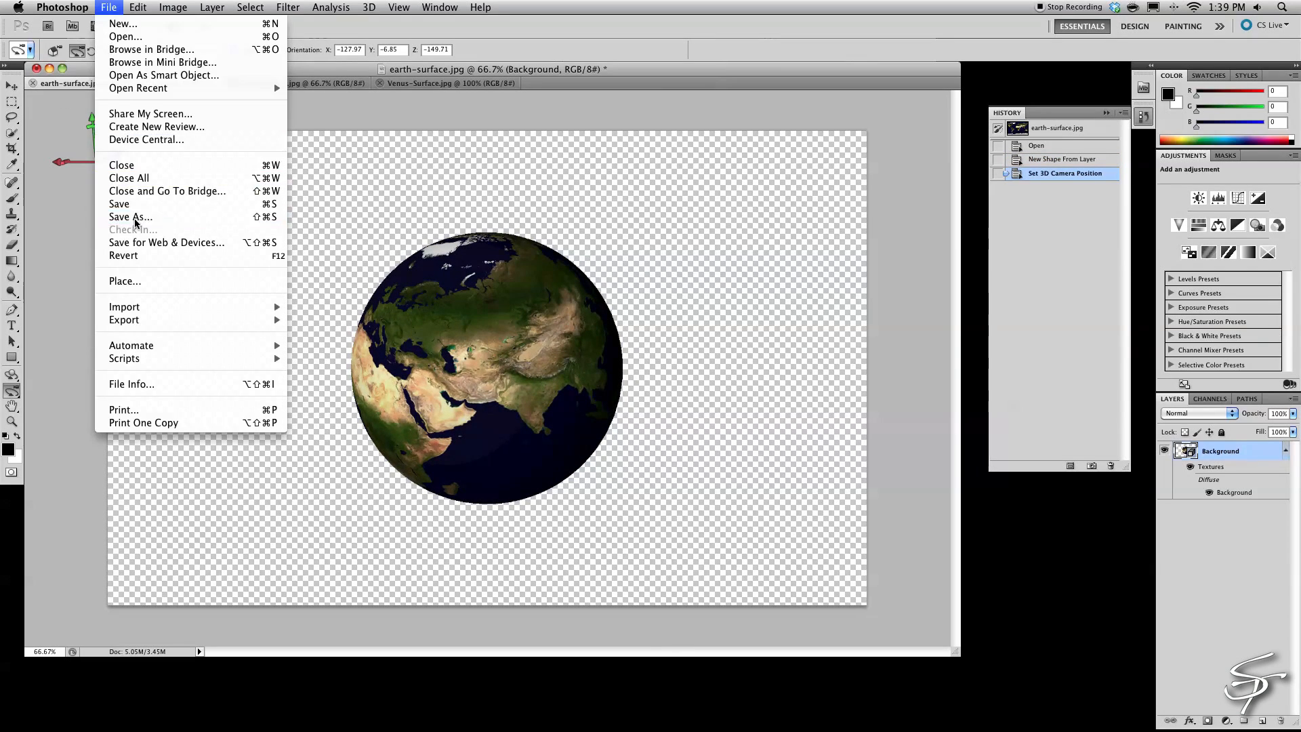
{"action": "left_click", "coordinate": [130, 216]}
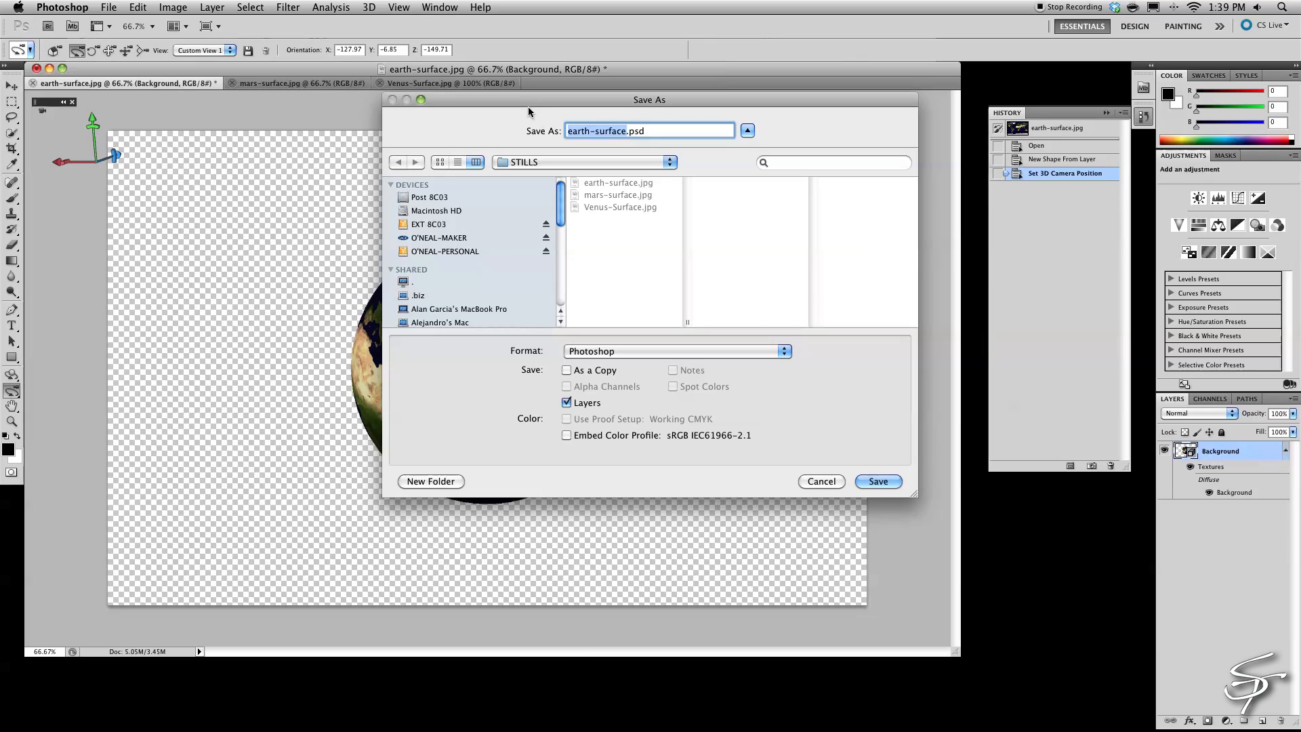
{"action": "left_click", "coordinate": [877, 481]}
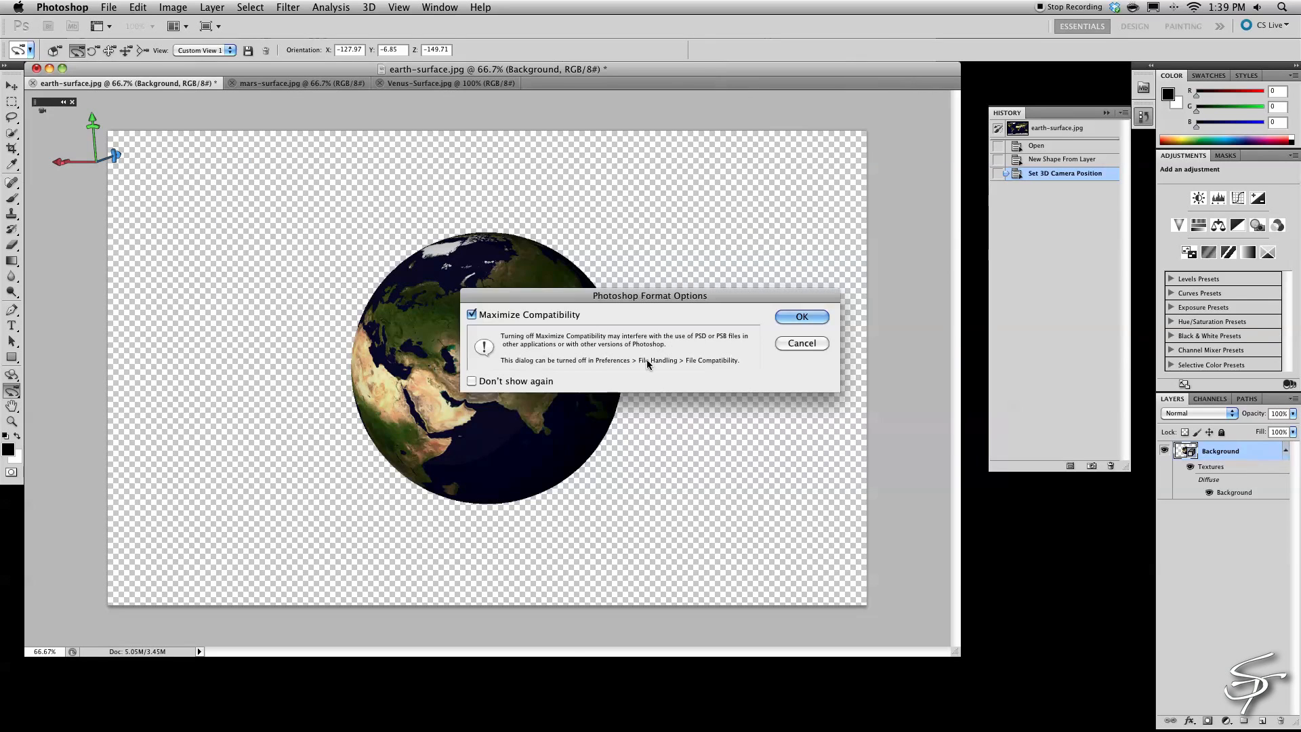
{"action": "left_click", "coordinate": [799, 315]}
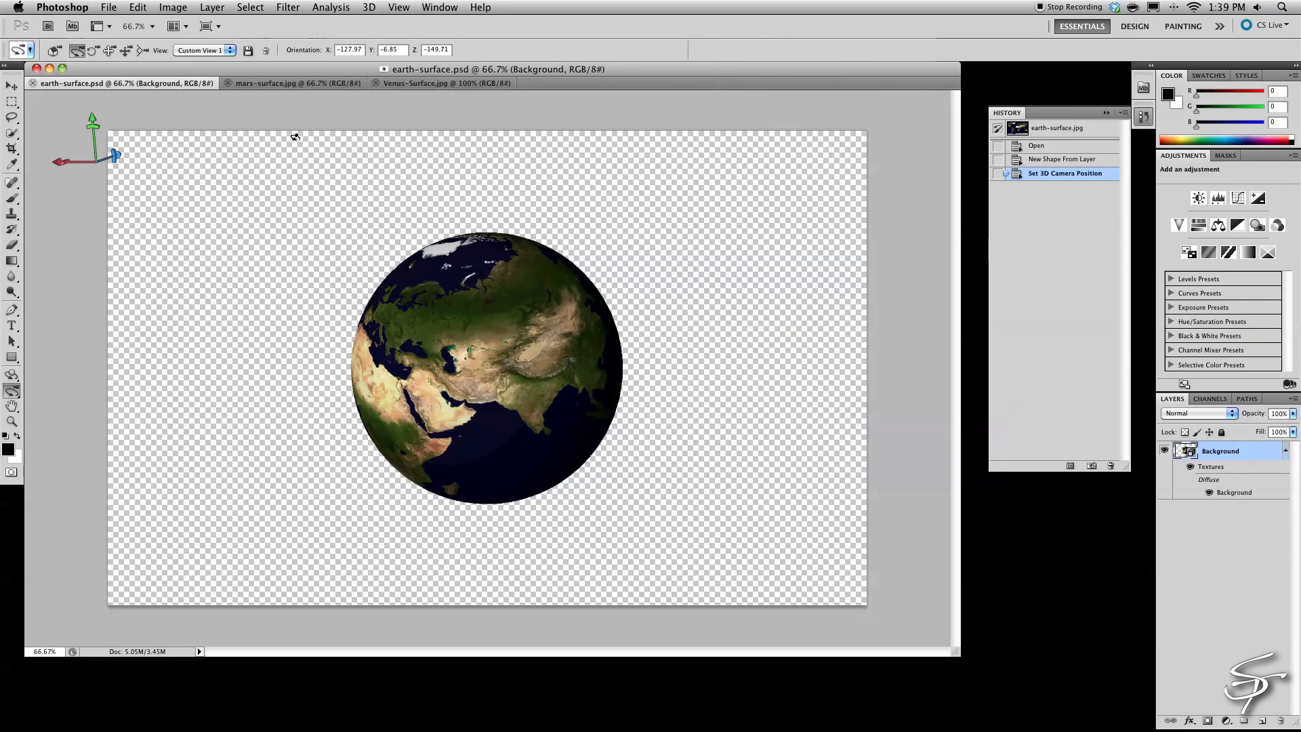
Wrap the mars image onto a 3D sphere and save it as mars-surface.psd.
{"action": "left_click", "coordinate": [369, 8]}
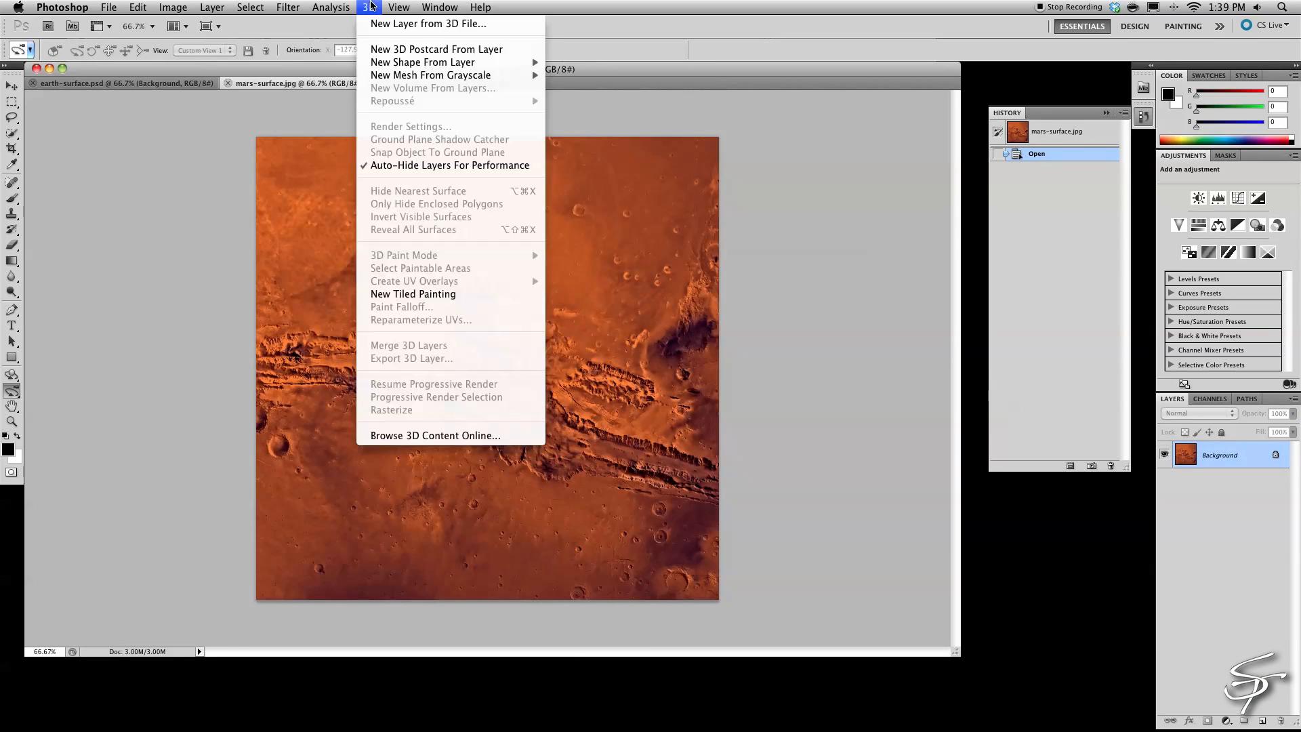
{"action": "mouse_move", "coordinate": [423, 63]}
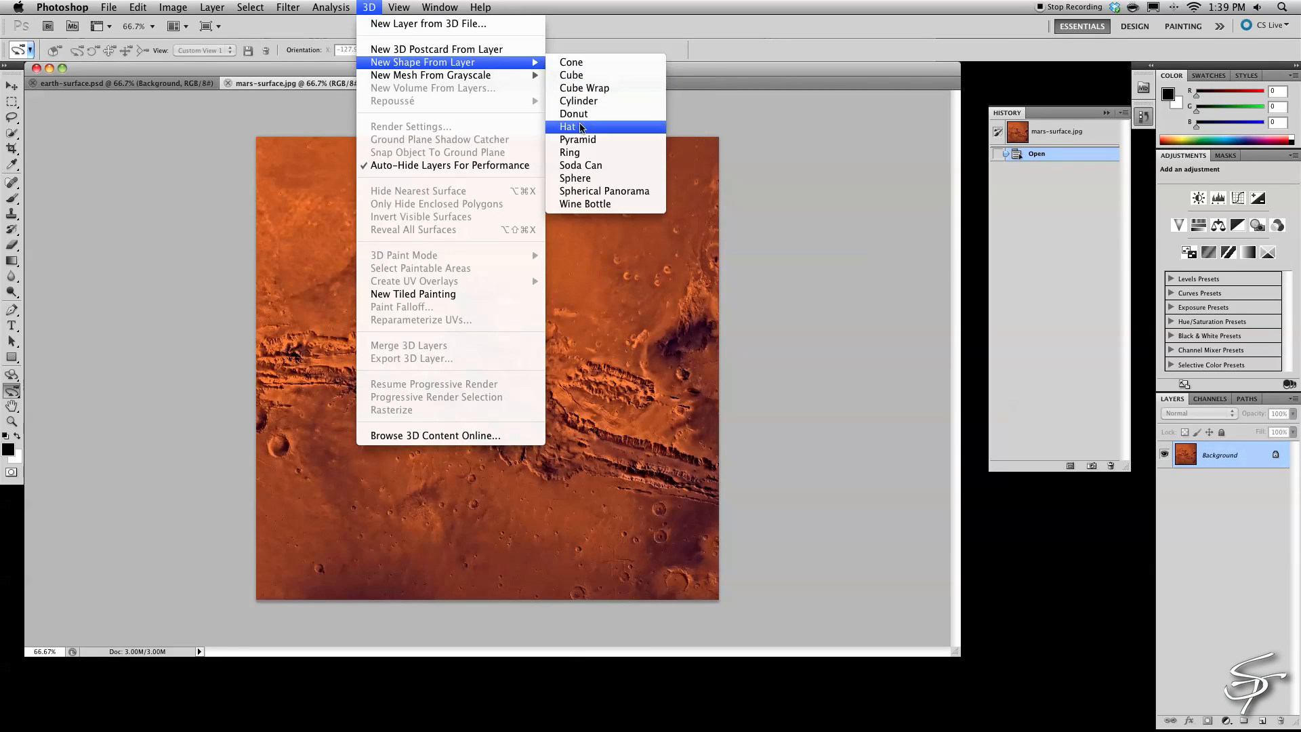
{"action": "left_click", "coordinate": [568, 126]}
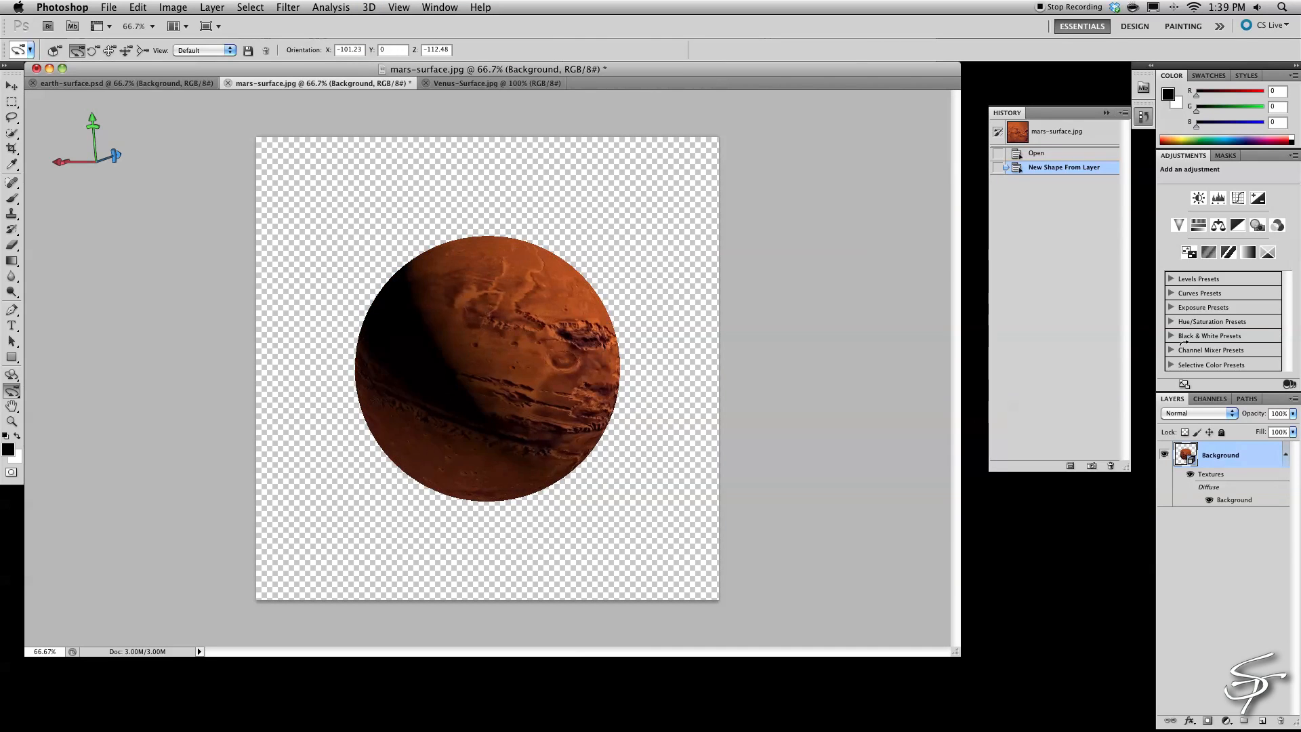
{"action": "left_click", "coordinate": [108, 7]}
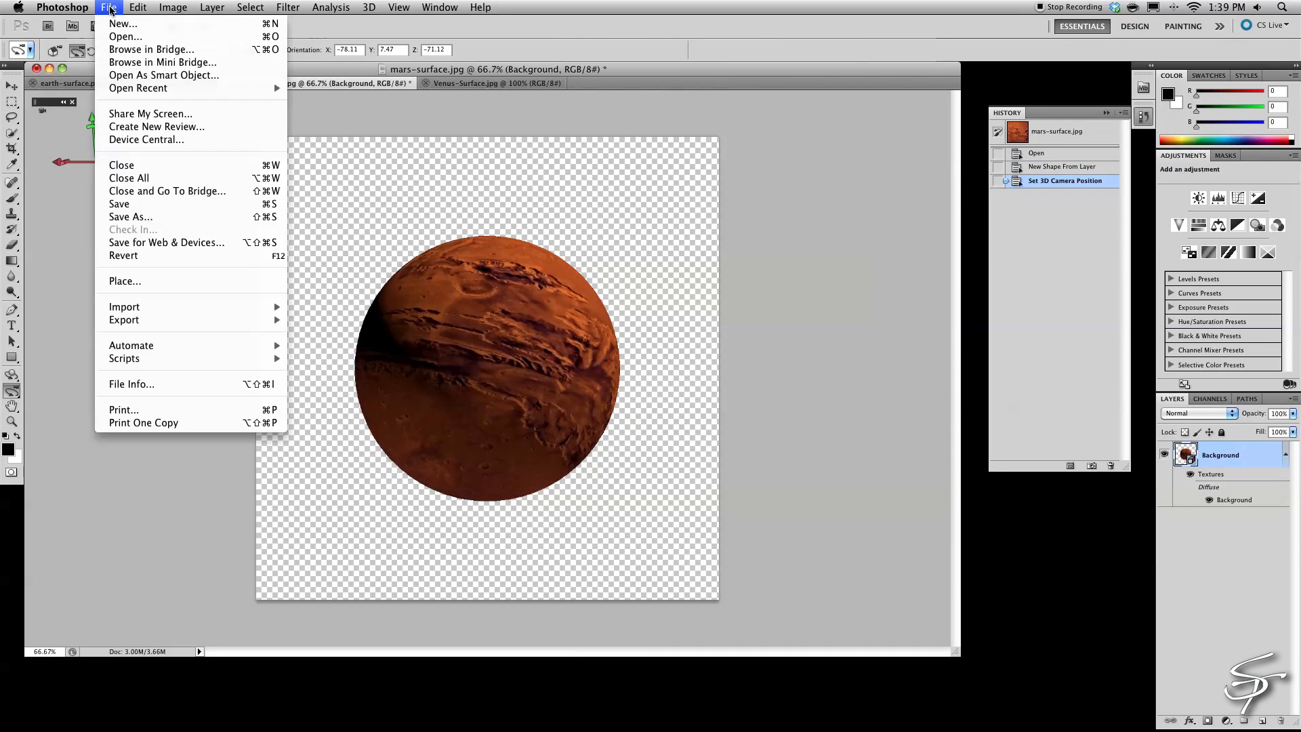
{"action": "left_click", "coordinate": [119, 204]}
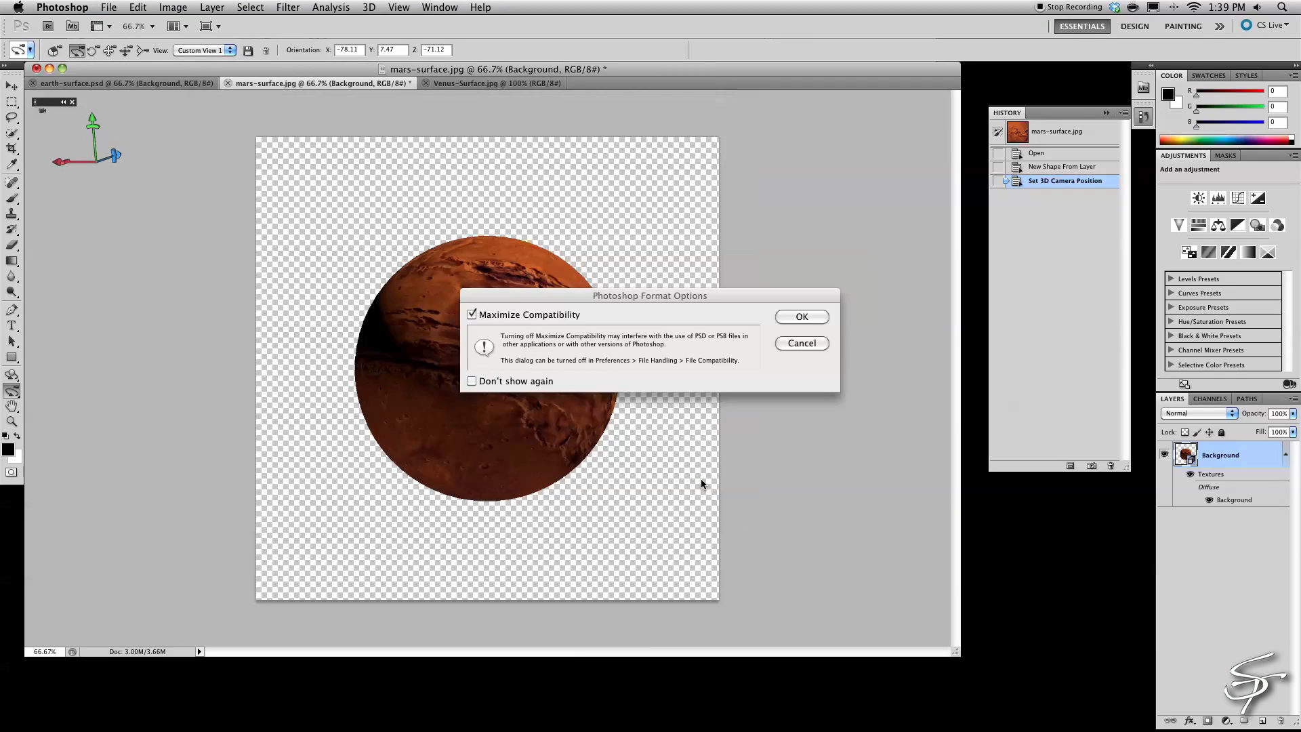
{"action": "left_click", "coordinate": [800, 316]}
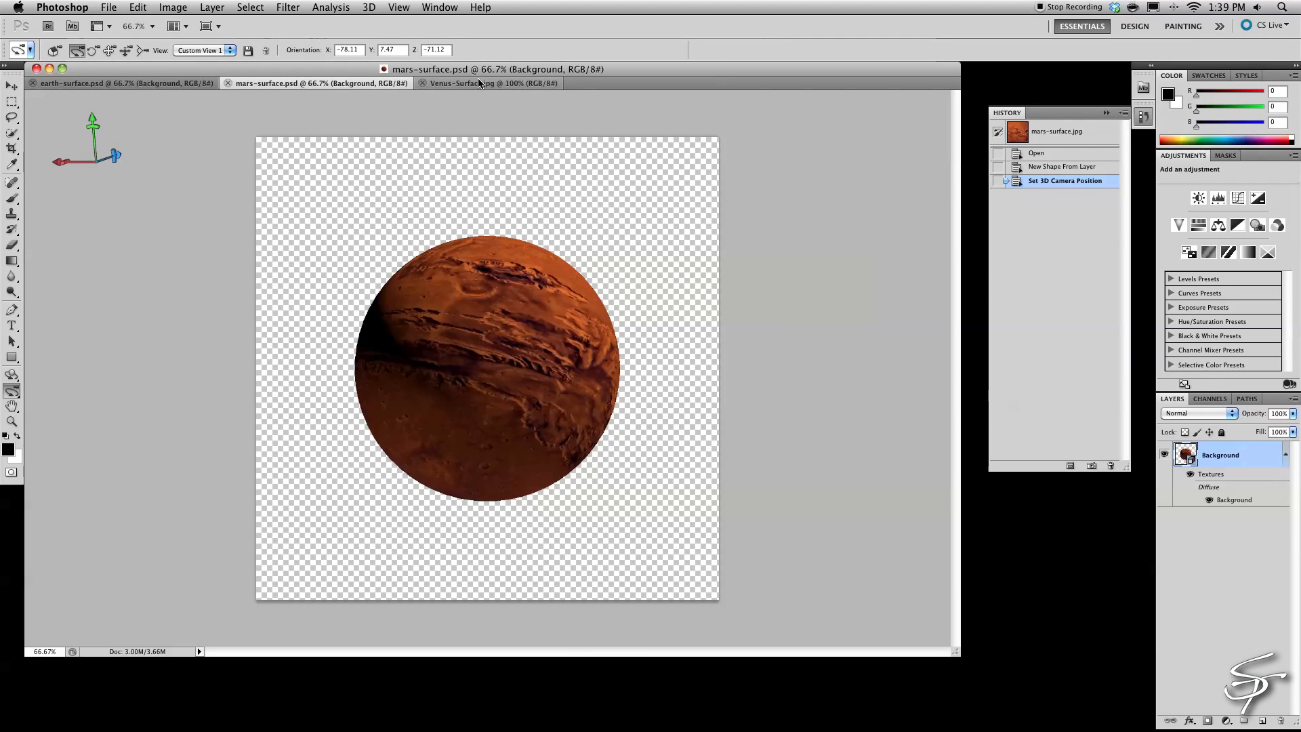
Wrap the Venus image onto a 3D sphere and save it as Venus-Surface.psd.
{"action": "left_click", "coordinate": [368, 7]}
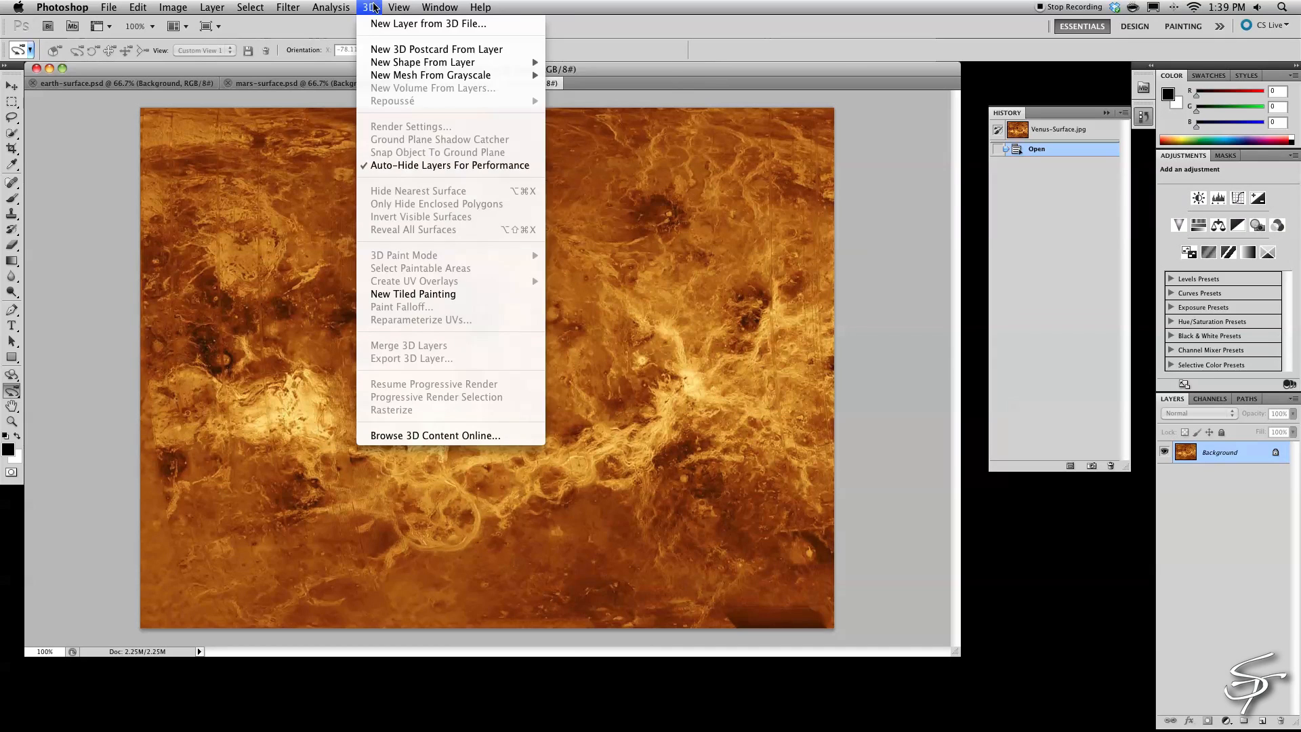
{"action": "left_click", "coordinate": [423, 62]}
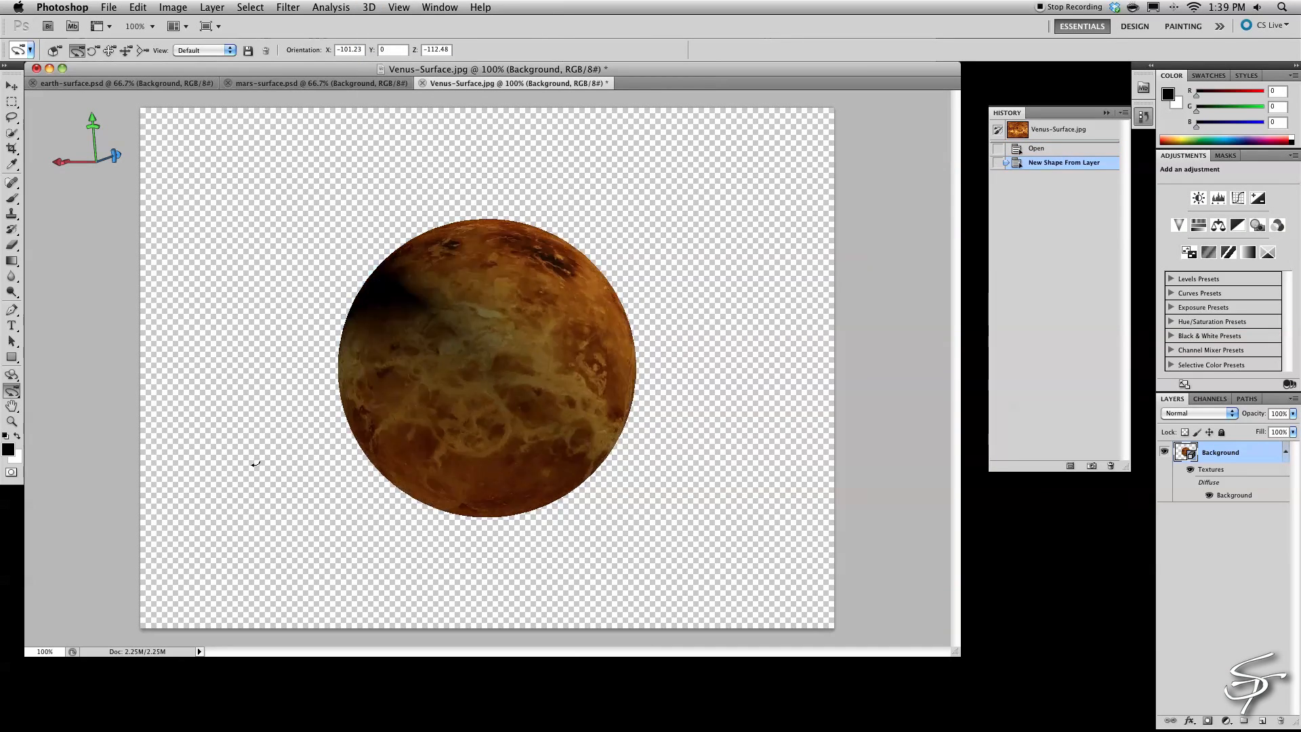
{"action": "left_click", "coordinate": [109, 6]}
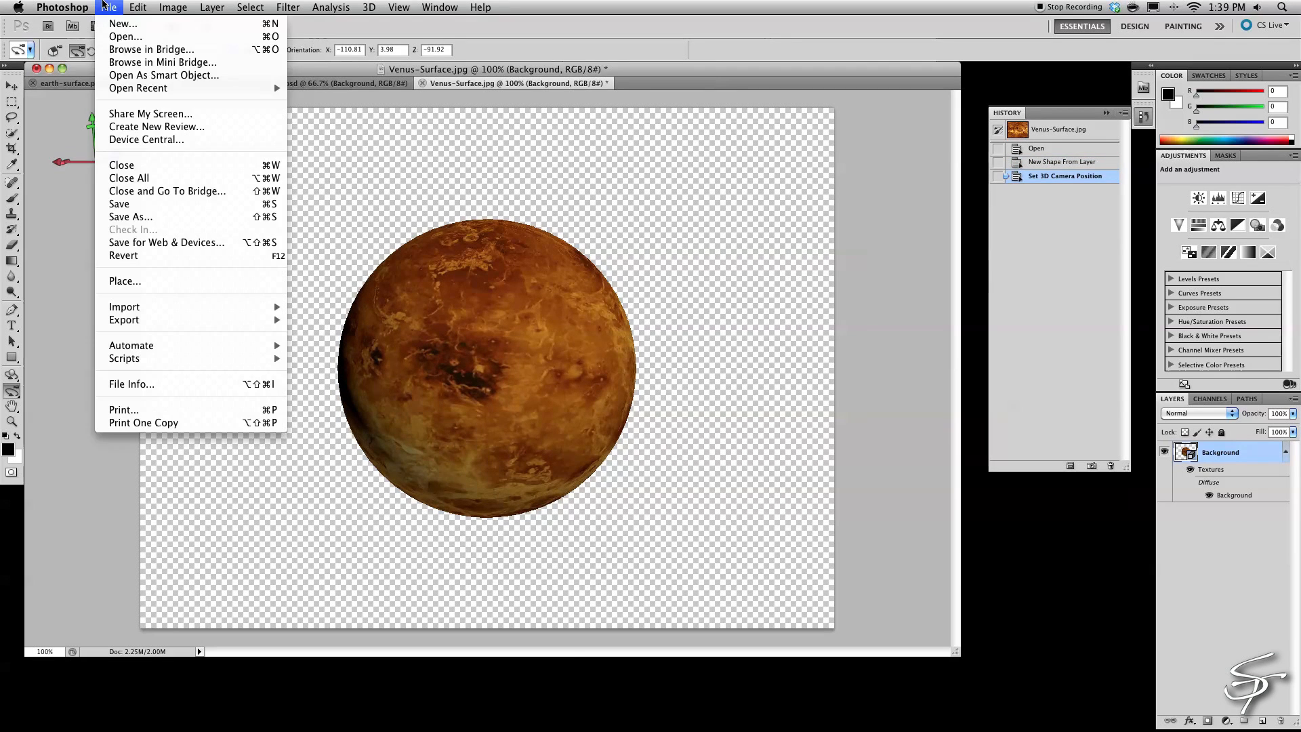
{"action": "left_click", "coordinate": [130, 217]}
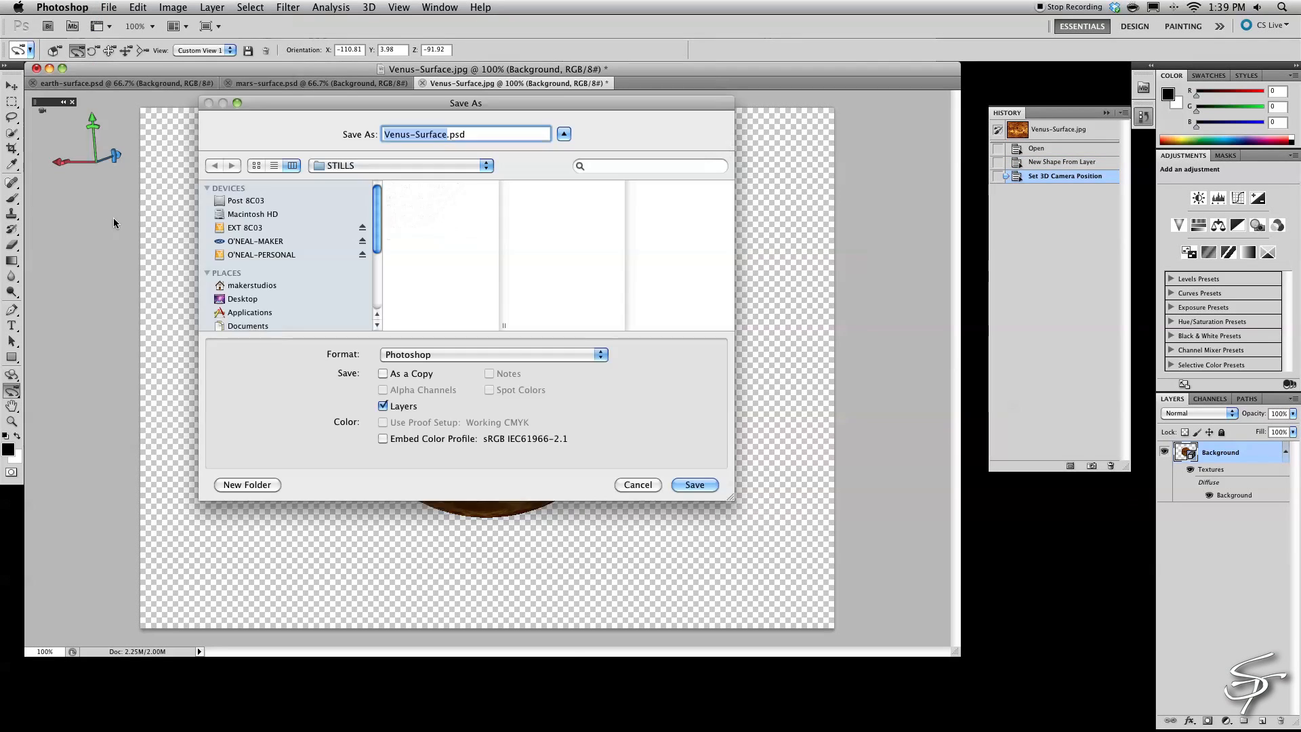
{"action": "left_click", "coordinate": [694, 485]}
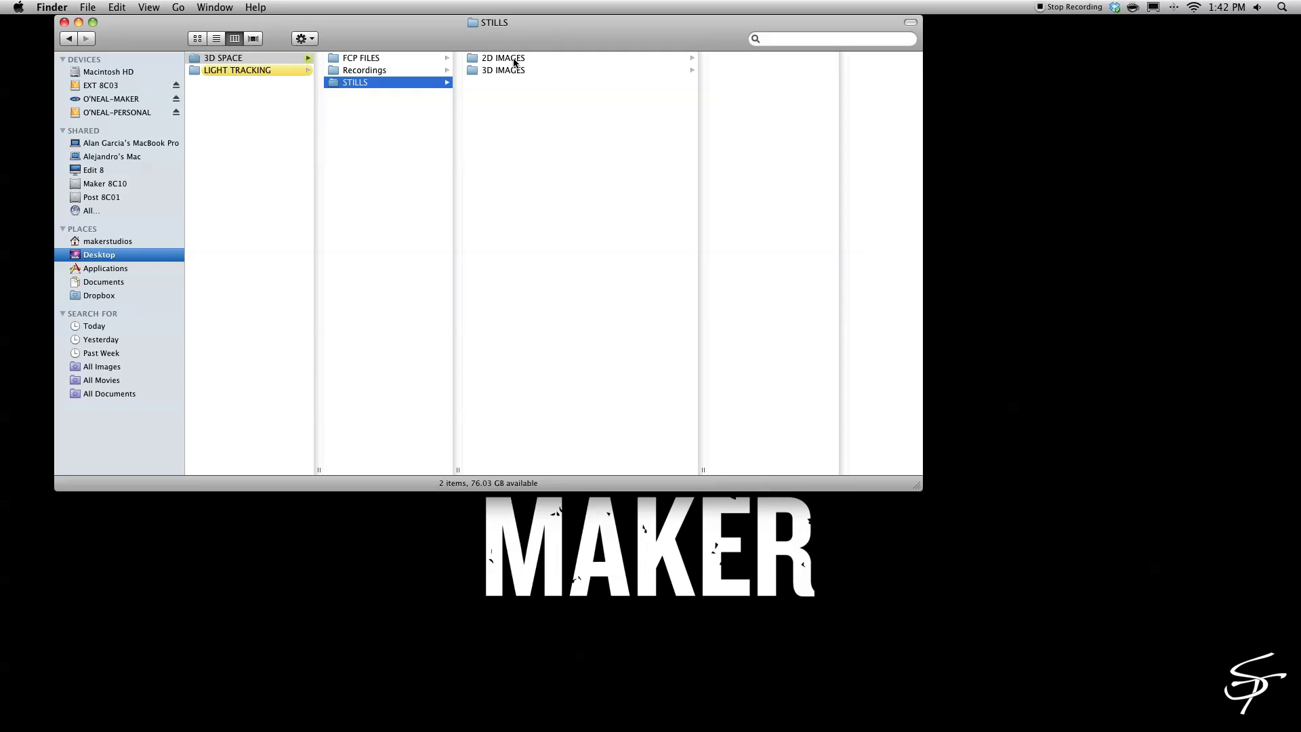
Open the three planet PSDs from 3D IMAGES with Adobe After Effects CS5.5.
{"action": "left_click", "coordinate": [504, 69]}
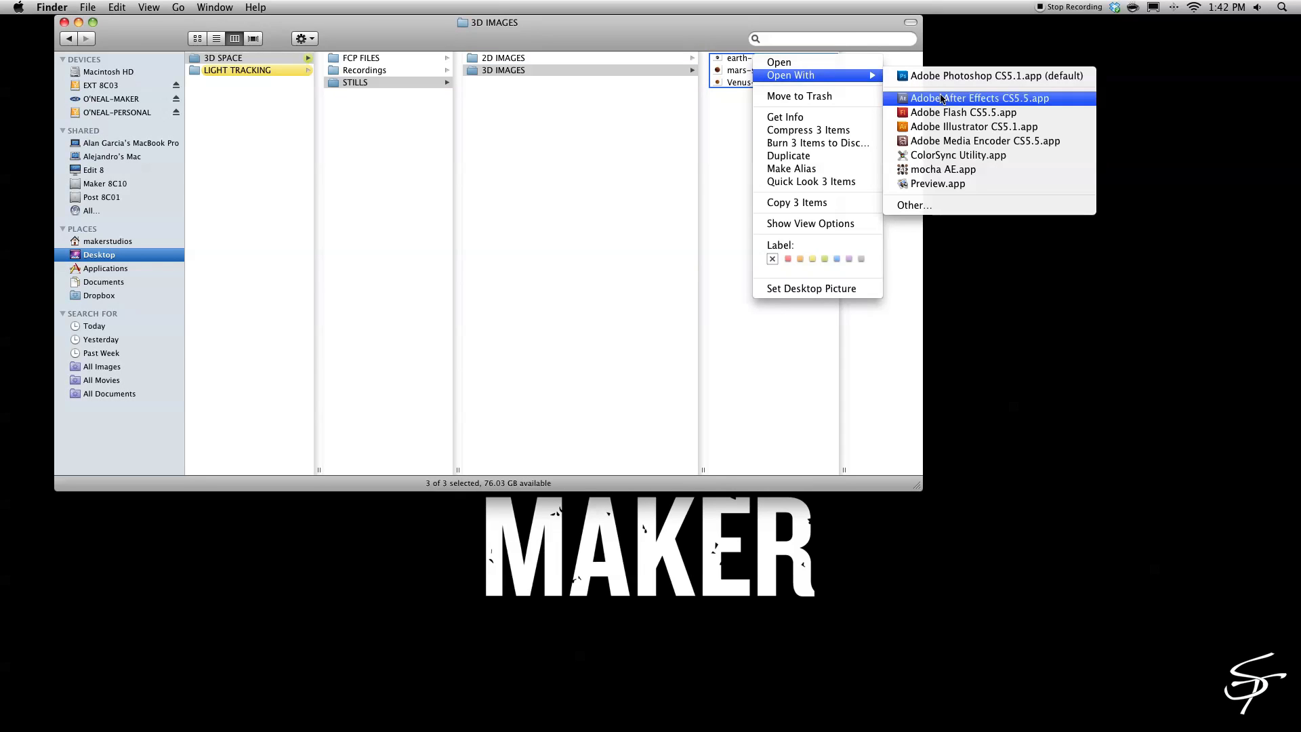
{"action": "left_click", "coordinate": [978, 97]}
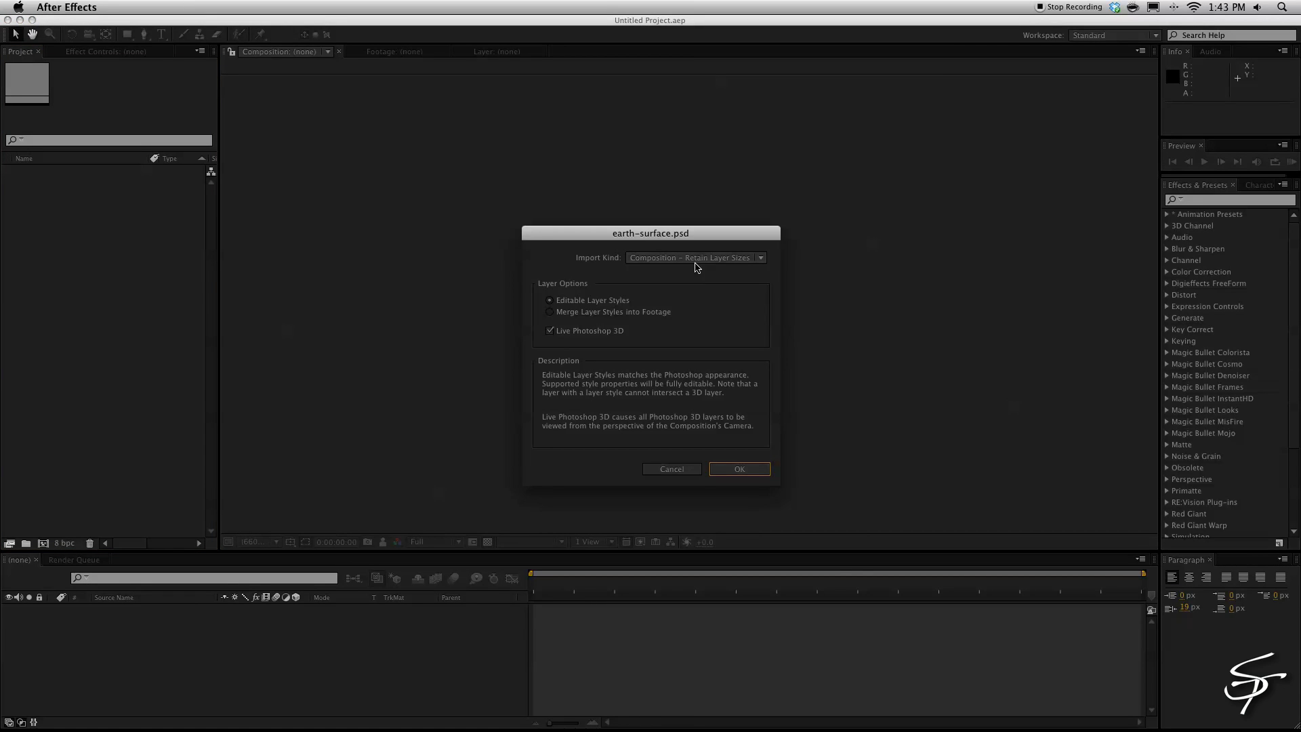
Import the PSDs as Composition – Retain Layer Sizes and open the Venus, mars and earth comps.
{"action": "left_click", "coordinate": [737, 469]}
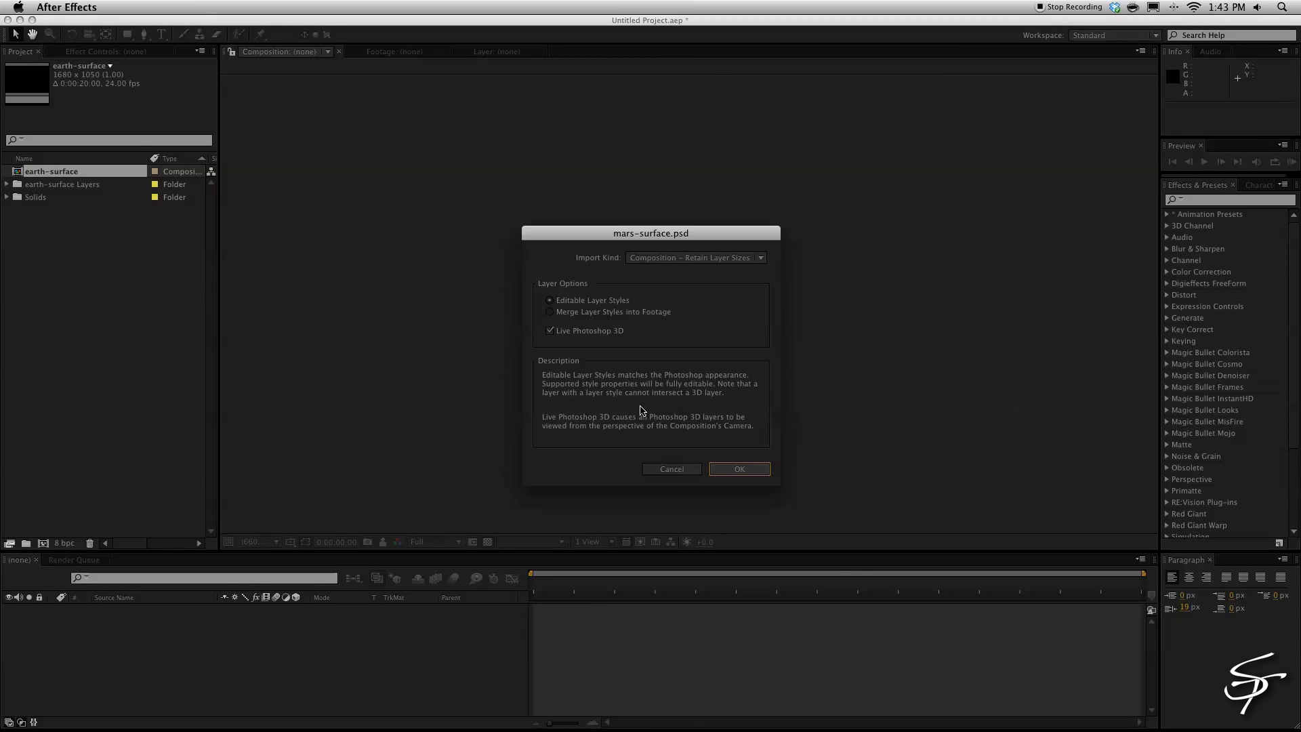
{"action": "left_click", "coordinate": [737, 469]}
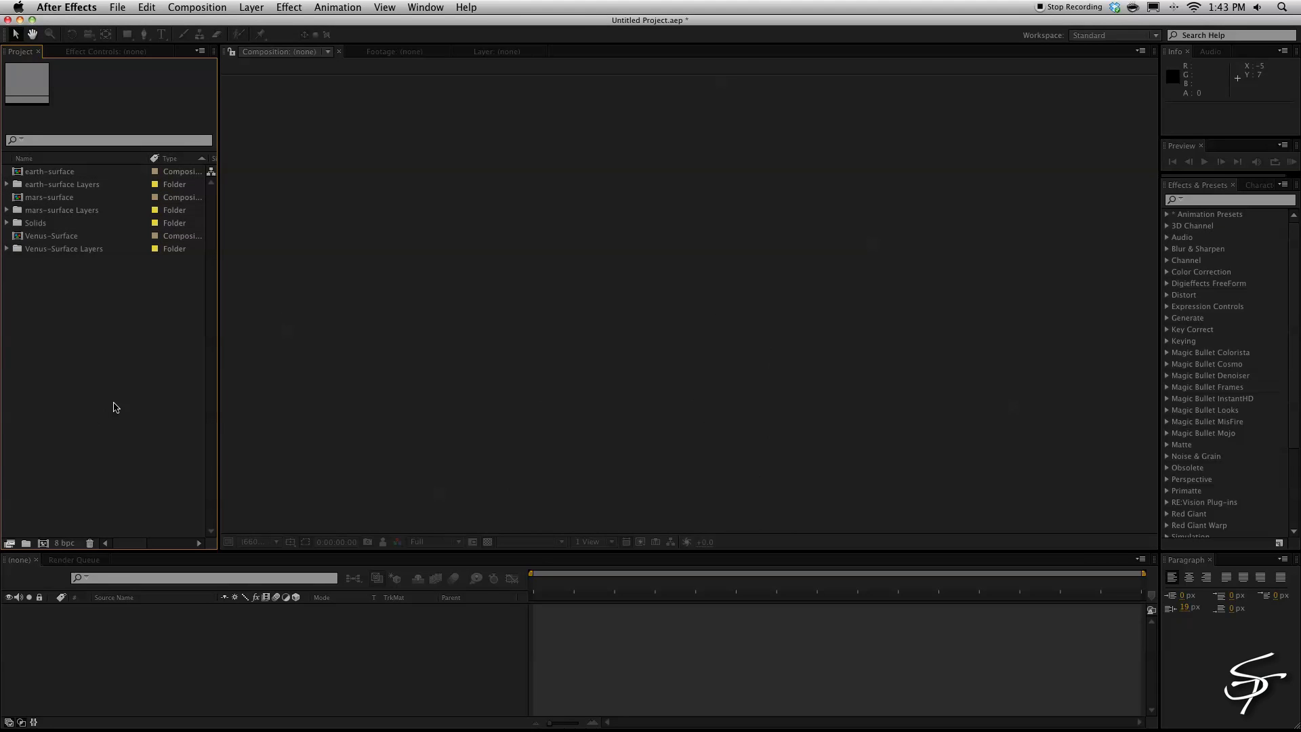
{"action": "double_click", "coordinate": [51, 236]}
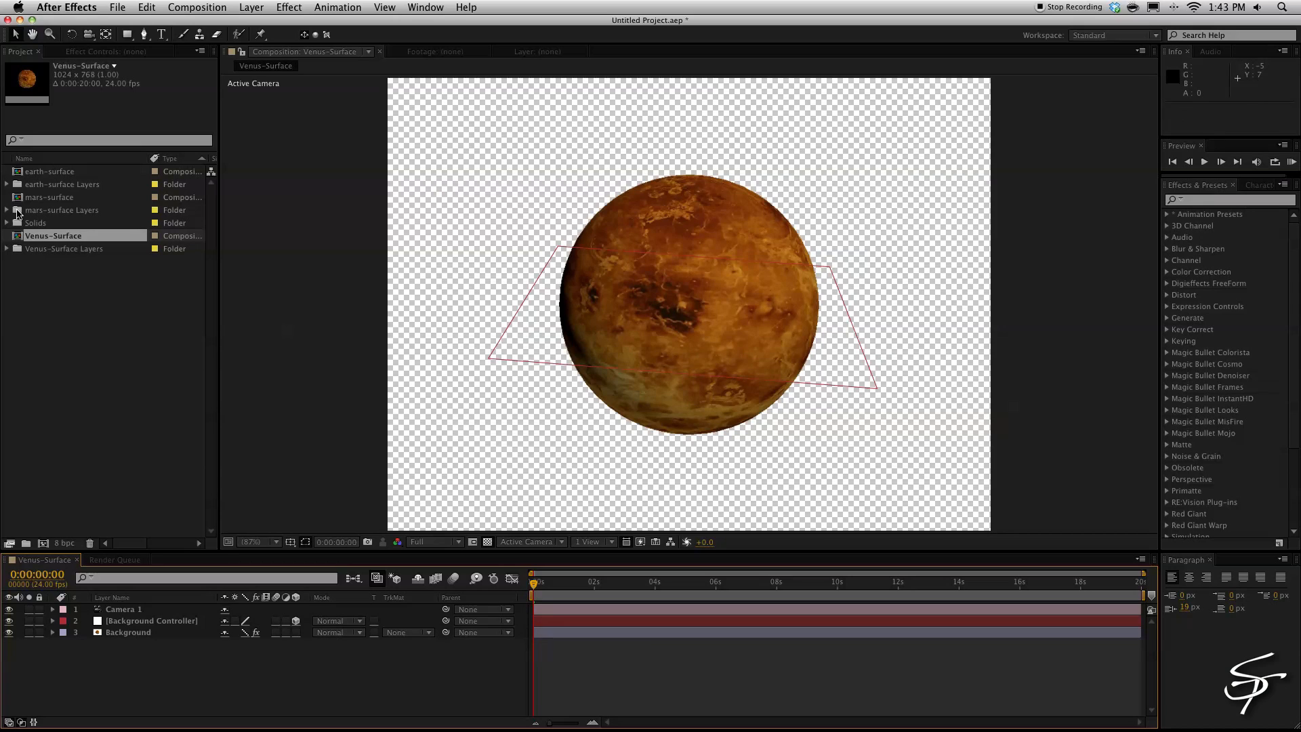
{"action": "double_click", "coordinate": [50, 197]}
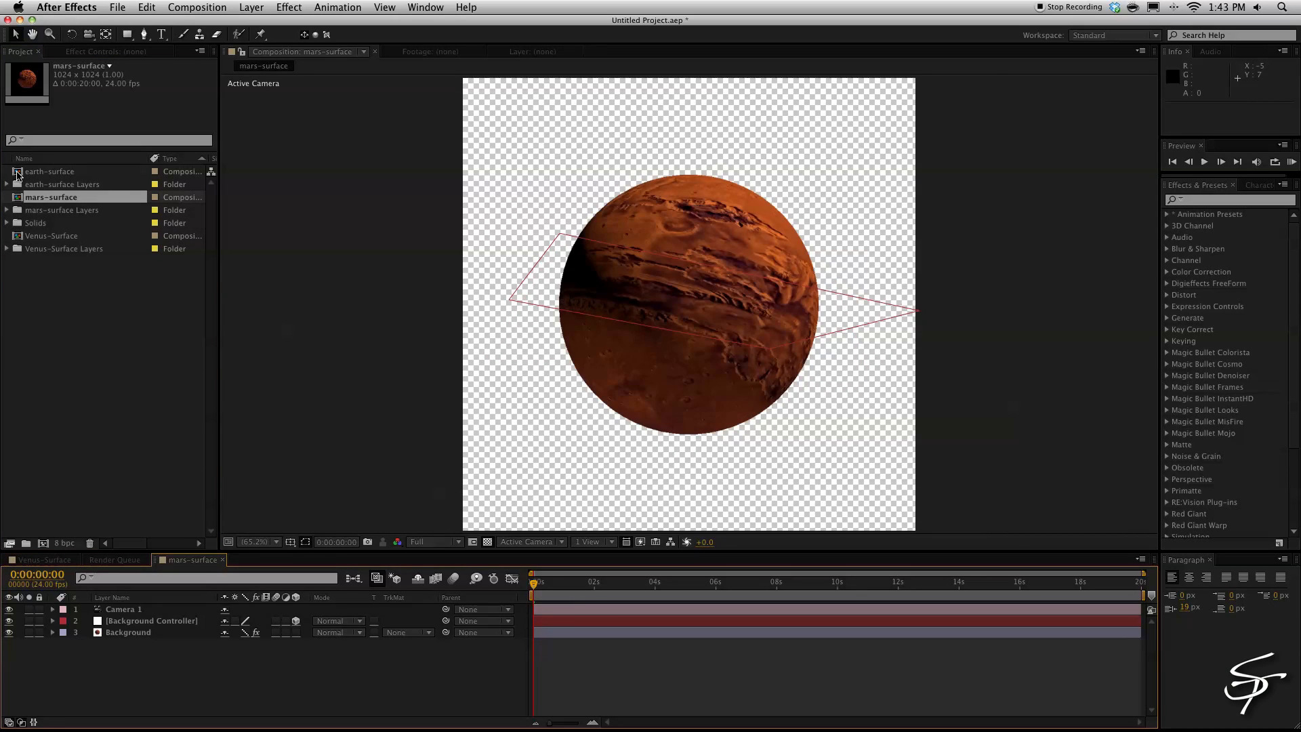
{"action": "double_click", "coordinate": [51, 172]}
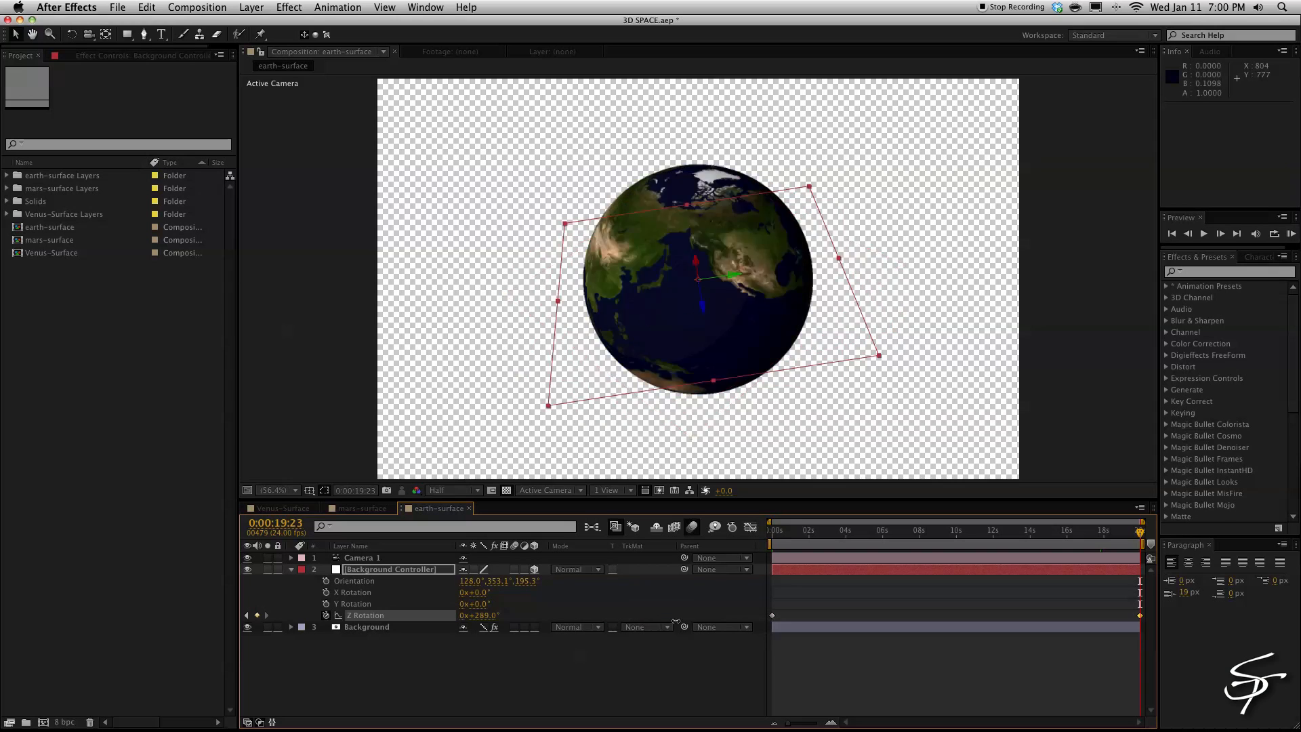
Keyframe the Background Controller Z Rotation from start to end in the mars and Venus comps.
{"action": "left_click", "coordinate": [773, 530]}
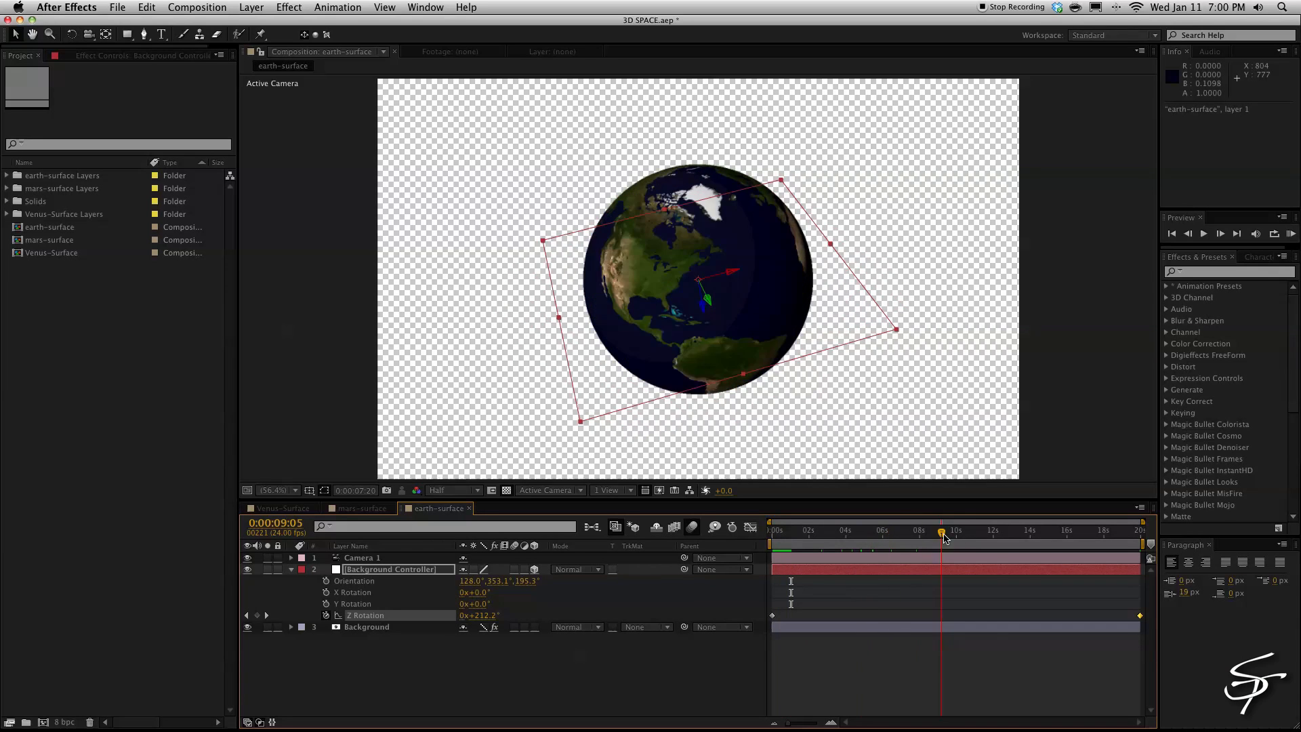
{"action": "left_click", "coordinate": [360, 509]}
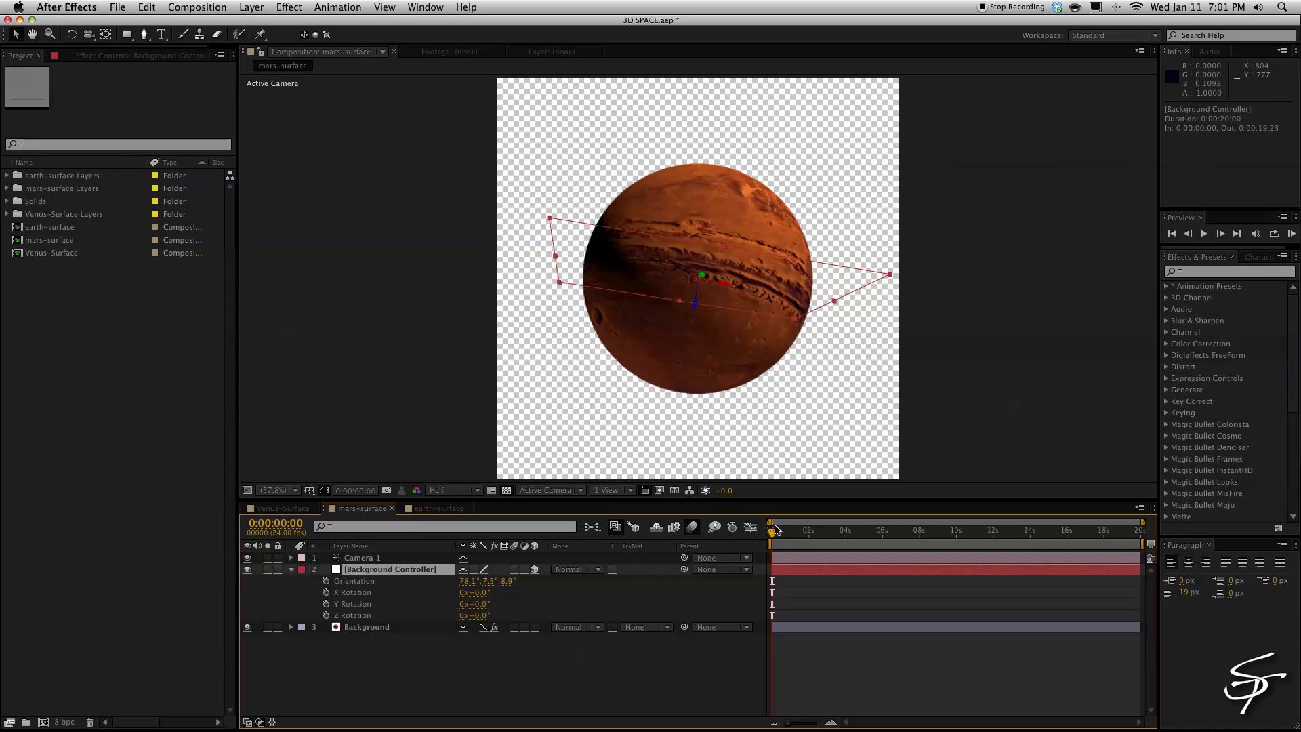
{"action": "left_click", "coordinate": [352, 615]}
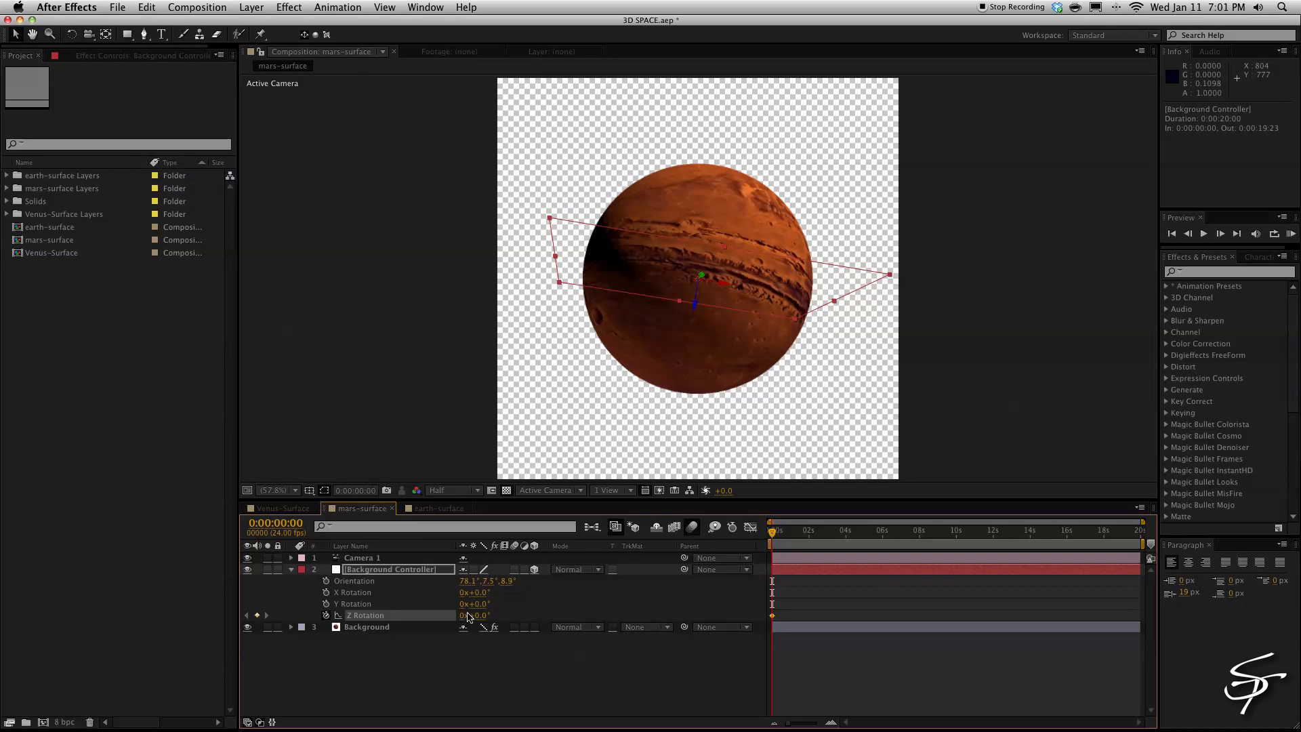
{"action": "key", "text": "End"}
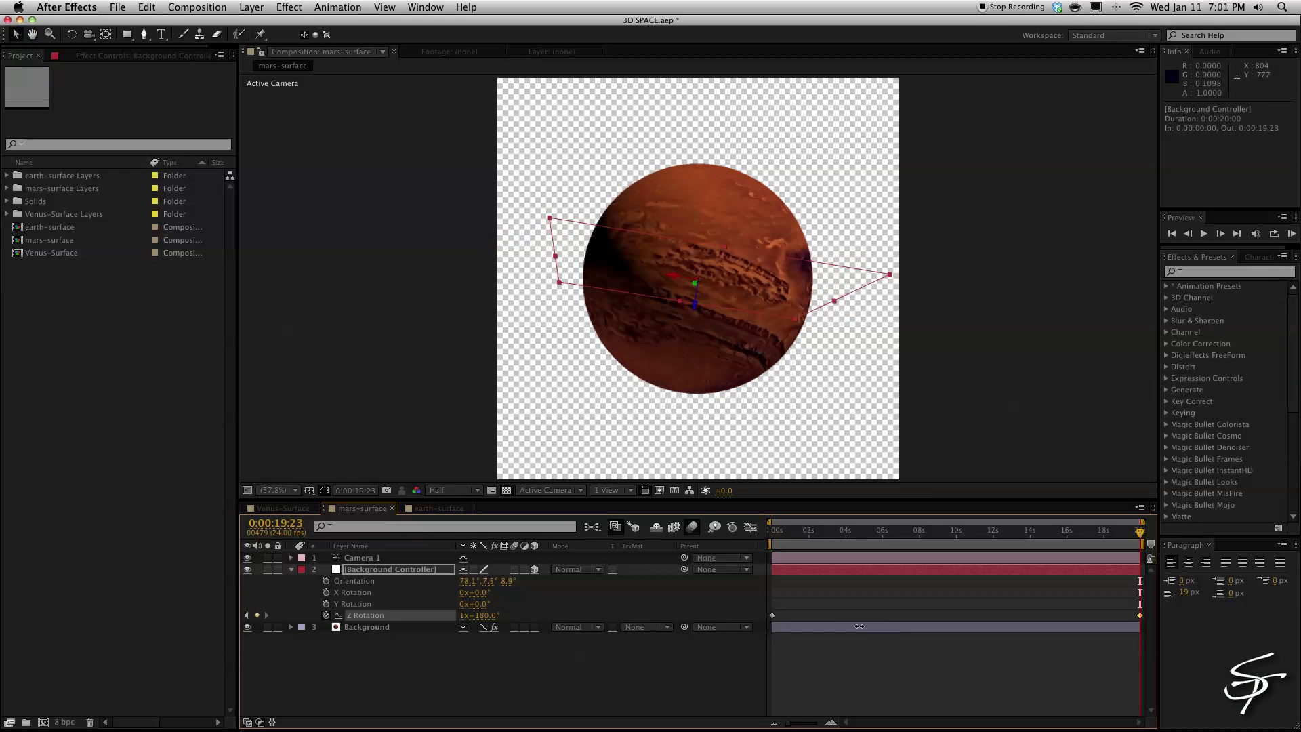
{"action": "left_click", "coordinate": [280, 508]}
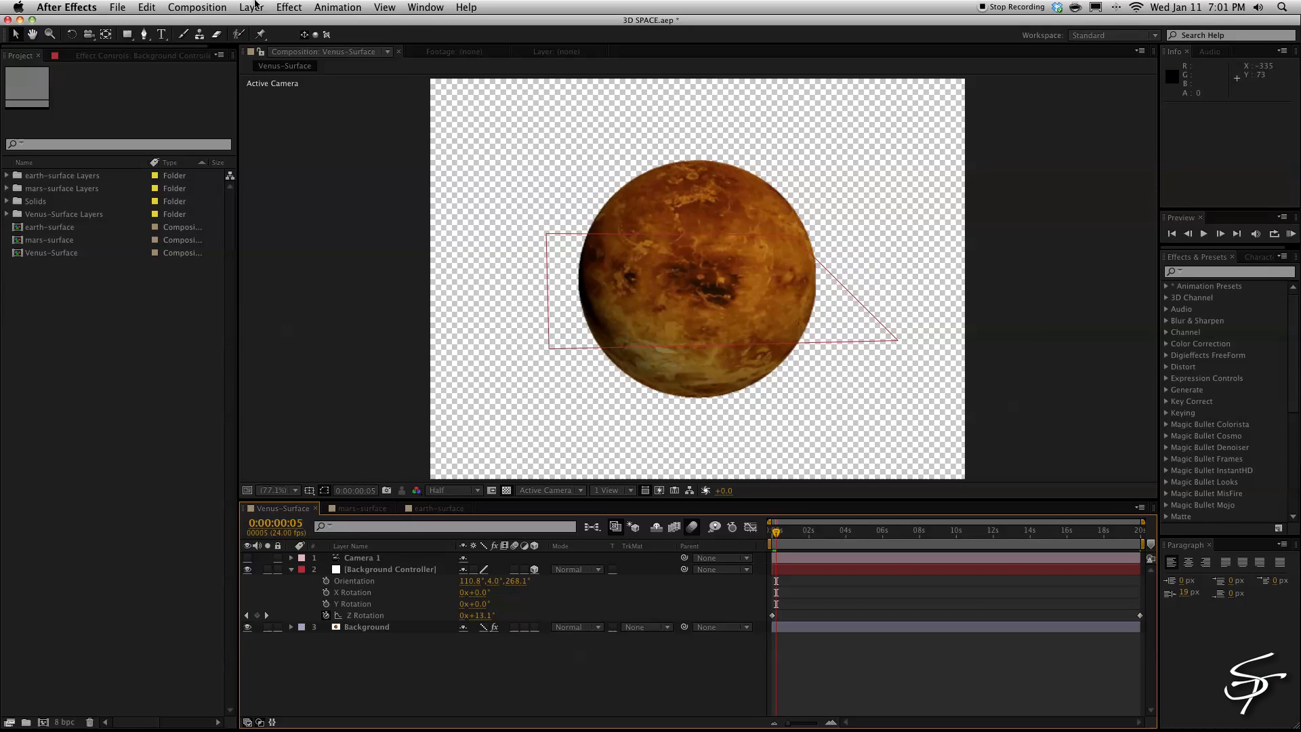
Create a new HDTV 1080 24 composition, Comp 1.
{"action": "left_click", "coordinate": [196, 7]}
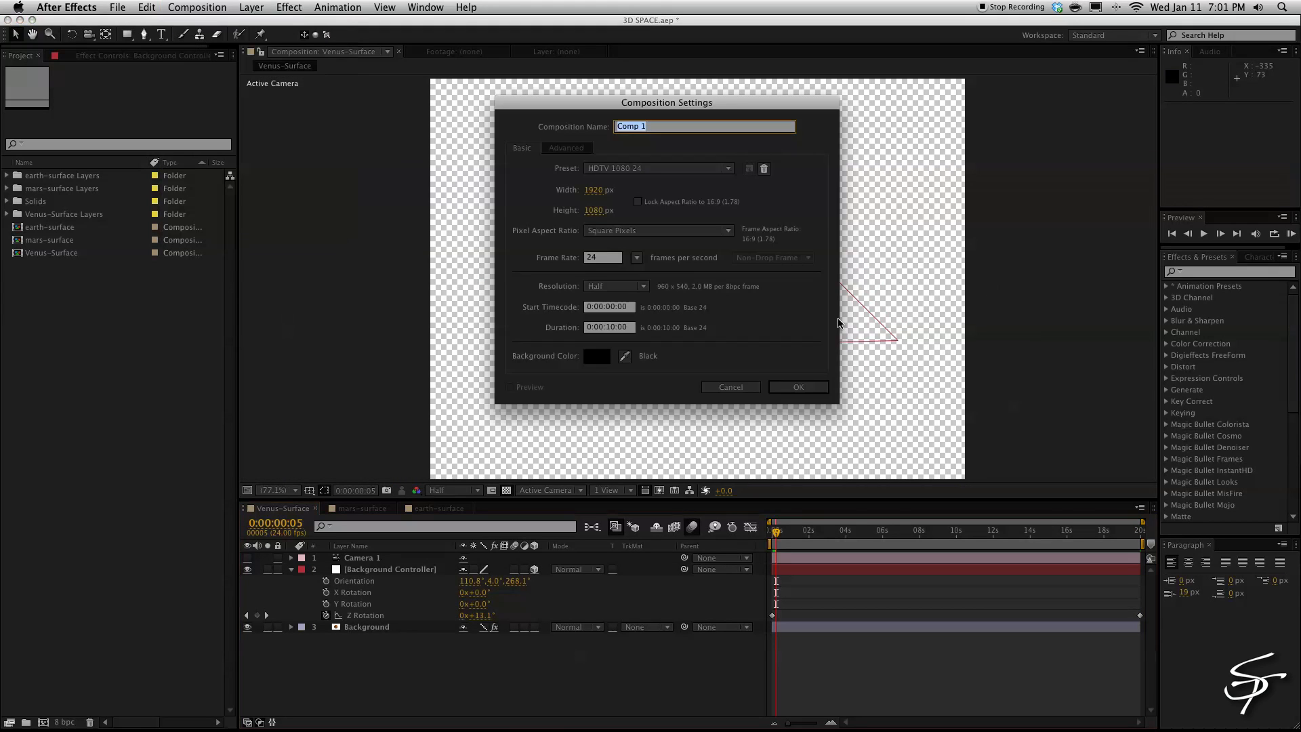
{"action": "left_click", "coordinate": [797, 386]}
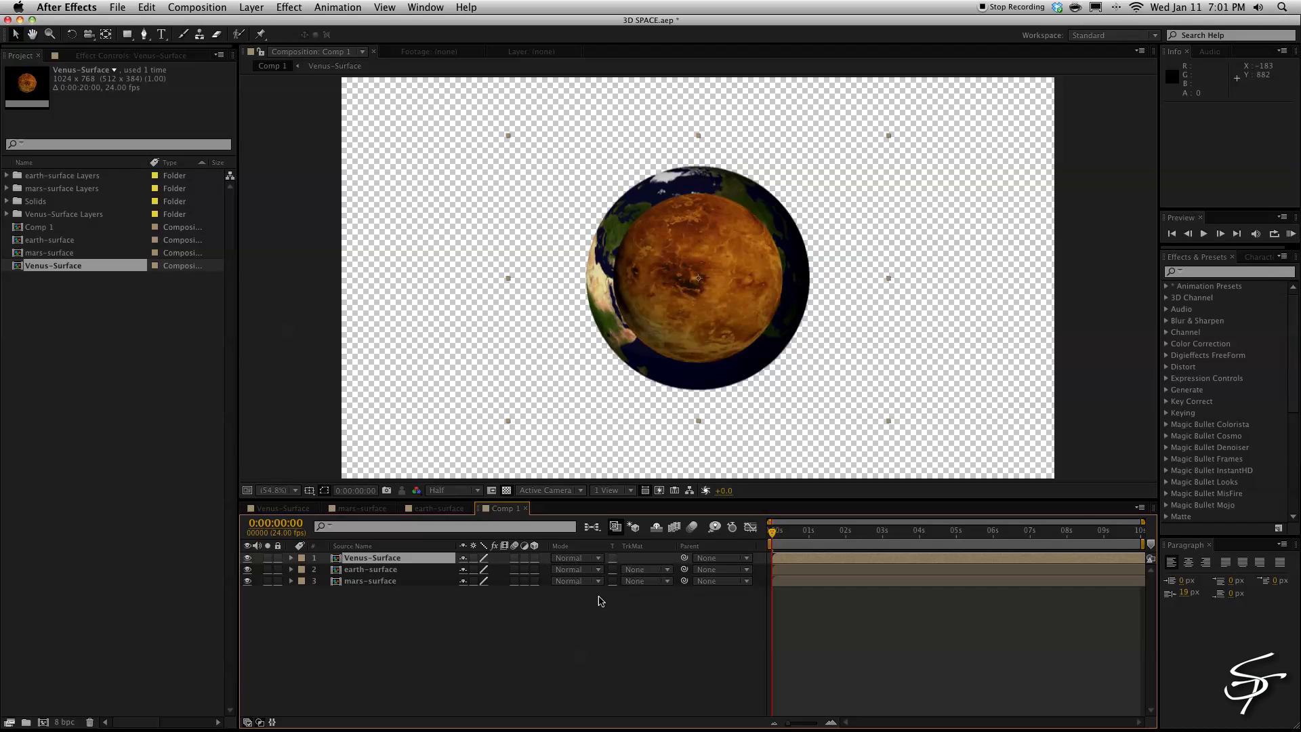
Reveal the three planet layers' Position and spread Venus, earth and mars in X and Z depth.
{"action": "left_click", "coordinate": [371, 556]}
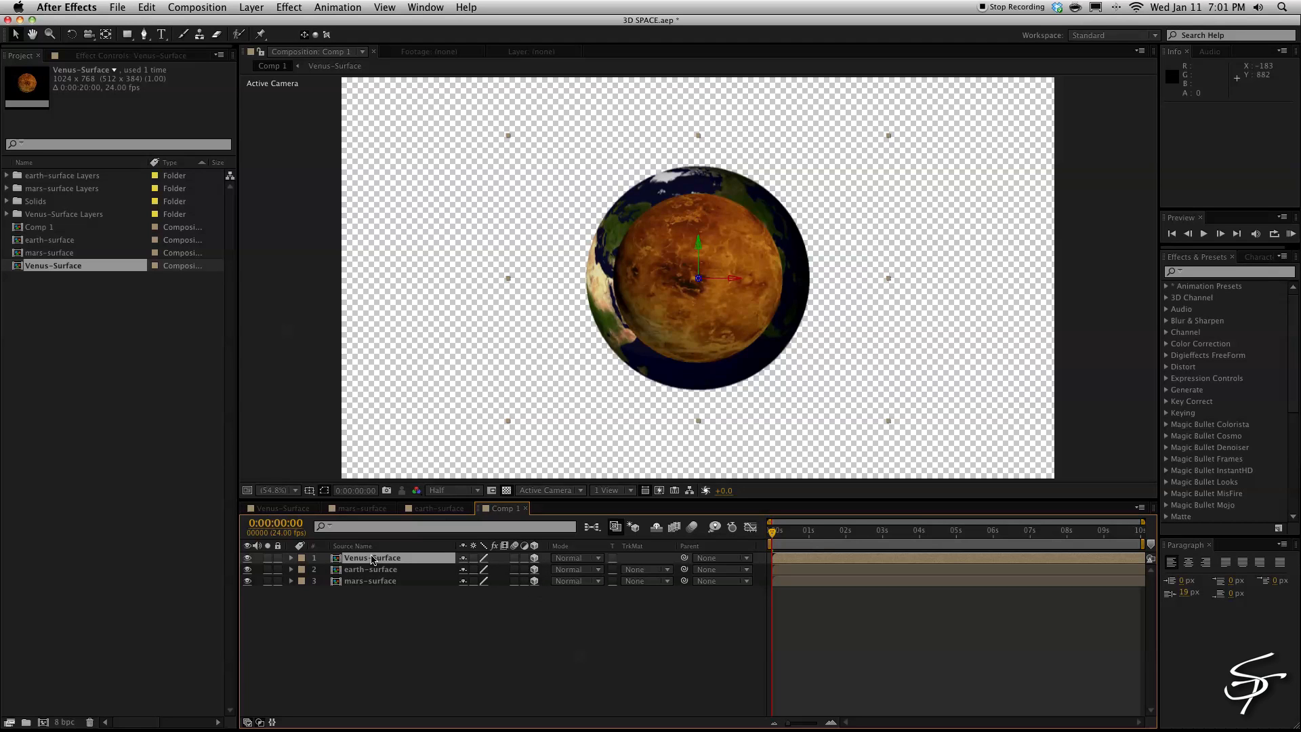
{"action": "left_click", "coordinate": [368, 582]}
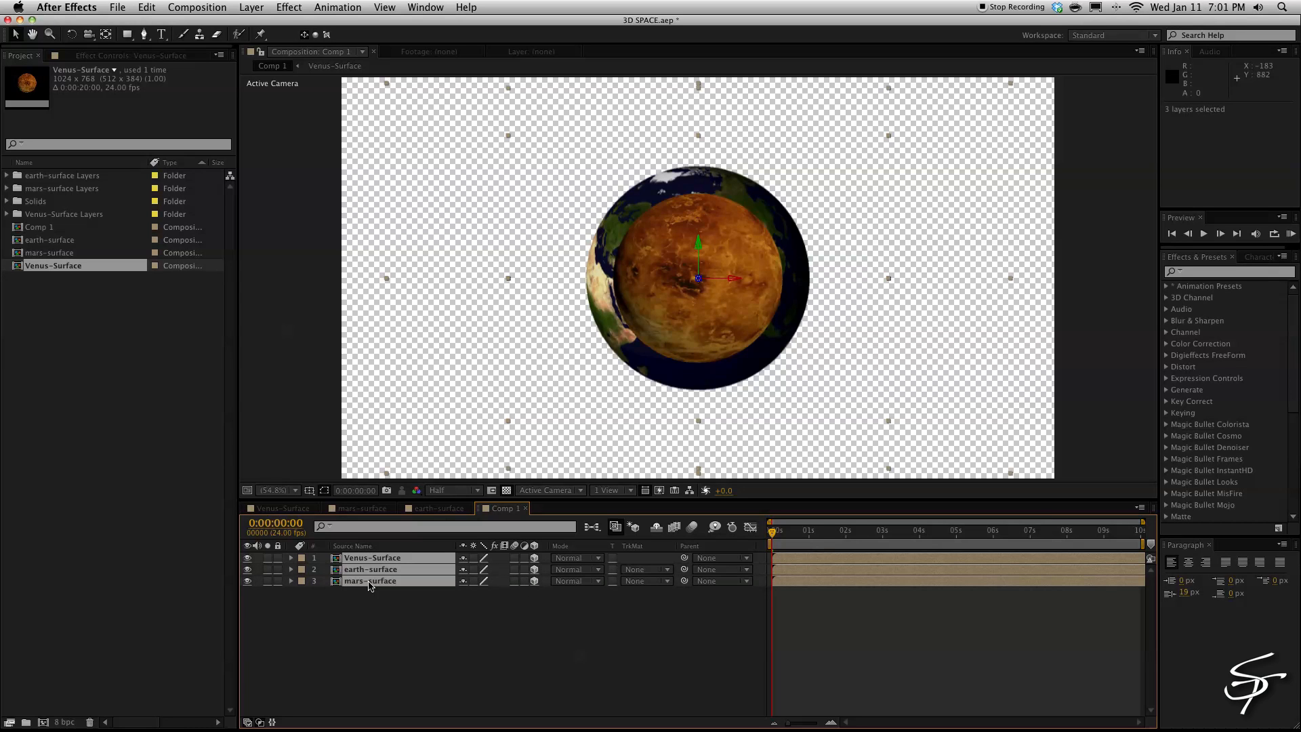
{"action": "key", "text": "p"}
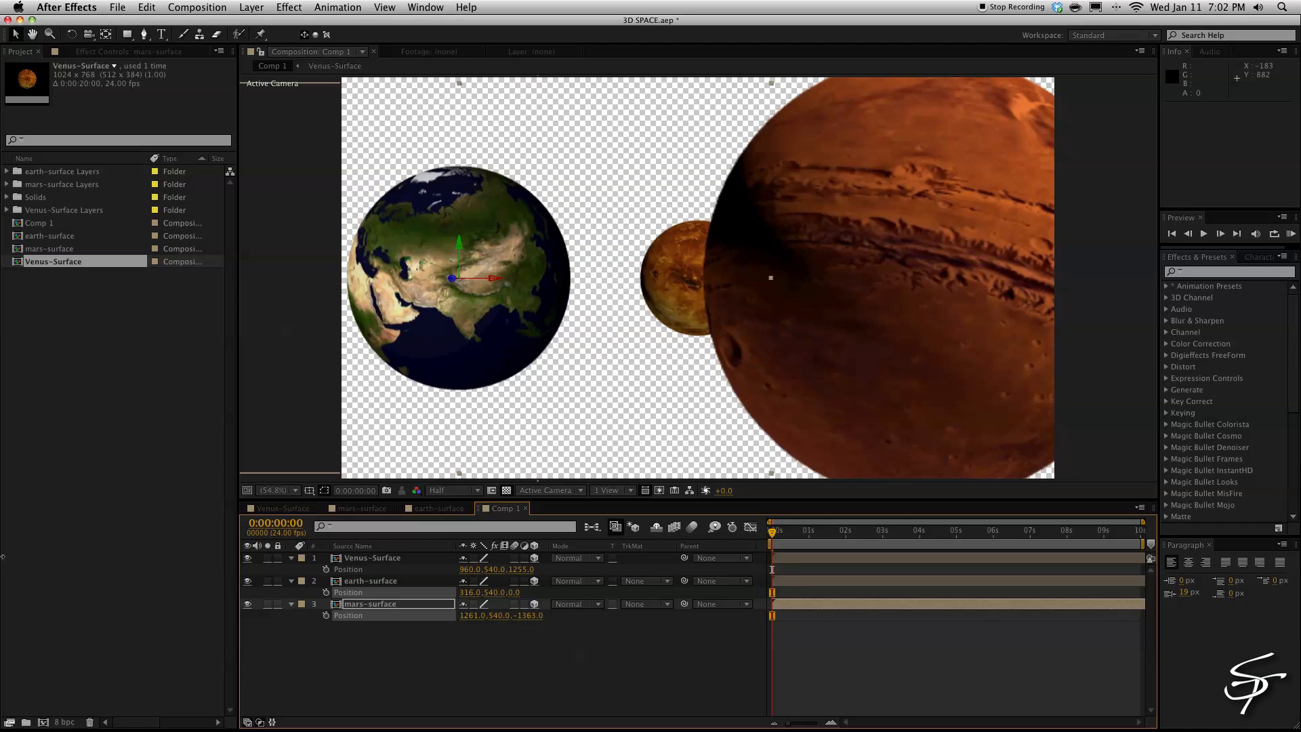
{"action": "left_click", "coordinate": [369, 580]}
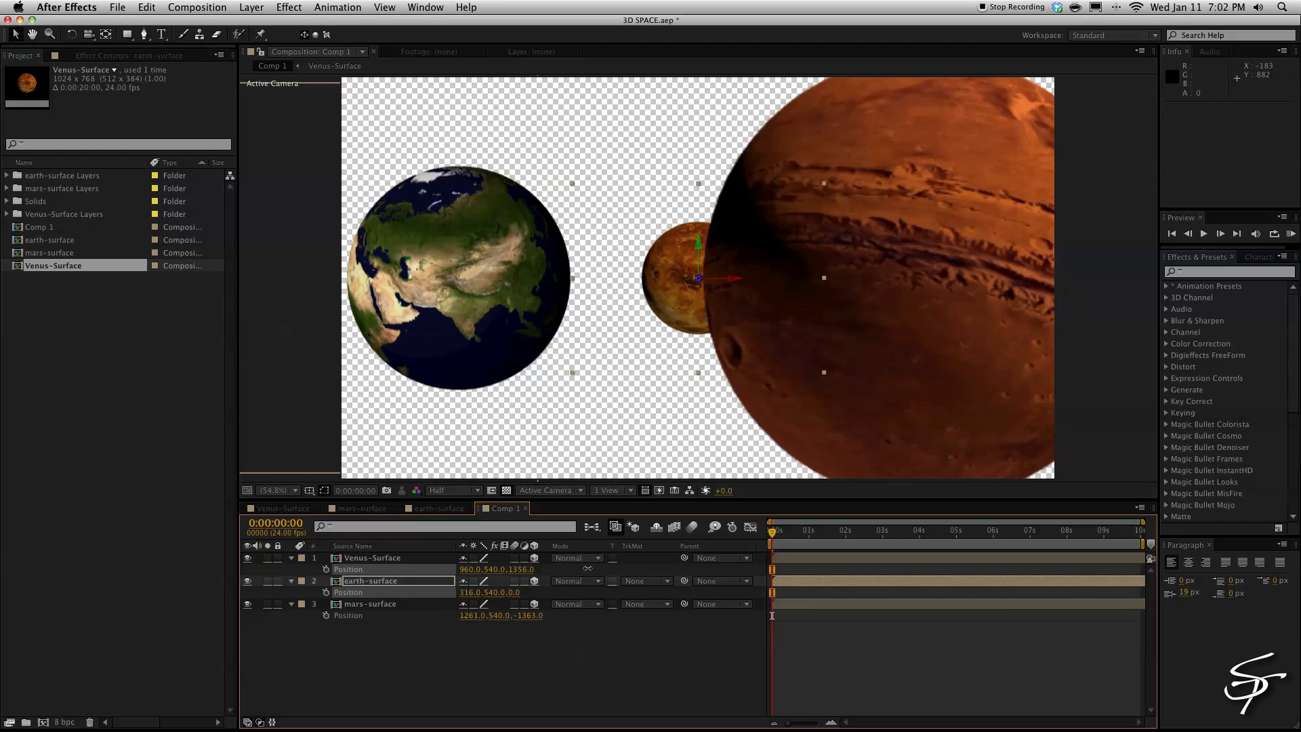
{"action": "left_click", "coordinate": [372, 557]}
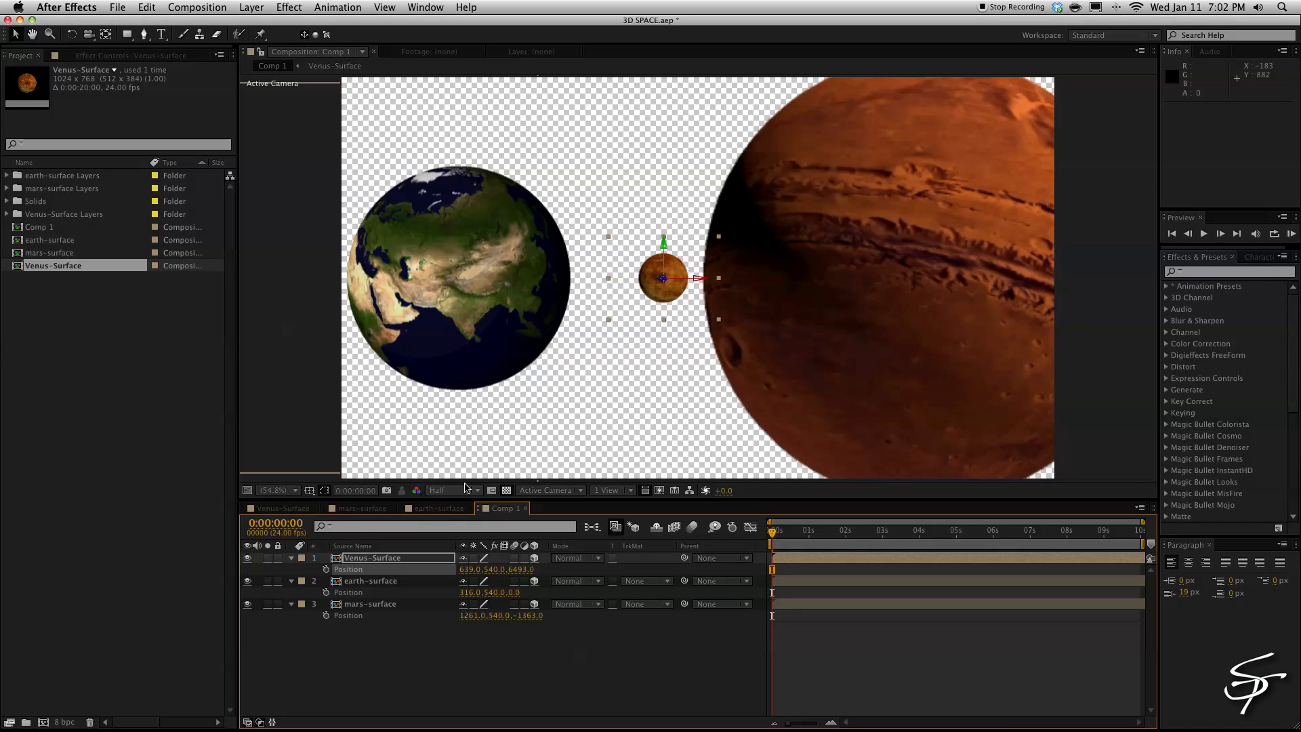
Add Light 1 as an Ambient light with adjusted colour and intensity above the planets.
{"action": "left_click", "coordinate": [252, 7]}
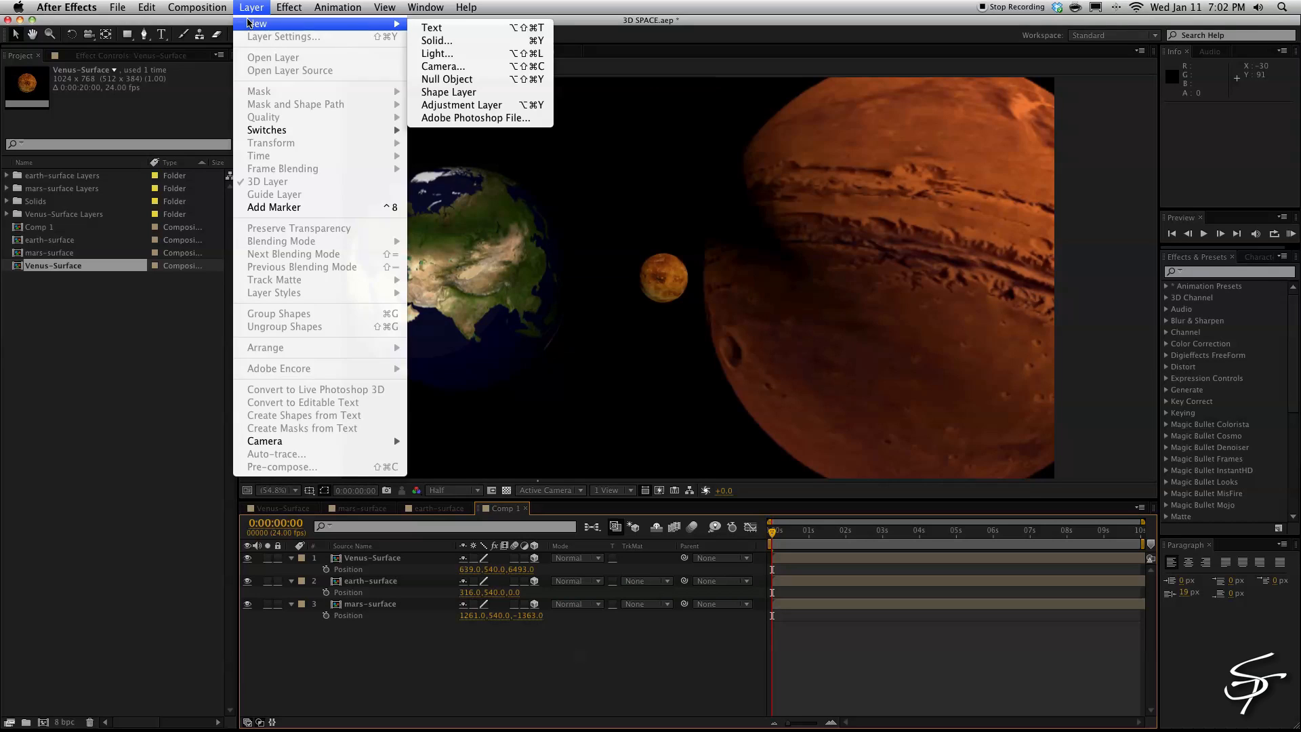
{"action": "left_click", "coordinate": [437, 53]}
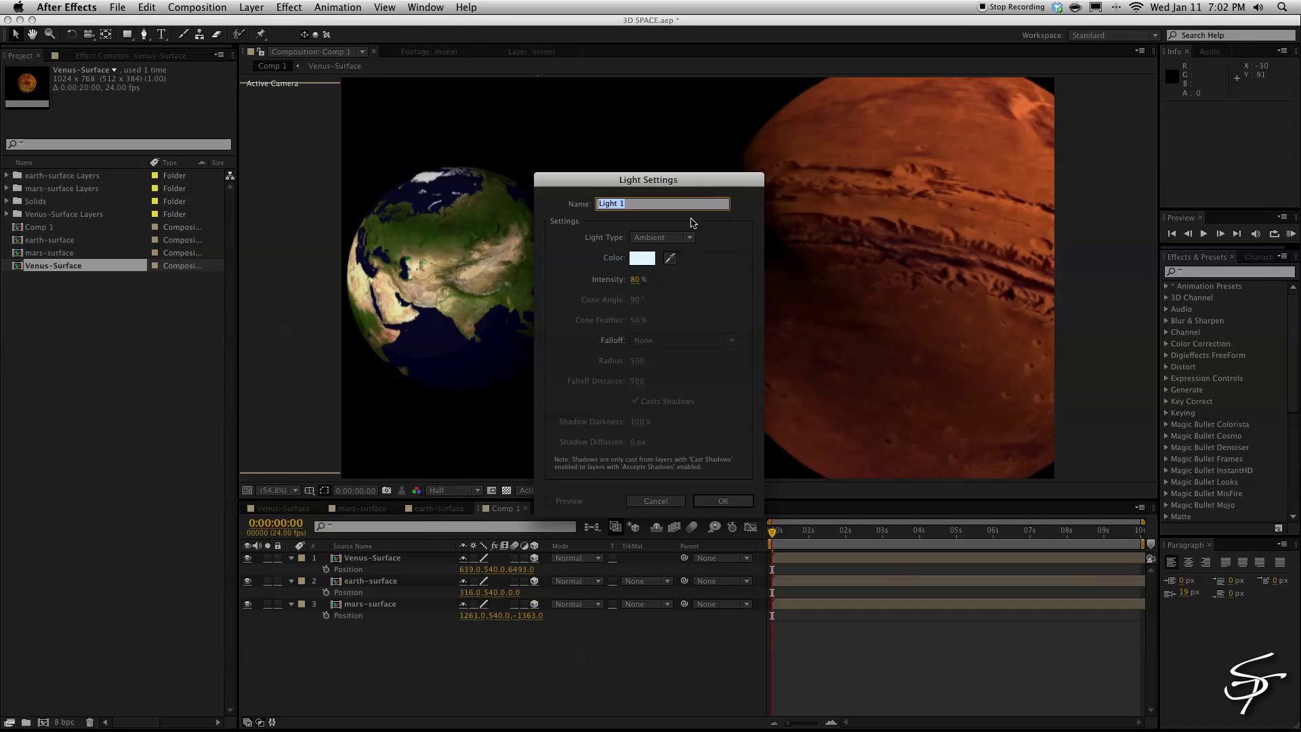
{"action": "mouse_move", "coordinate": [659, 275]}
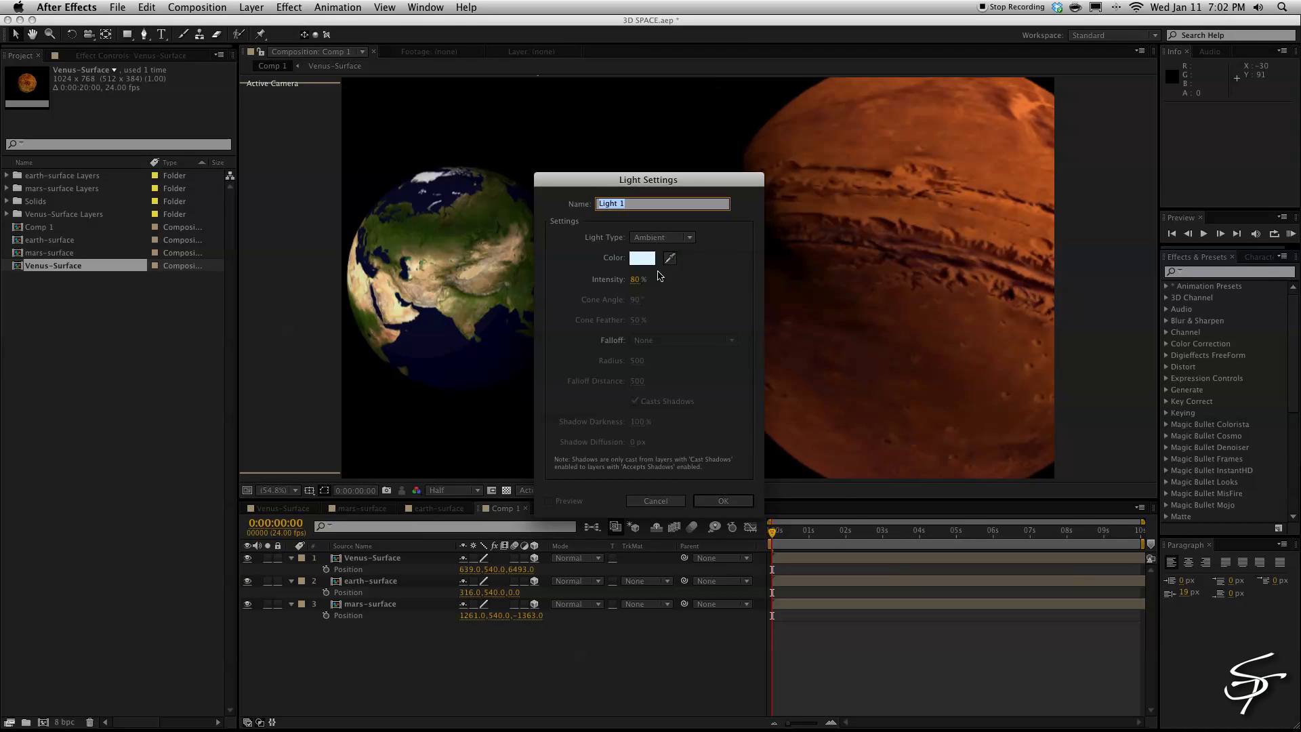
{"action": "left_click", "coordinate": [641, 257]}
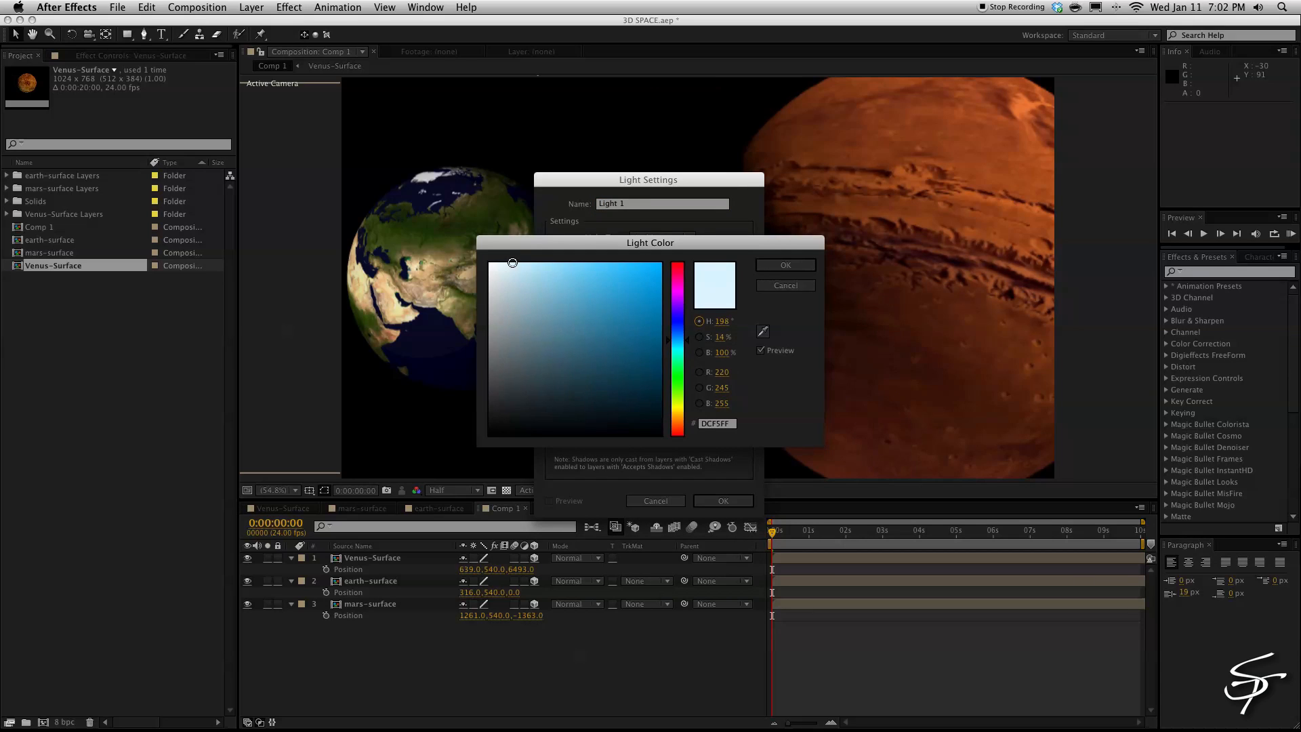
{"action": "left_click", "coordinate": [783, 264]}
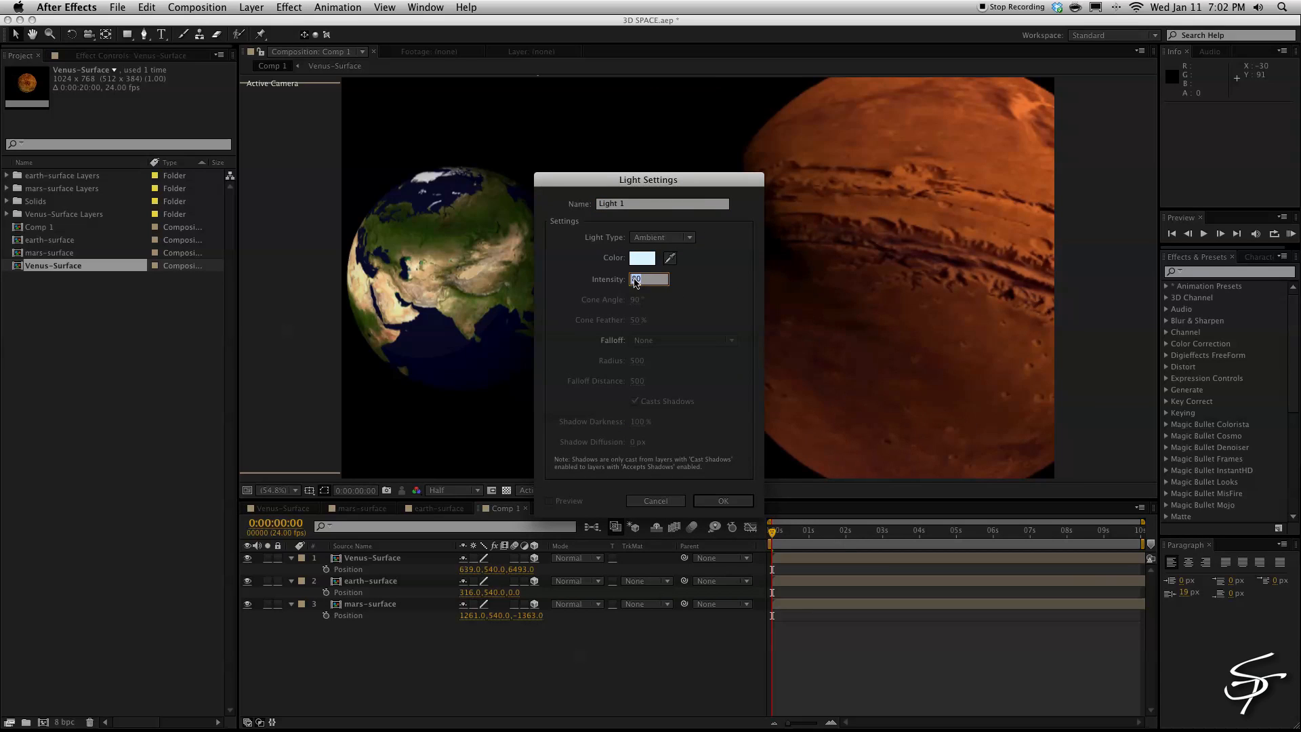
{"action": "left_click", "coordinate": [721, 500]}
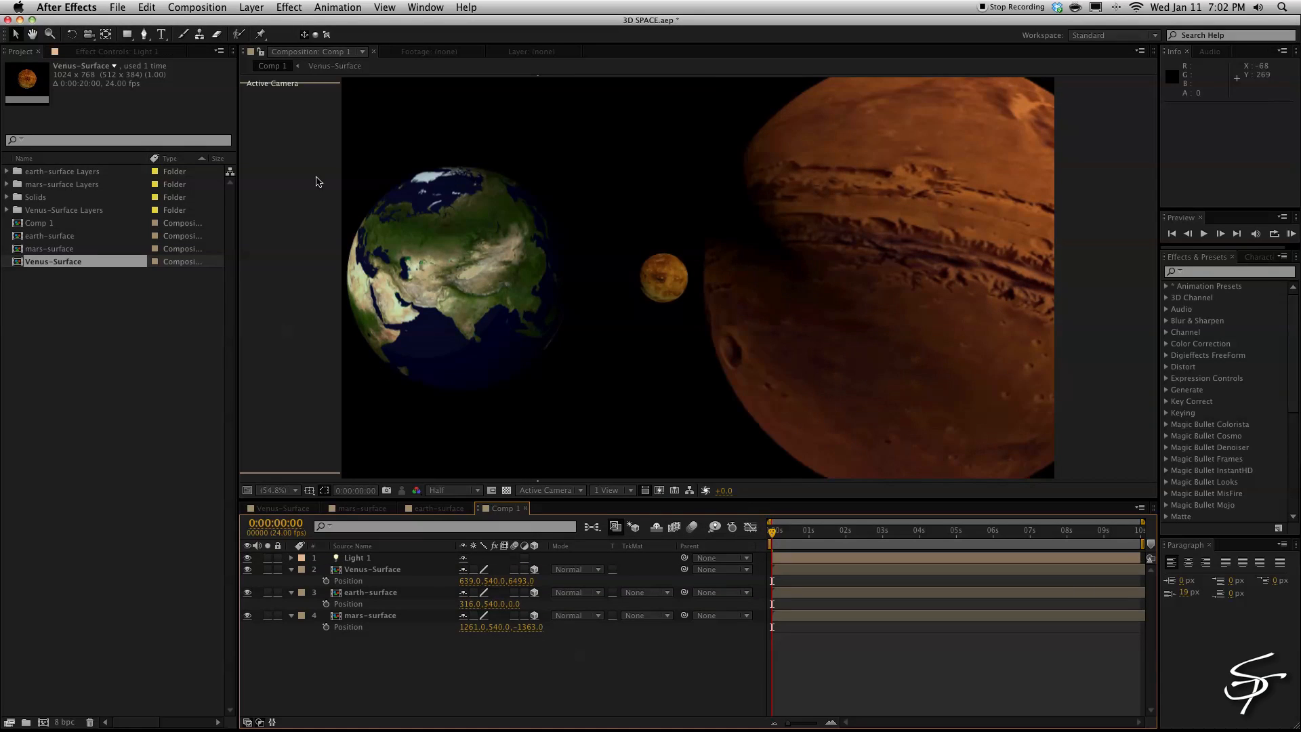
{"action": "left_click", "coordinate": [252, 6]}
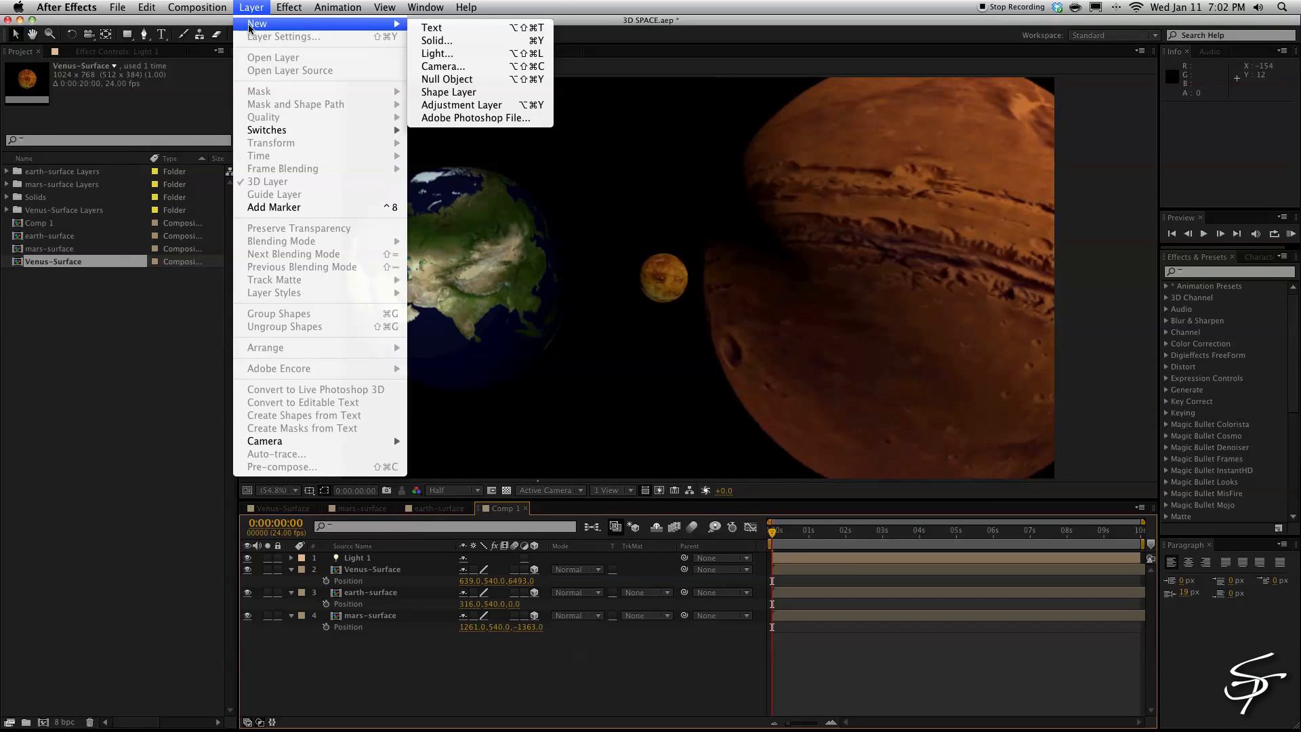
Create a solid named SUN and apply Video Copilot Optical Flares to it.
{"action": "left_click", "coordinate": [438, 39]}
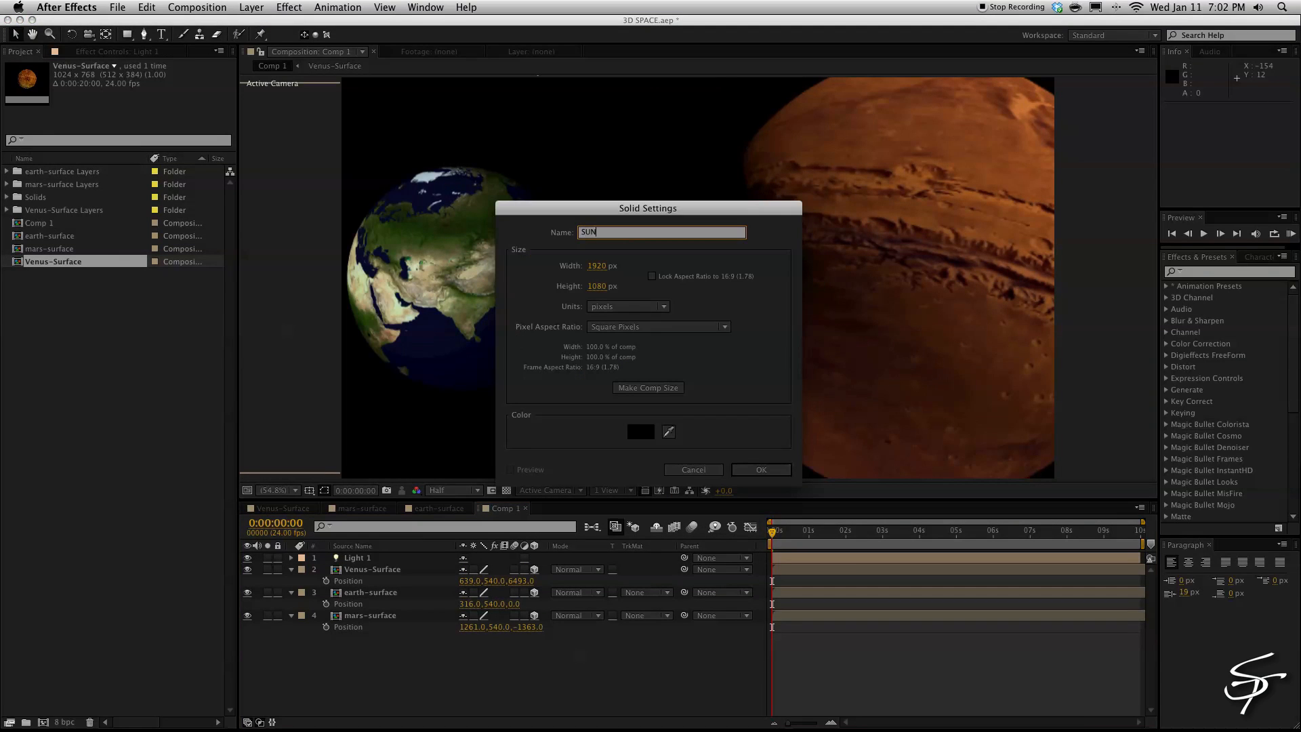
{"action": "left_click", "coordinate": [758, 469]}
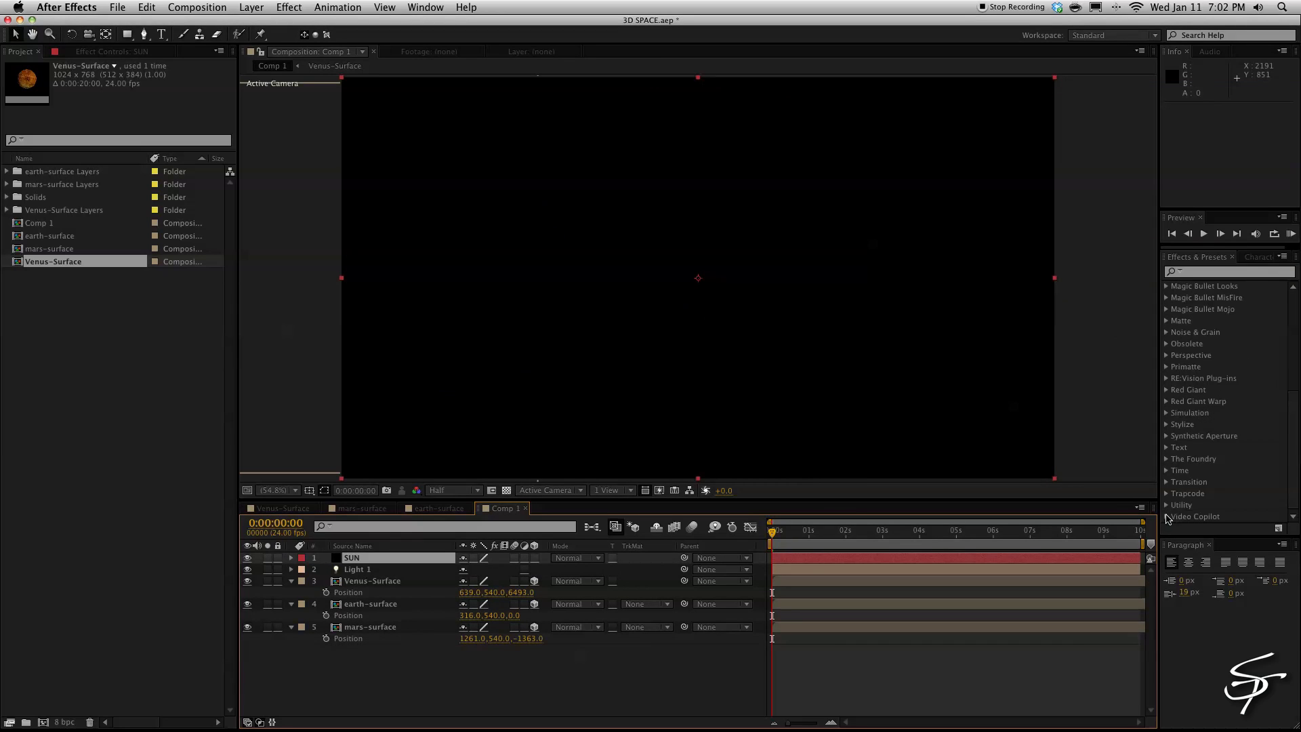
{"action": "left_click", "coordinate": [172, 205]}
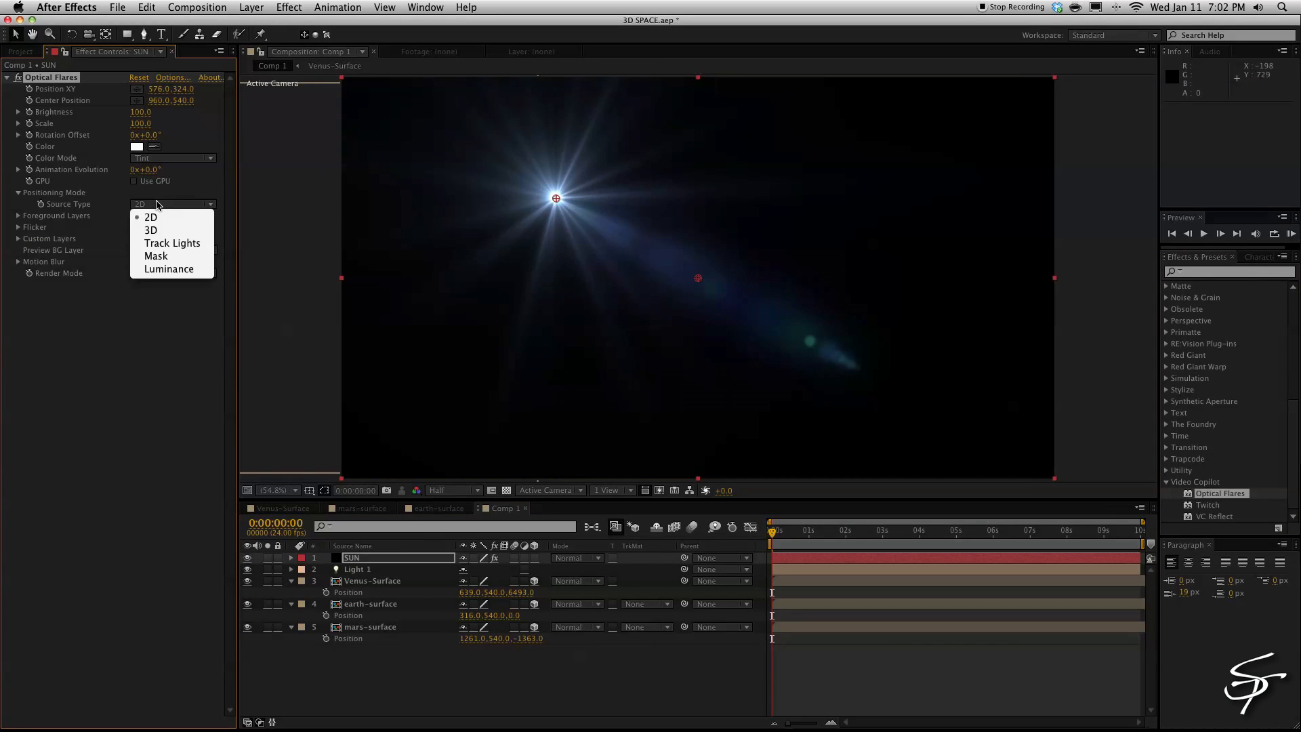
Set the flare Source Type 3D, Render Mode On Transparent, and pick the Sun Spot preset.
{"action": "left_click", "coordinate": [150, 231]}
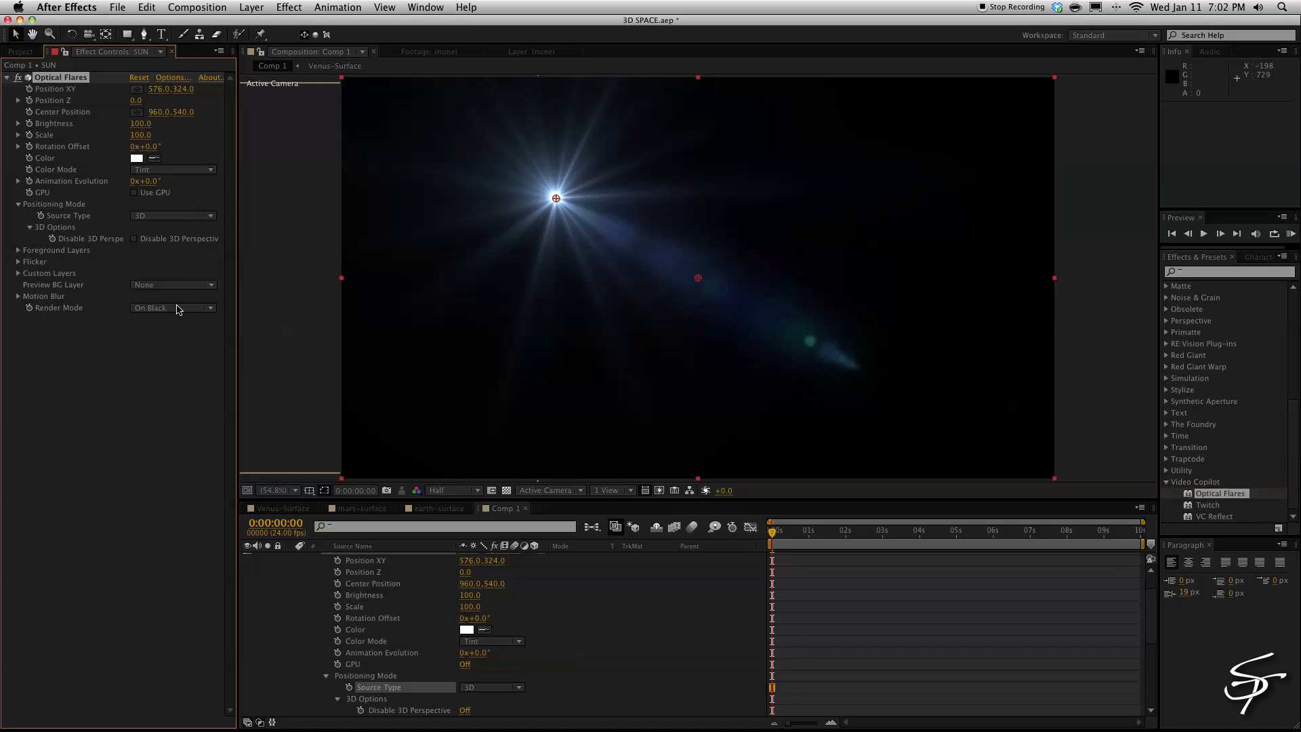
{"action": "left_click", "coordinate": [162, 307]}
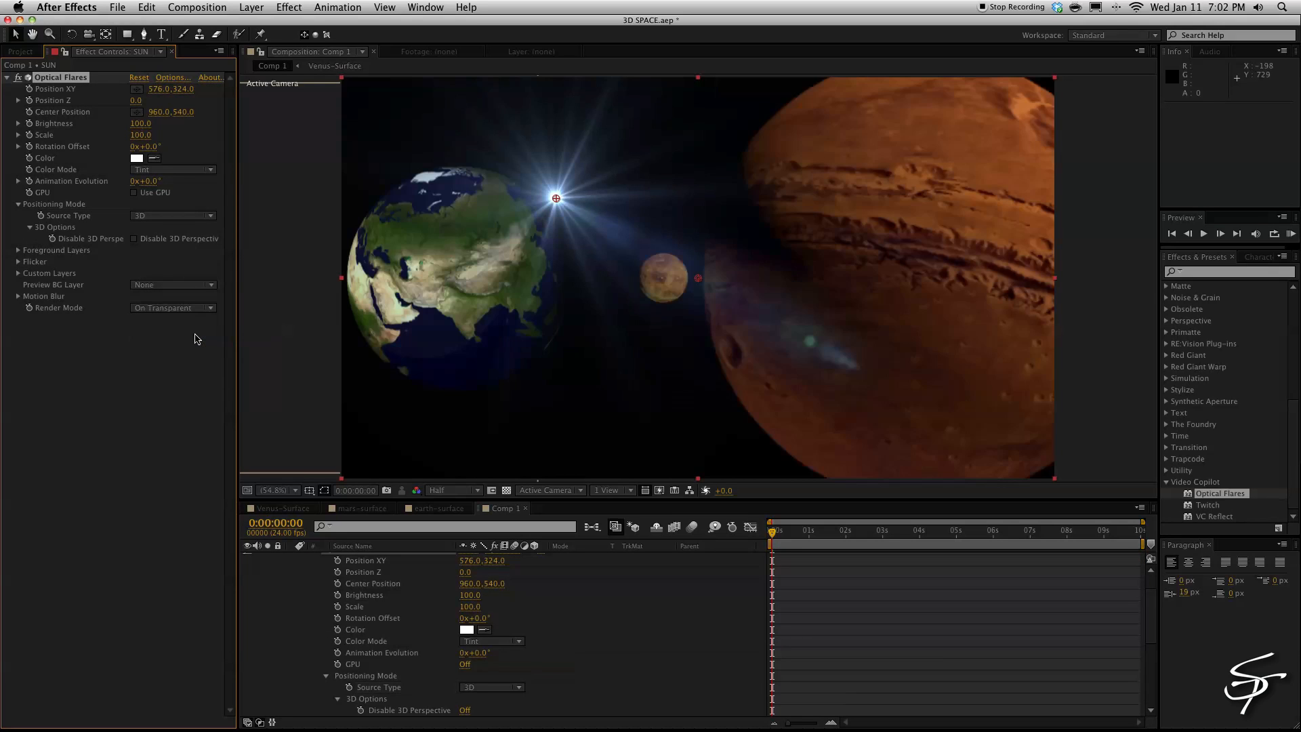
{"action": "left_click", "coordinate": [172, 77]}
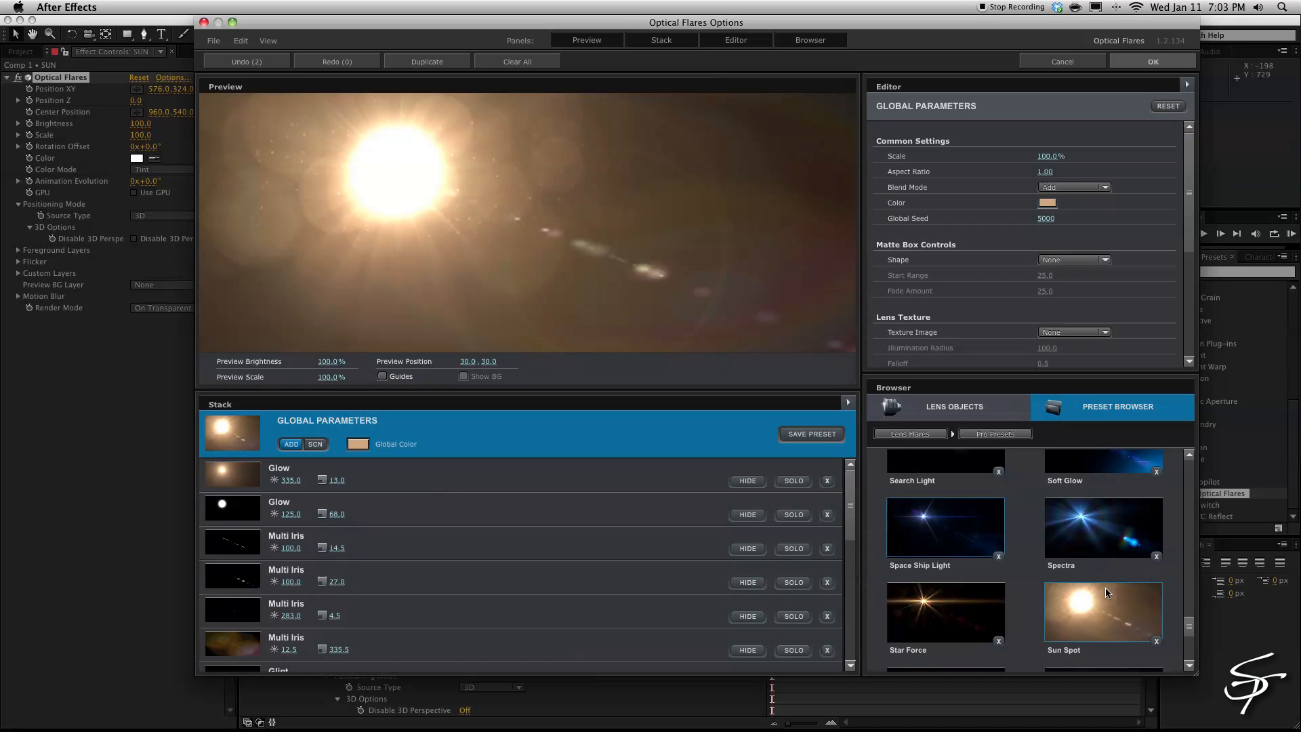
{"action": "left_click", "coordinate": [1151, 61]}
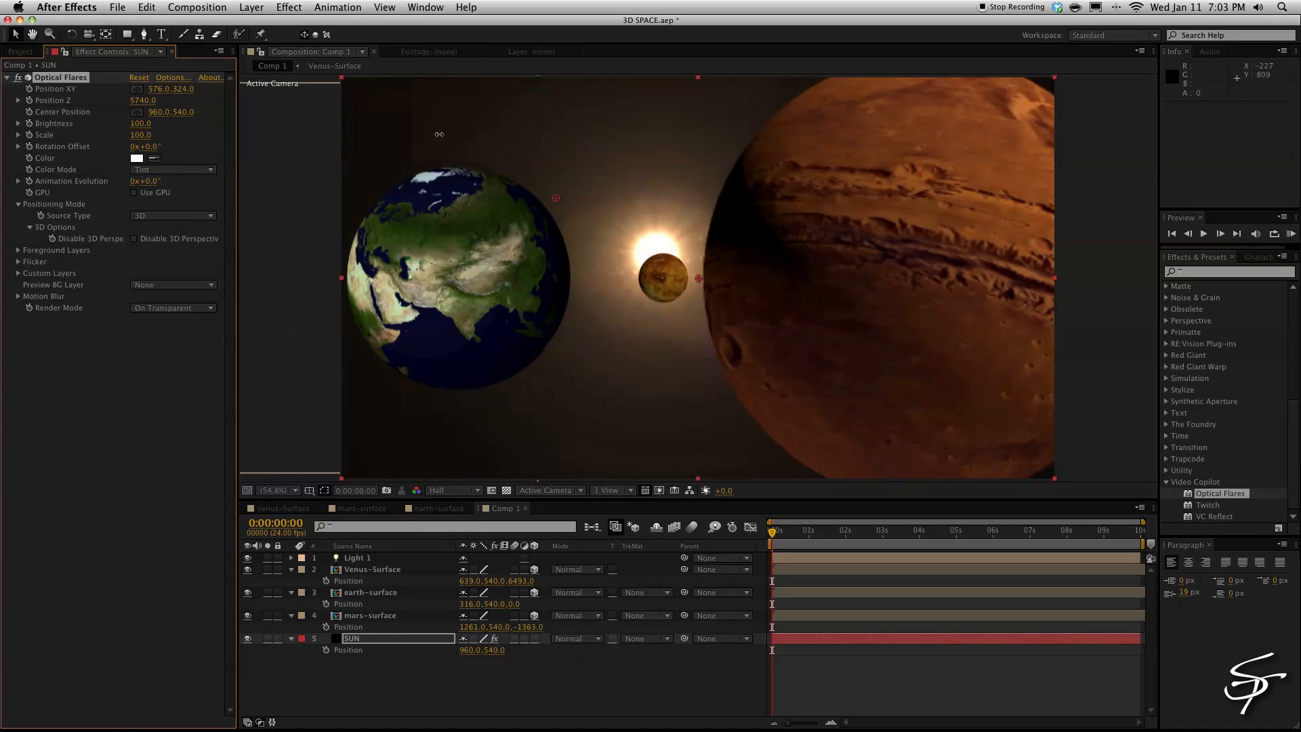
Drag the Sun Spot flare so its glow sits directly behind the Venus planet.
{"action": "left_click_drag", "start_coordinate": [142, 99], "coordinate": [153, 99]}
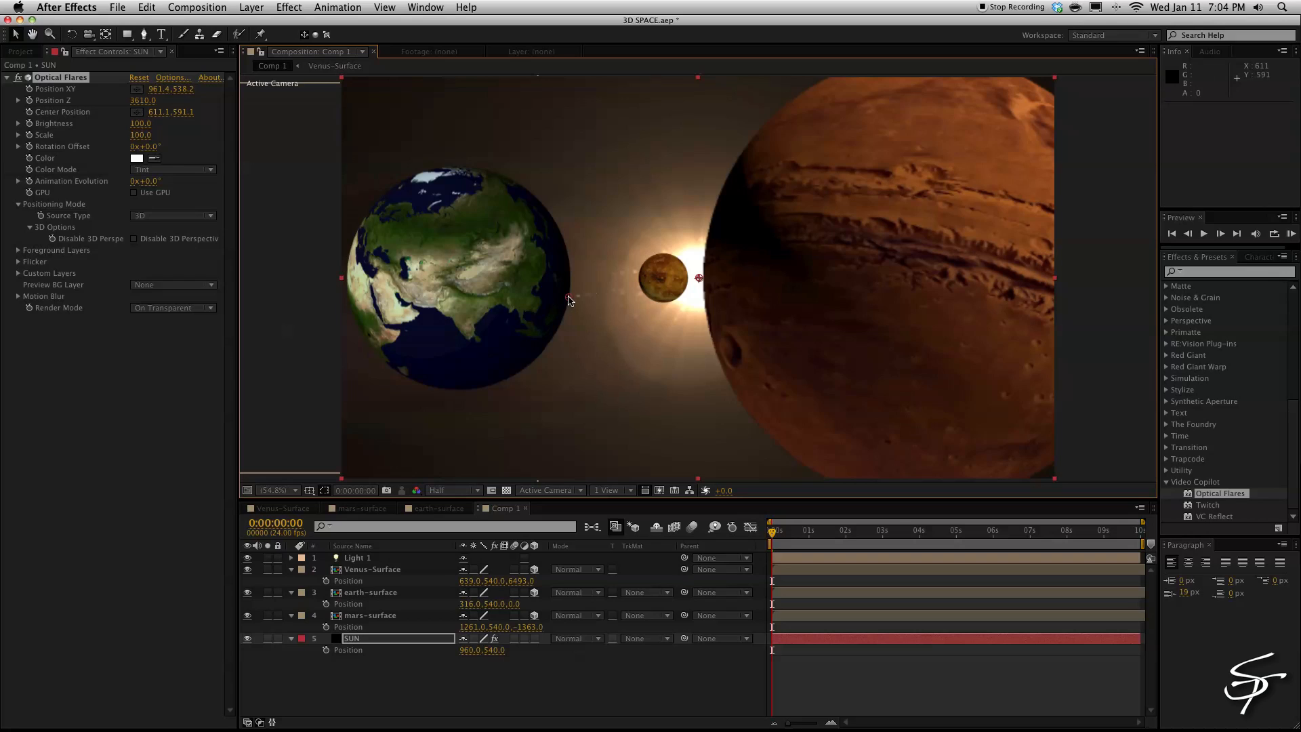
{"action": "mouse_move", "coordinate": [520, 604]}
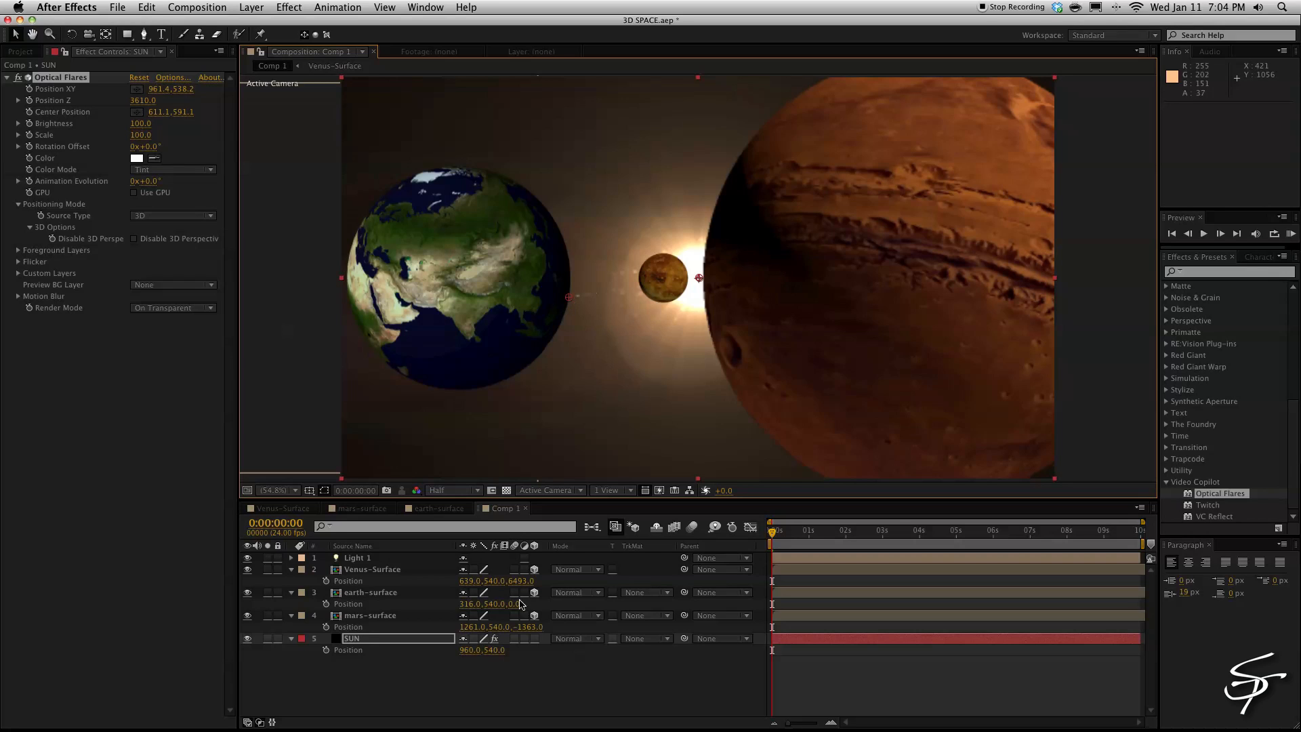
Create a new solid layer named STARS in the composition.
{"action": "left_click", "coordinate": [251, 7]}
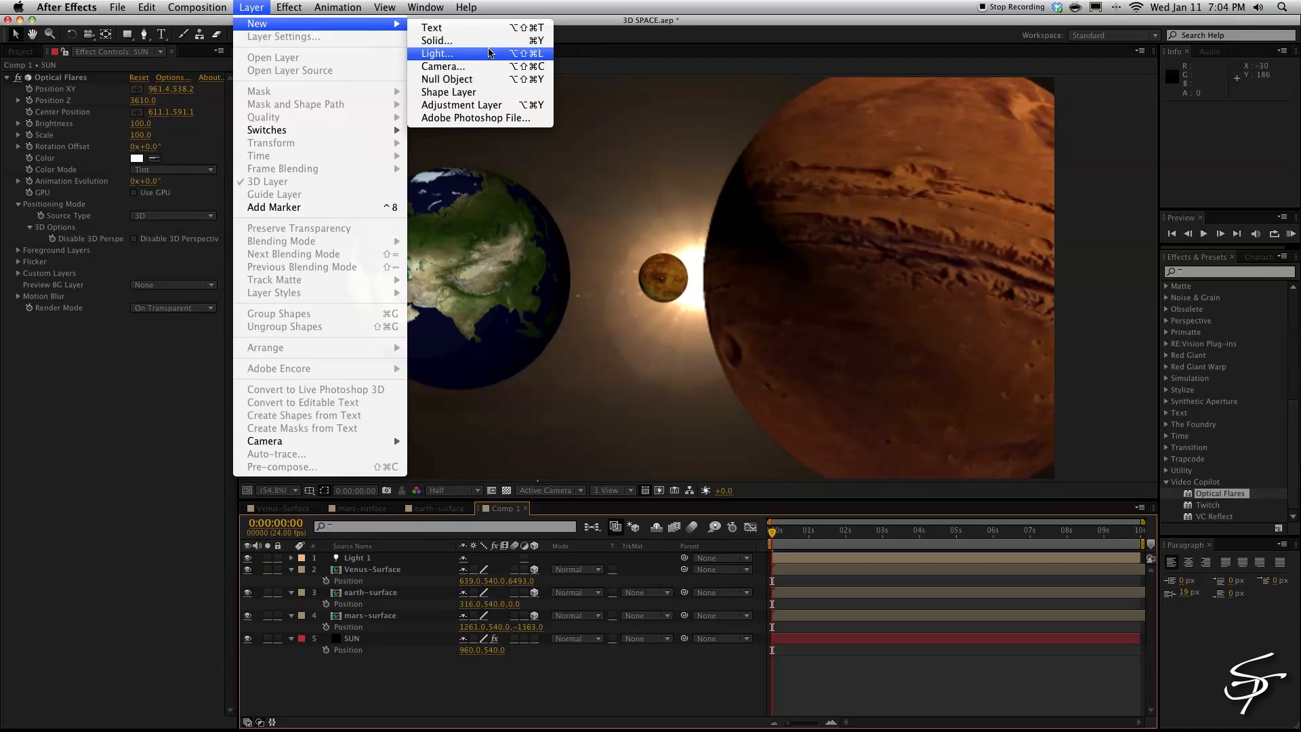
{"action": "left_click", "coordinate": [437, 39]}
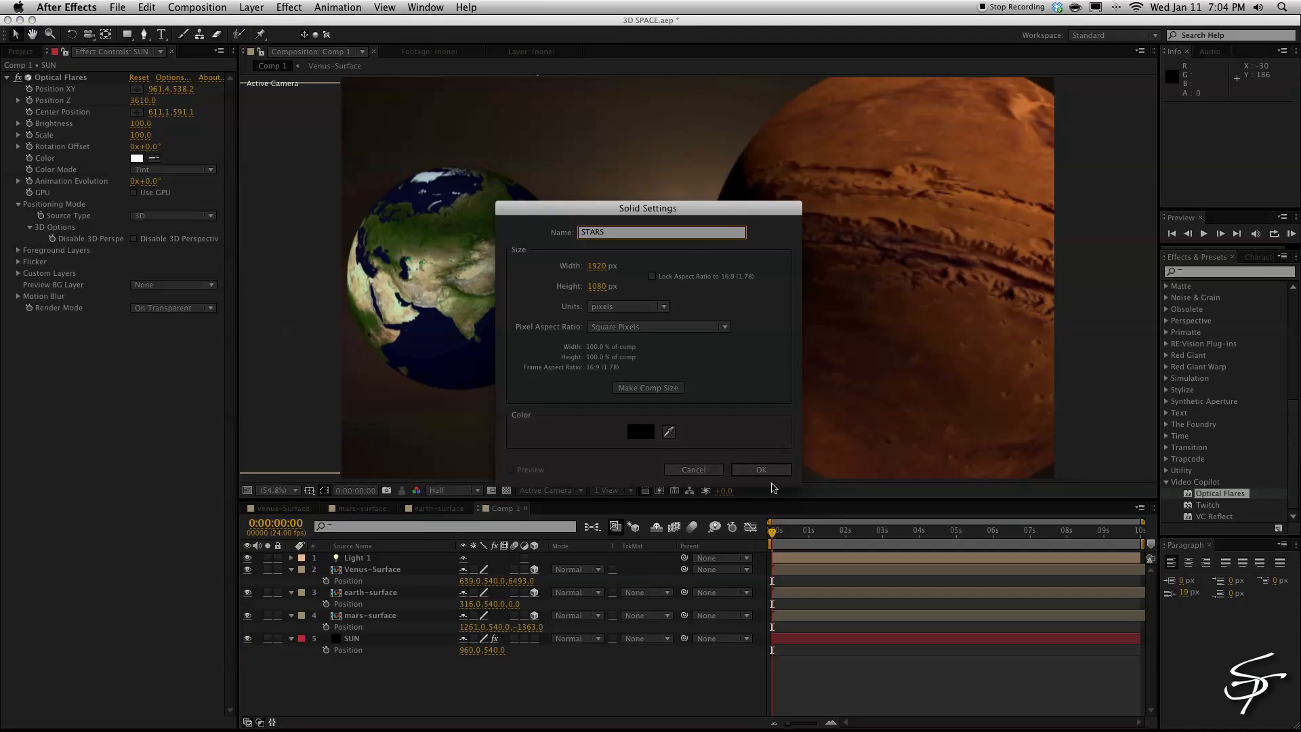
{"action": "left_click", "coordinate": [760, 469]}
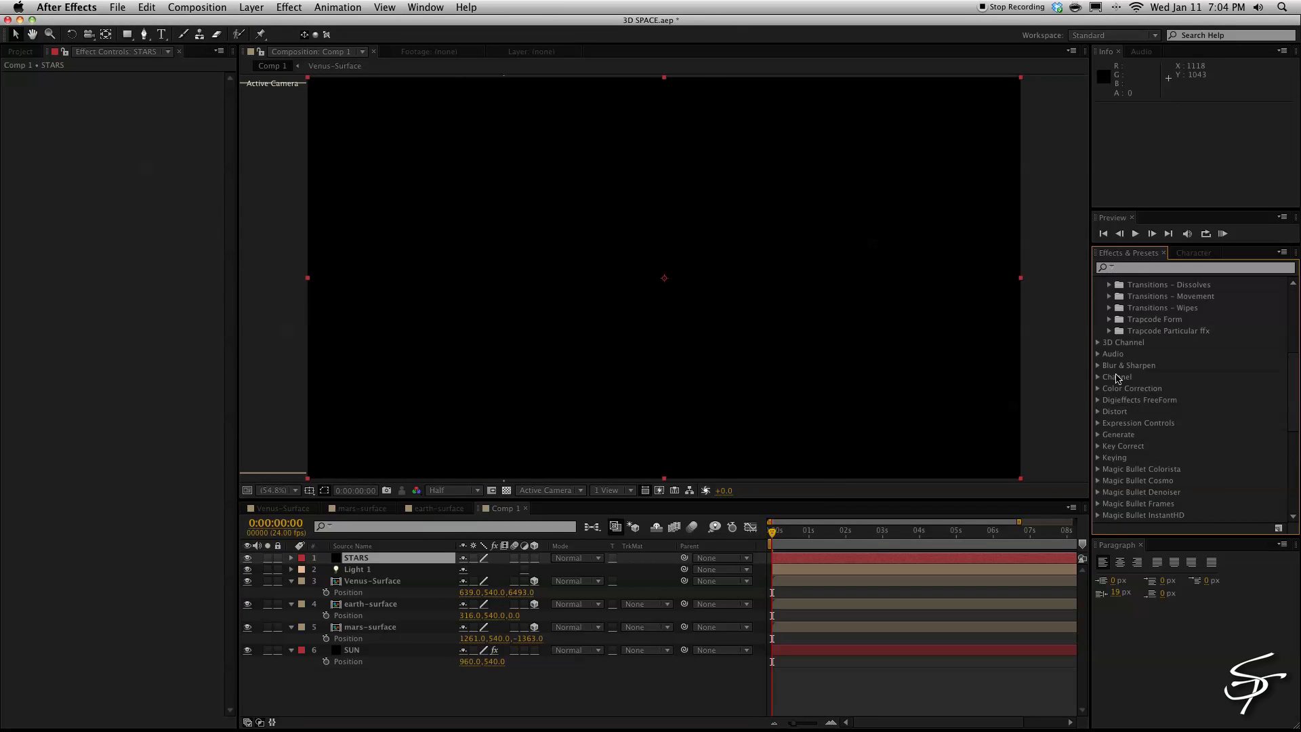
Apply the Trapcode Particular starfieldstatic preset to the STARS layer.
{"action": "left_click", "coordinate": [1110, 331]}
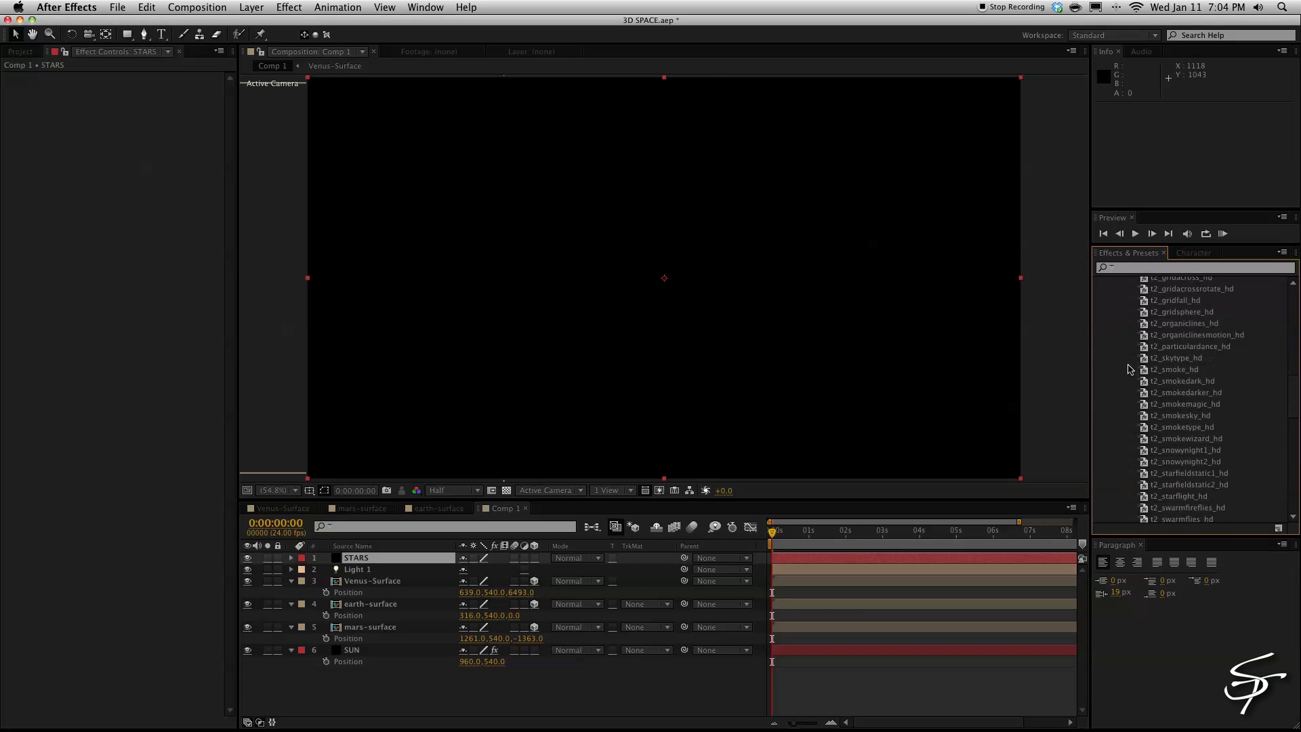
{"action": "scroll", "scroll_direction": "down", "scroll_amount": 3}
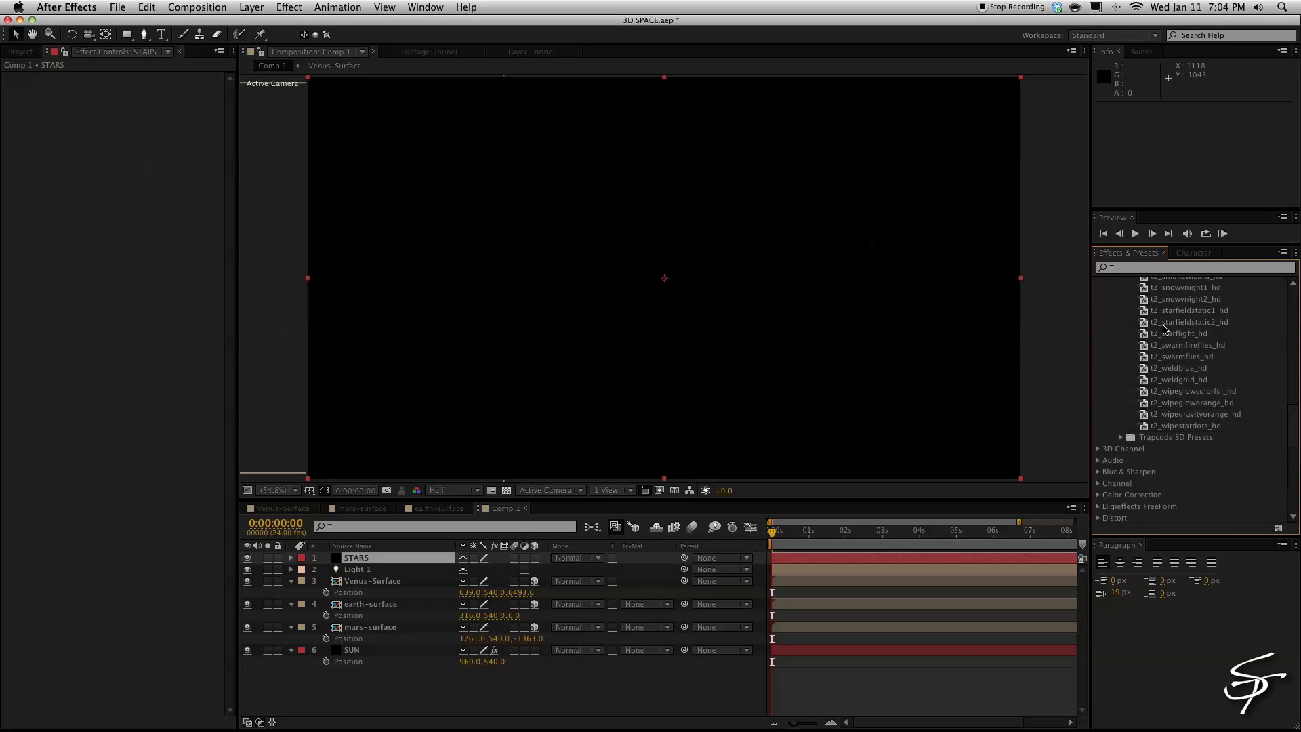
{"action": "left_click", "coordinate": [1188, 320]}
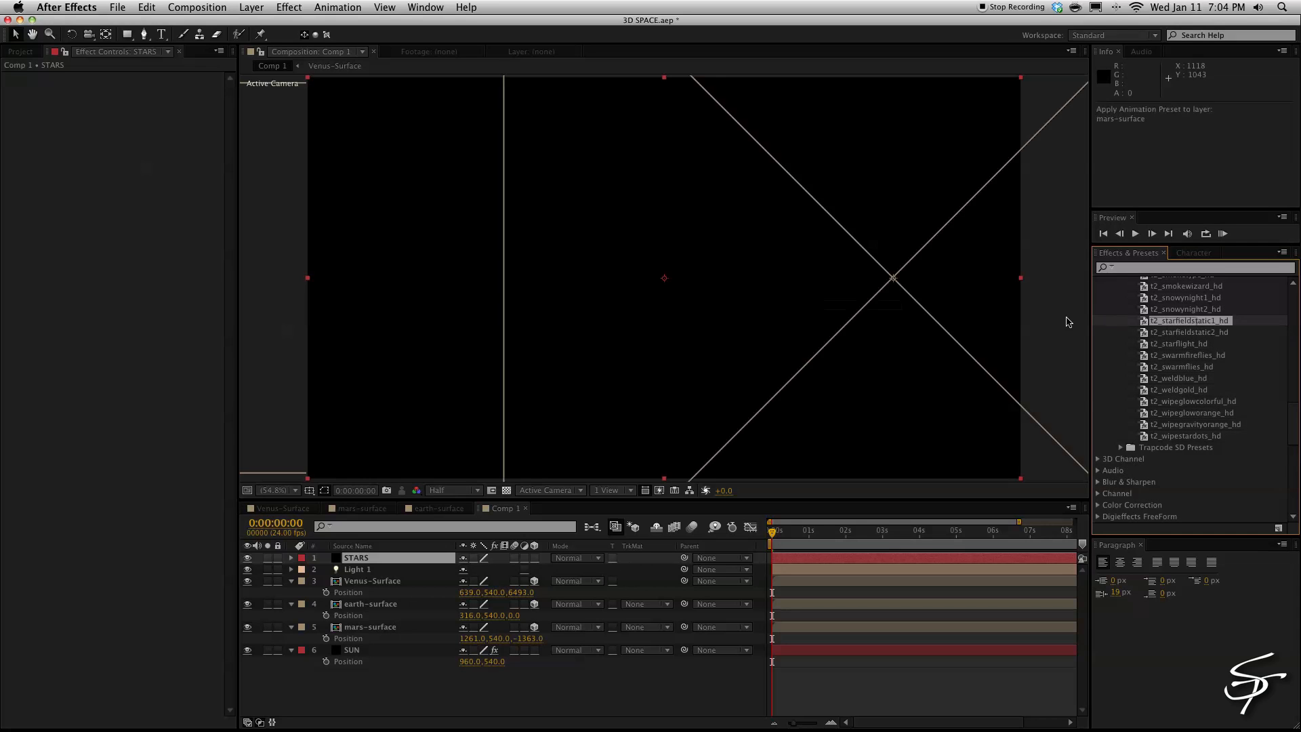
{"action": "left_click", "coordinate": [769, 529]}
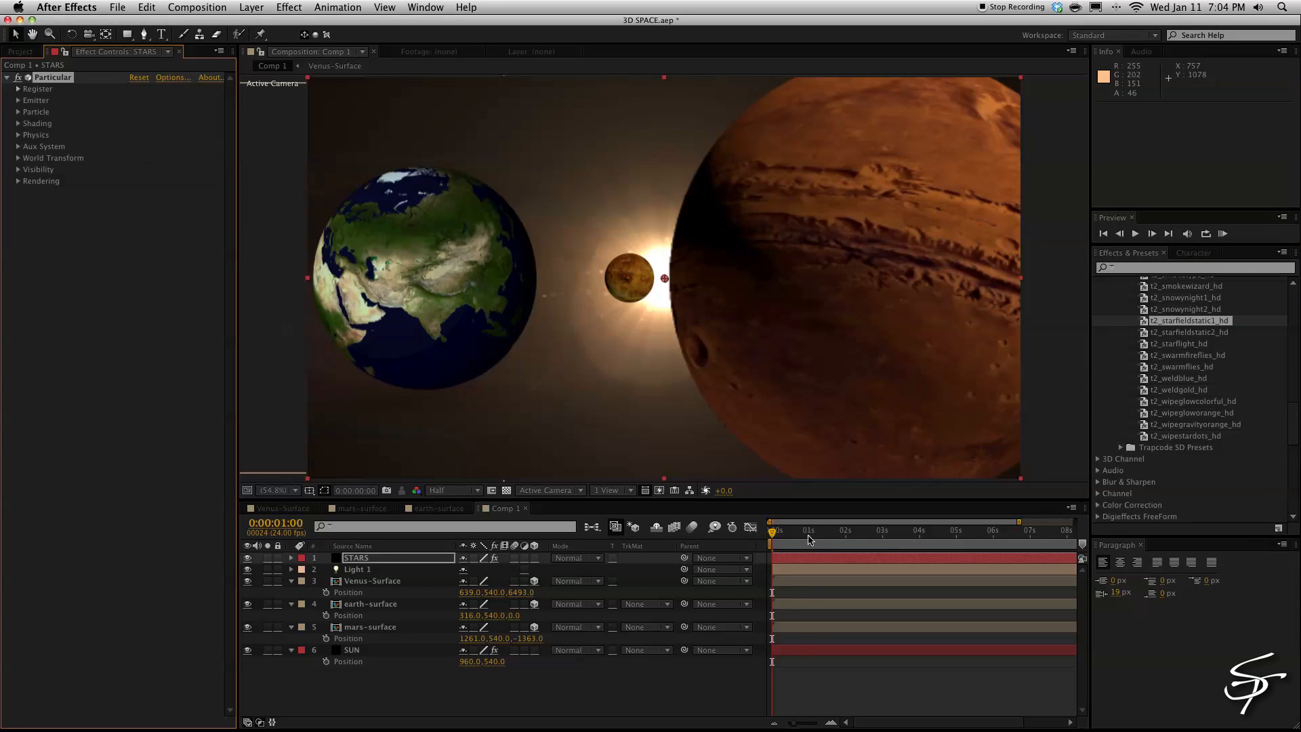
Scrub the time ruler to preview the starfield, then return to the start.
{"action": "left_click", "coordinate": [840, 529]}
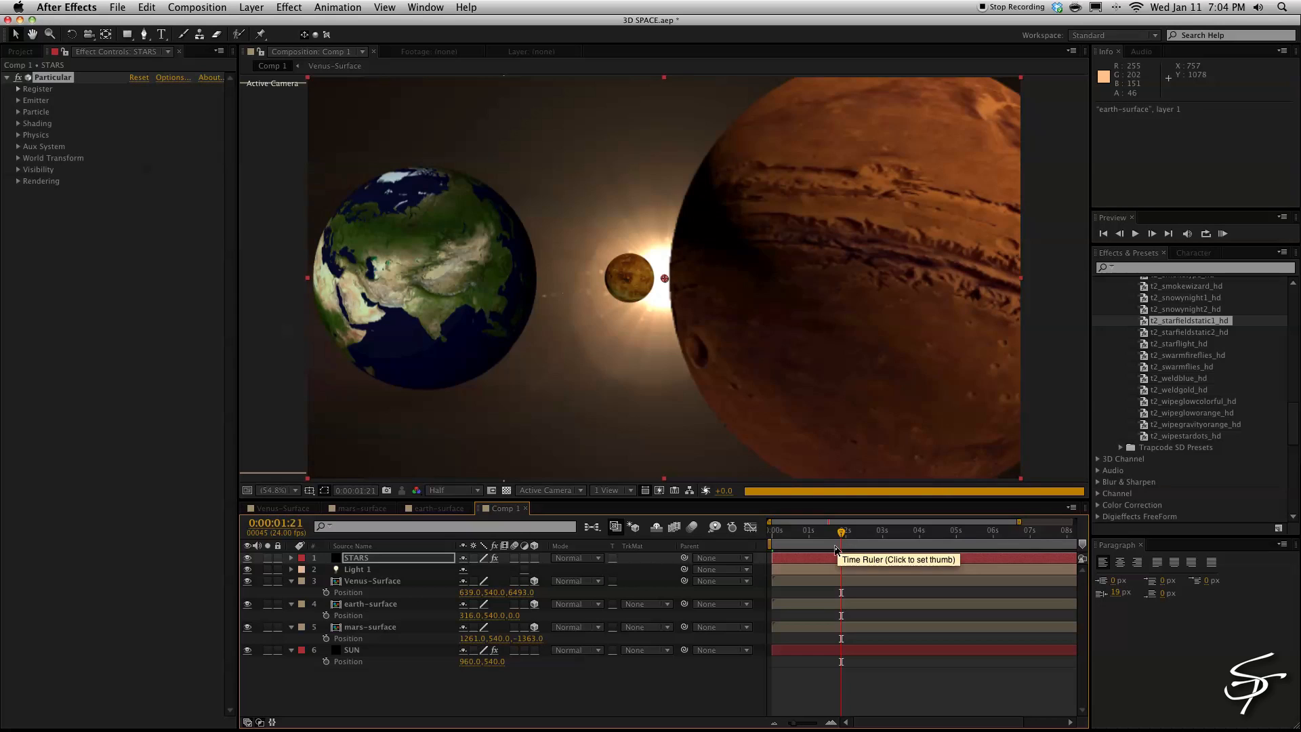
{"action": "left_click", "coordinate": [796, 529]}
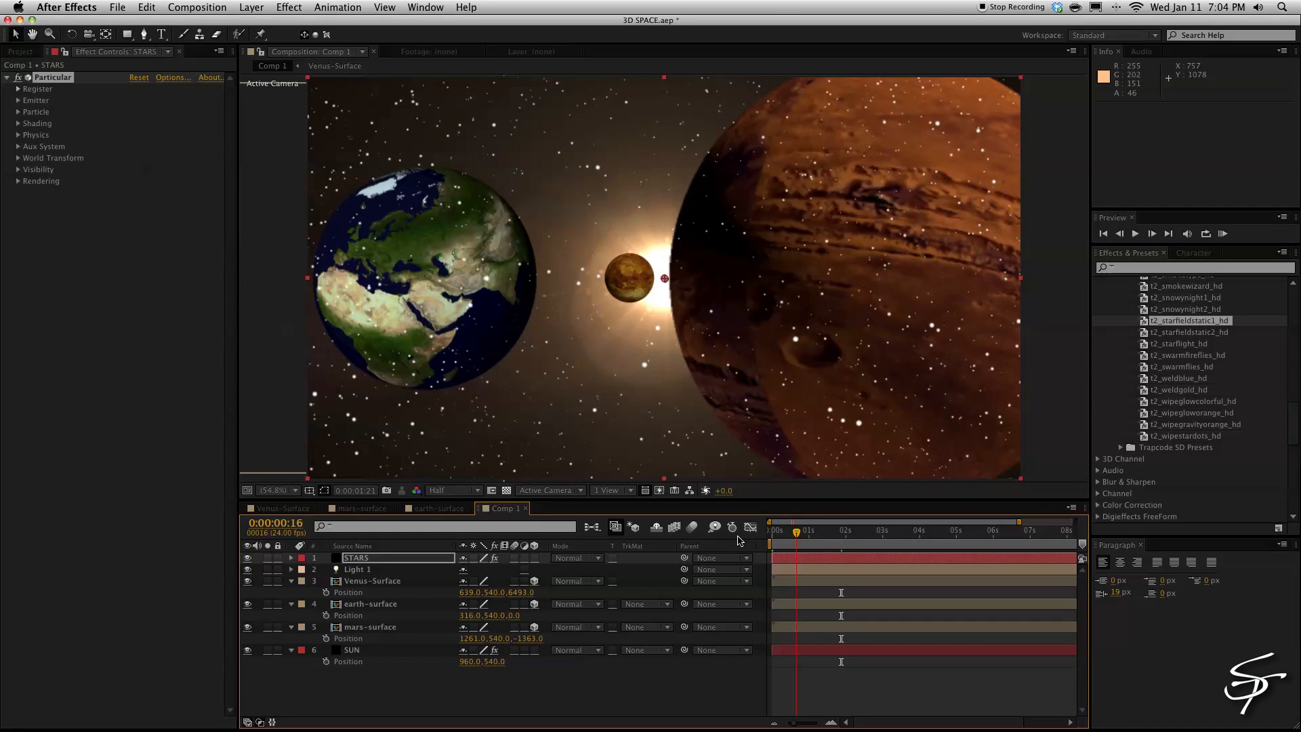
{"action": "left_click", "coordinate": [772, 530]}
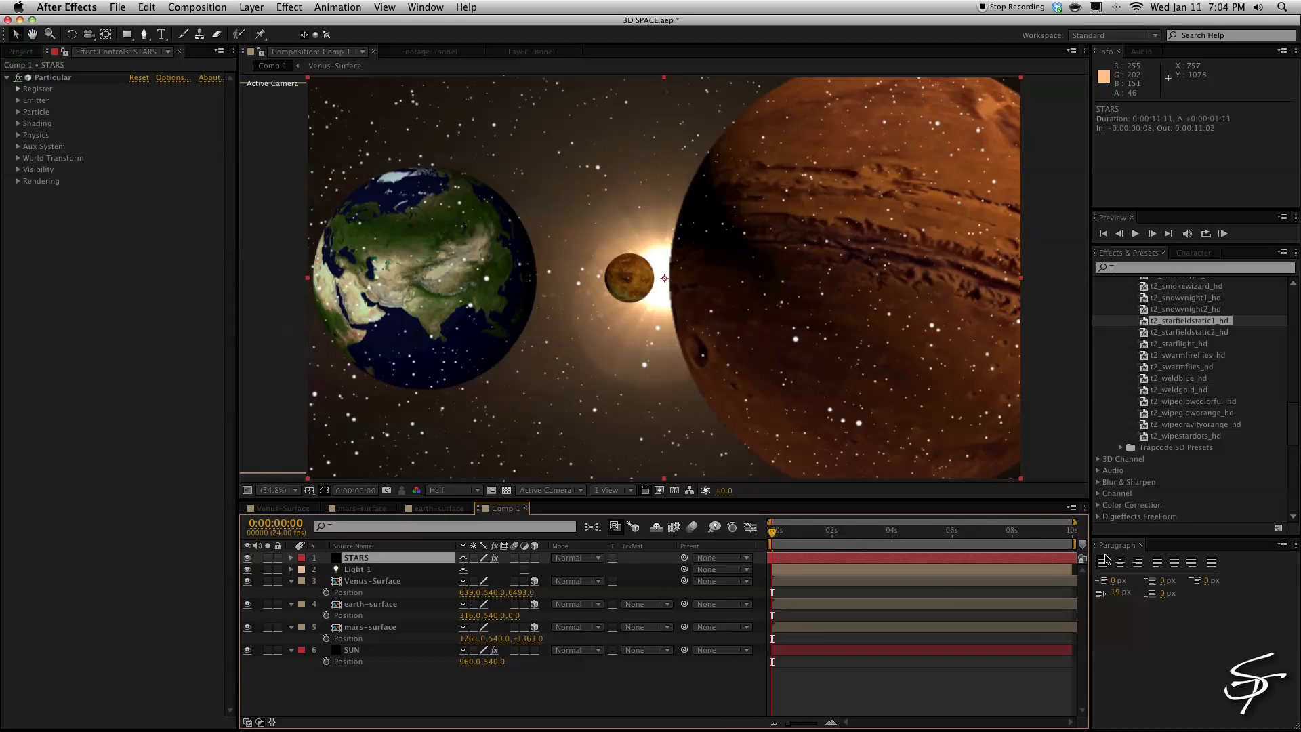
Set the Particular emitter type to Box and colour the star particles pale bluish-white.
{"action": "left_click", "coordinate": [172, 124]}
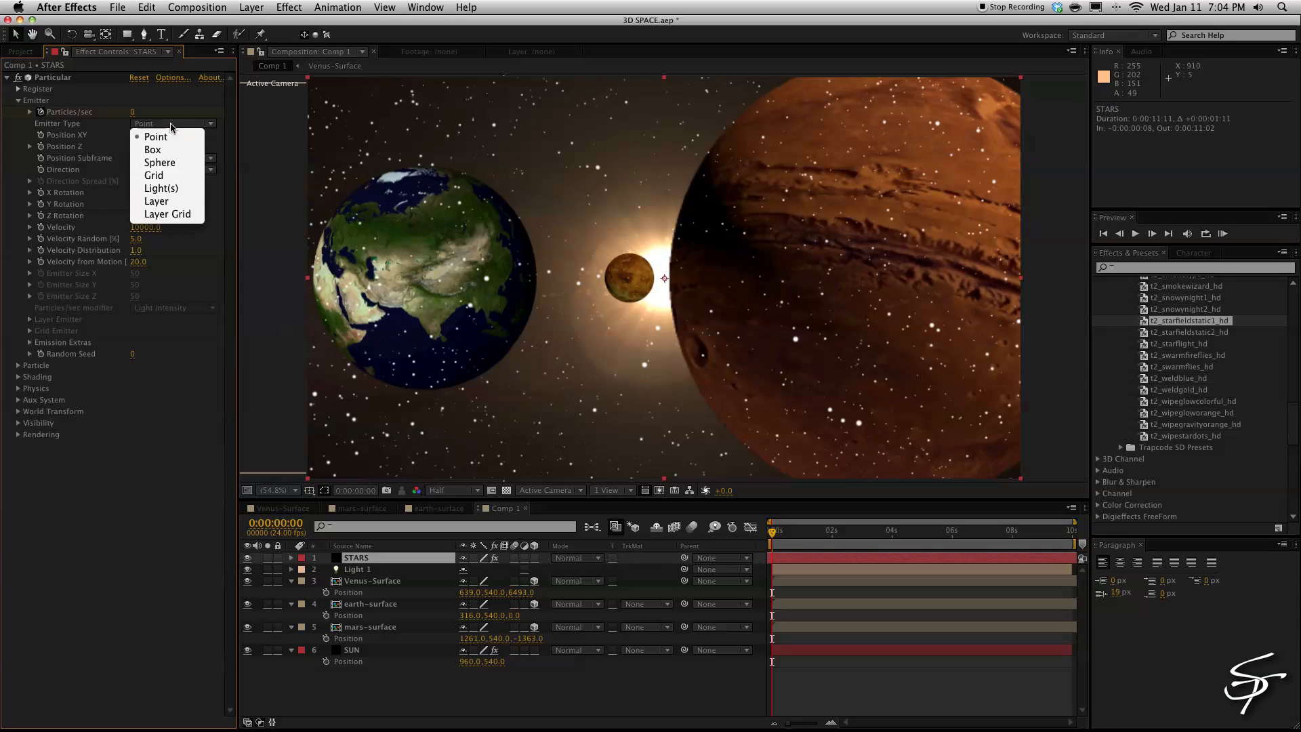
{"action": "left_click", "coordinate": [153, 149]}
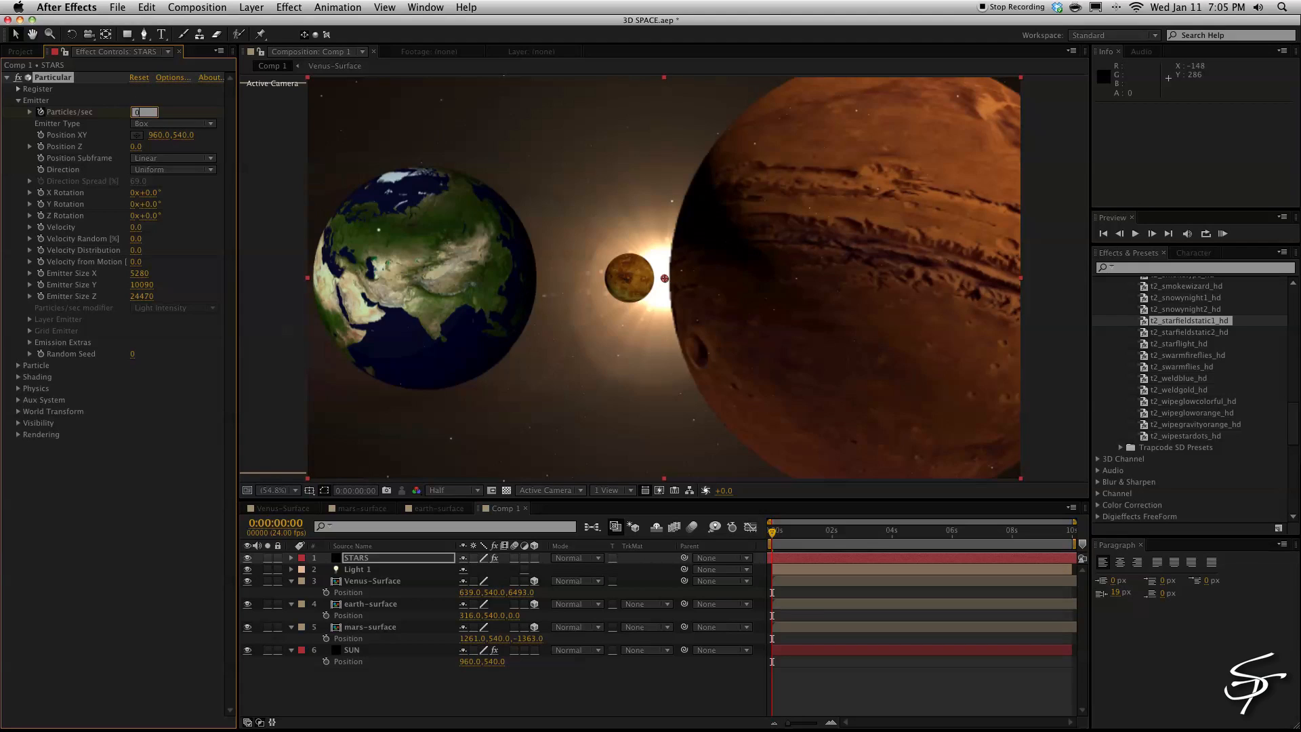
{"action": "left_click", "coordinate": [18, 365]}
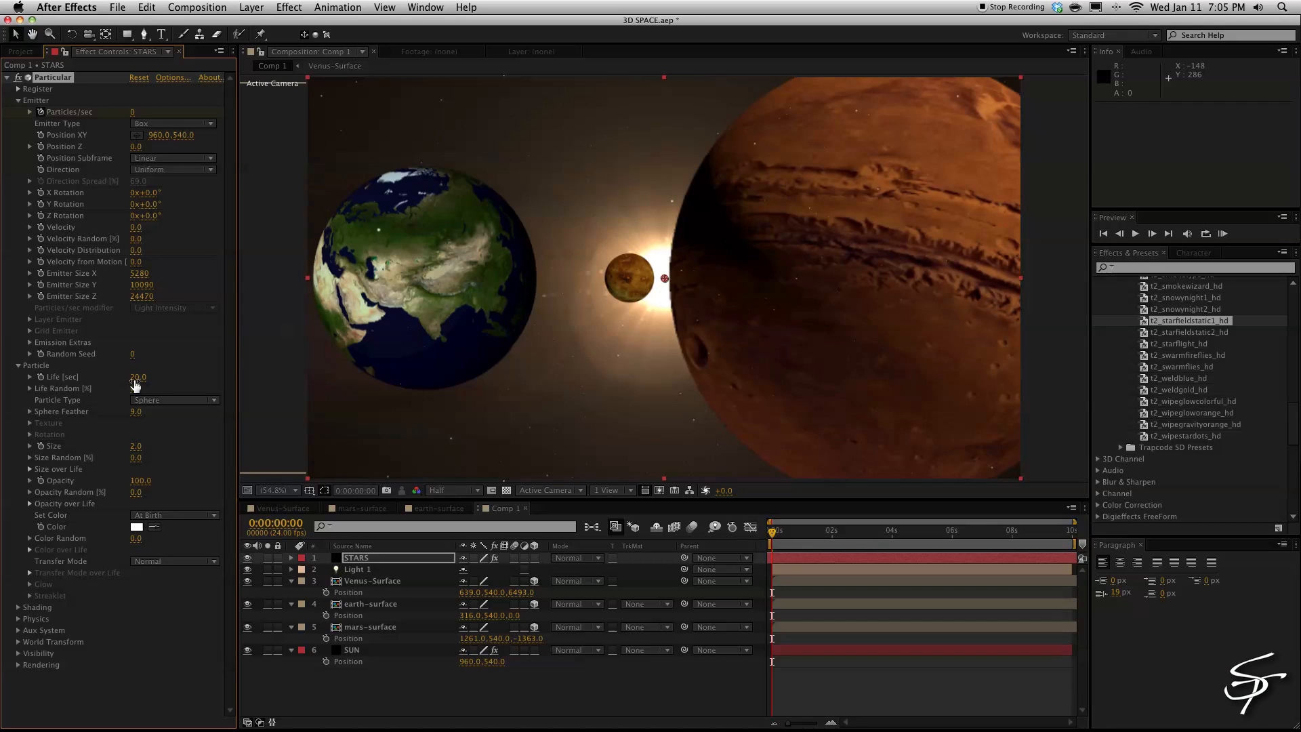
{"action": "left_click", "coordinate": [135, 528]}
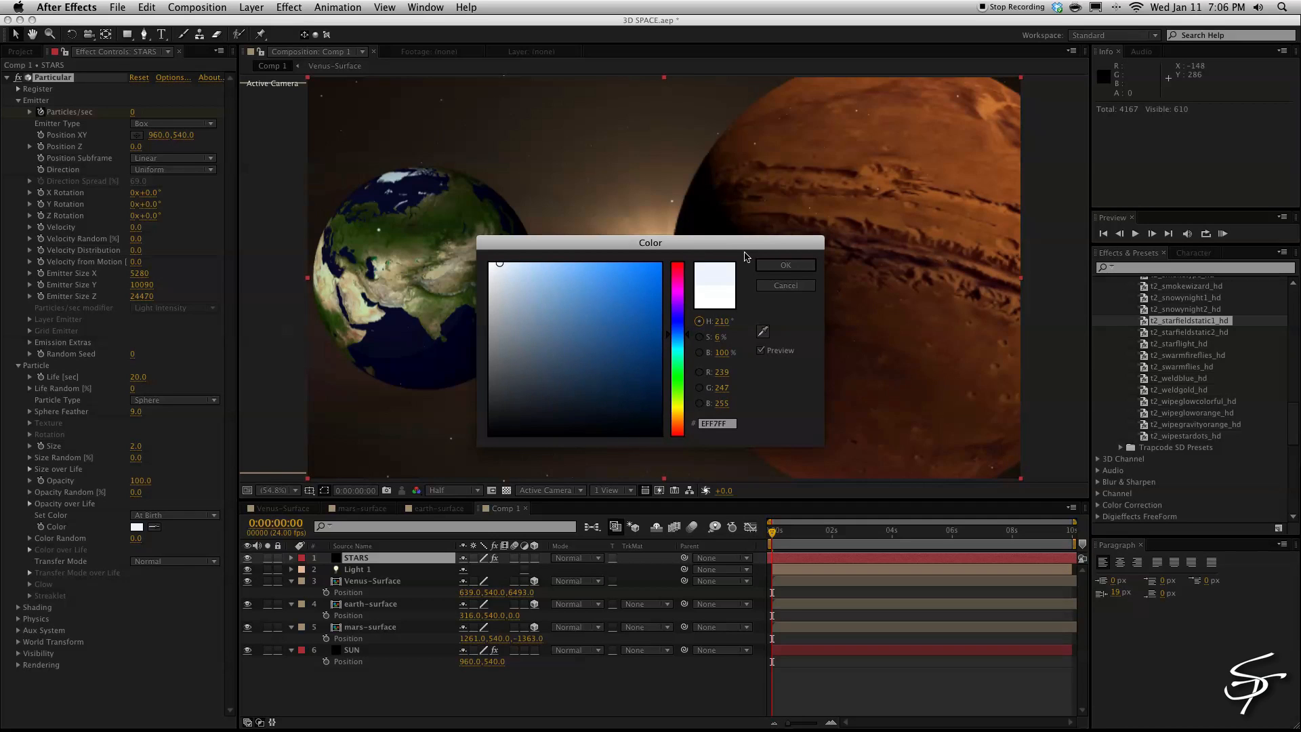
{"action": "left_click", "coordinate": [287, 8]}
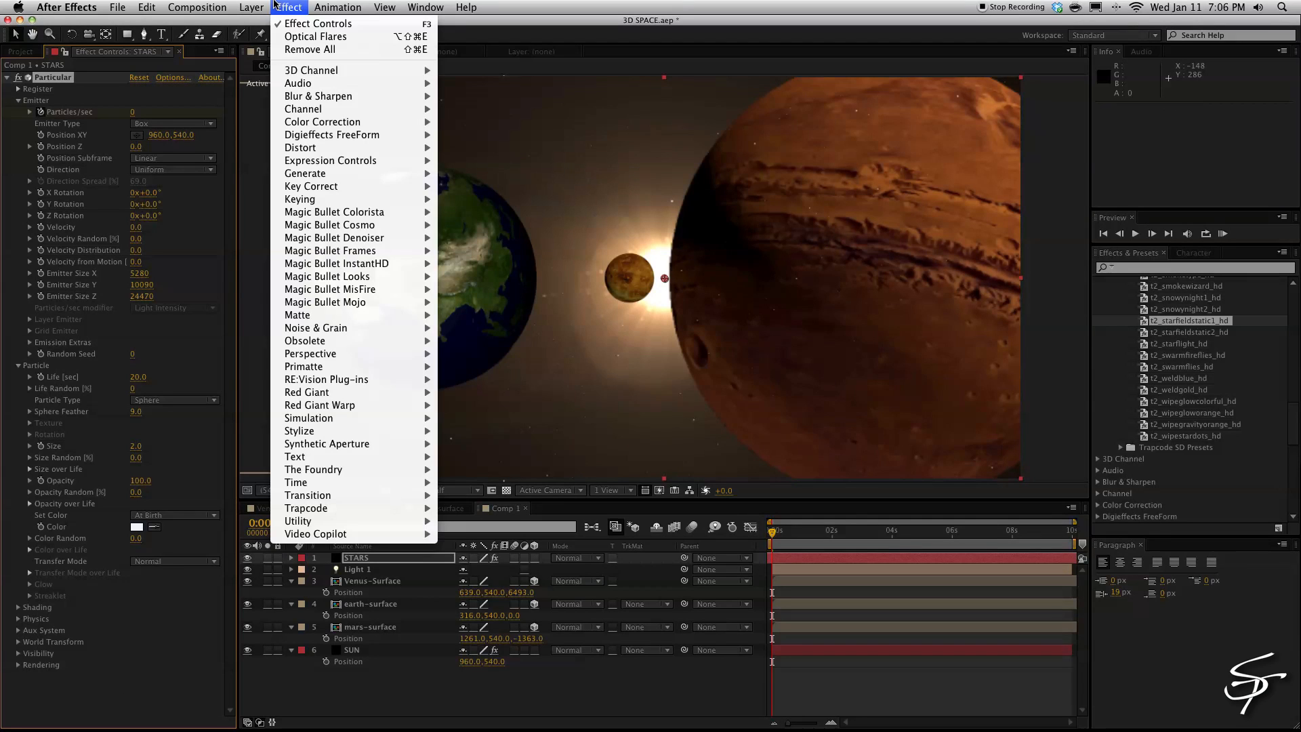
{"action": "mouse_move", "coordinate": [332, 431]}
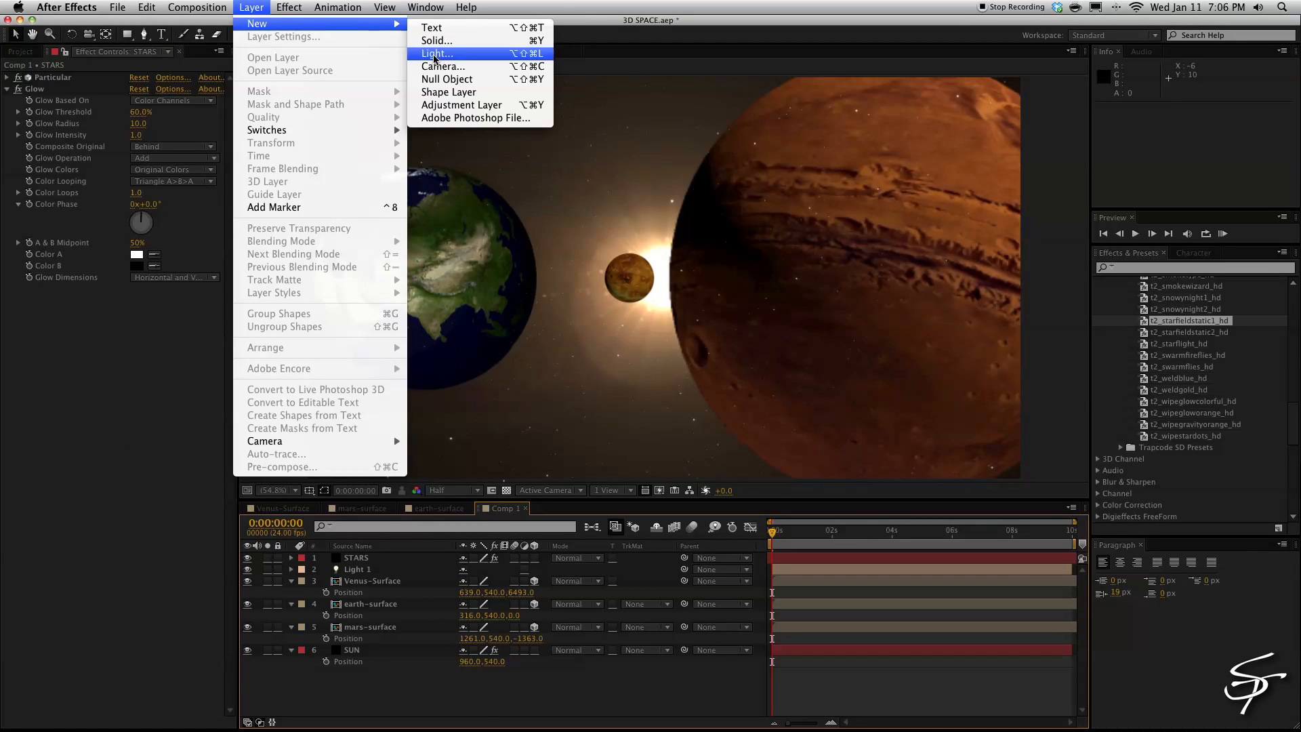
Add Camera 1 to the composition with the default camera settings.
{"action": "left_click", "coordinate": [443, 66]}
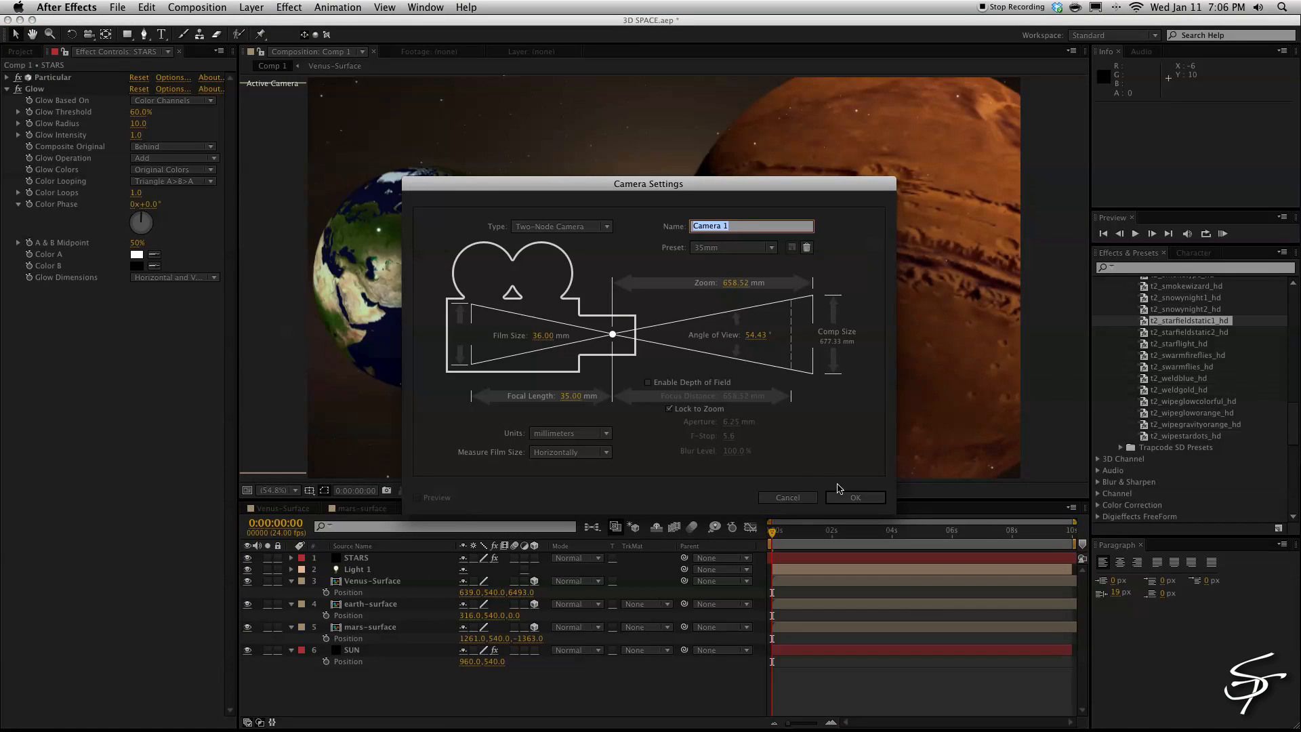
{"action": "left_click", "coordinate": [250, 6]}
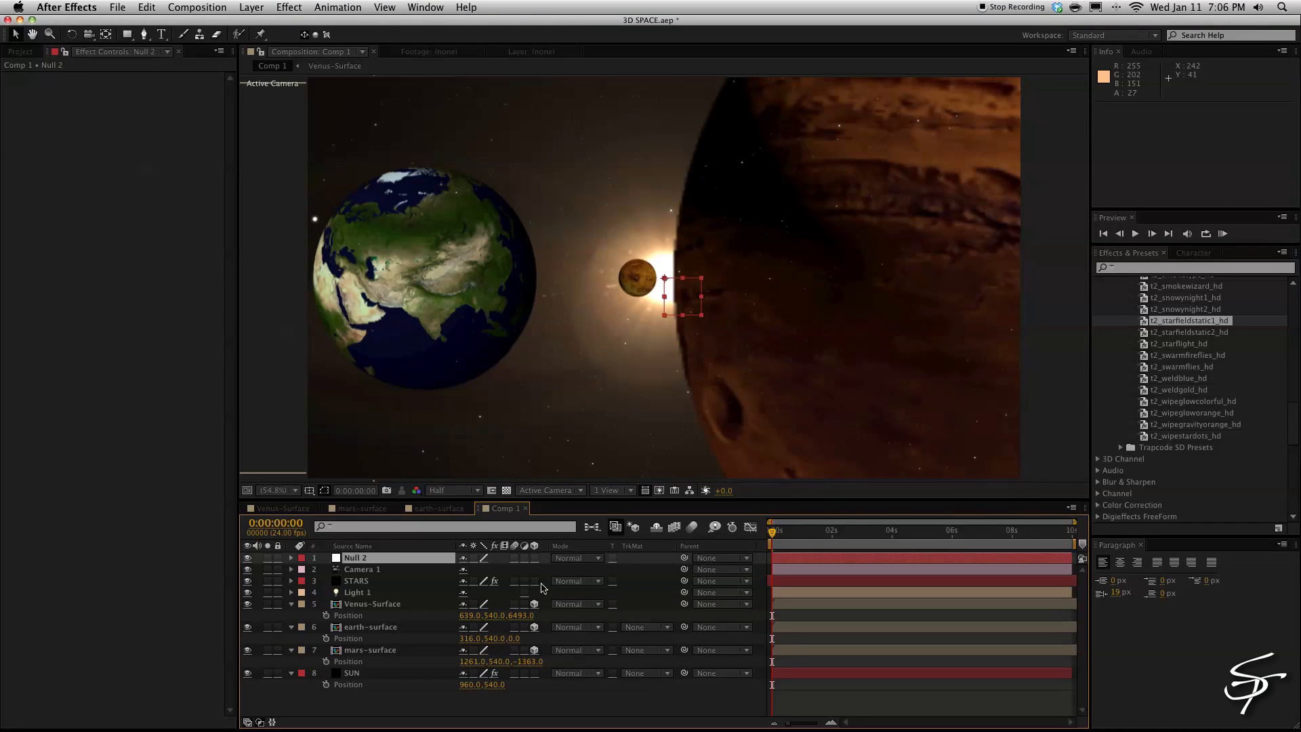
Rename the null object MOVE and start keyframing its Position for the pull-back.
{"action": "double_click", "coordinate": [355, 557]}
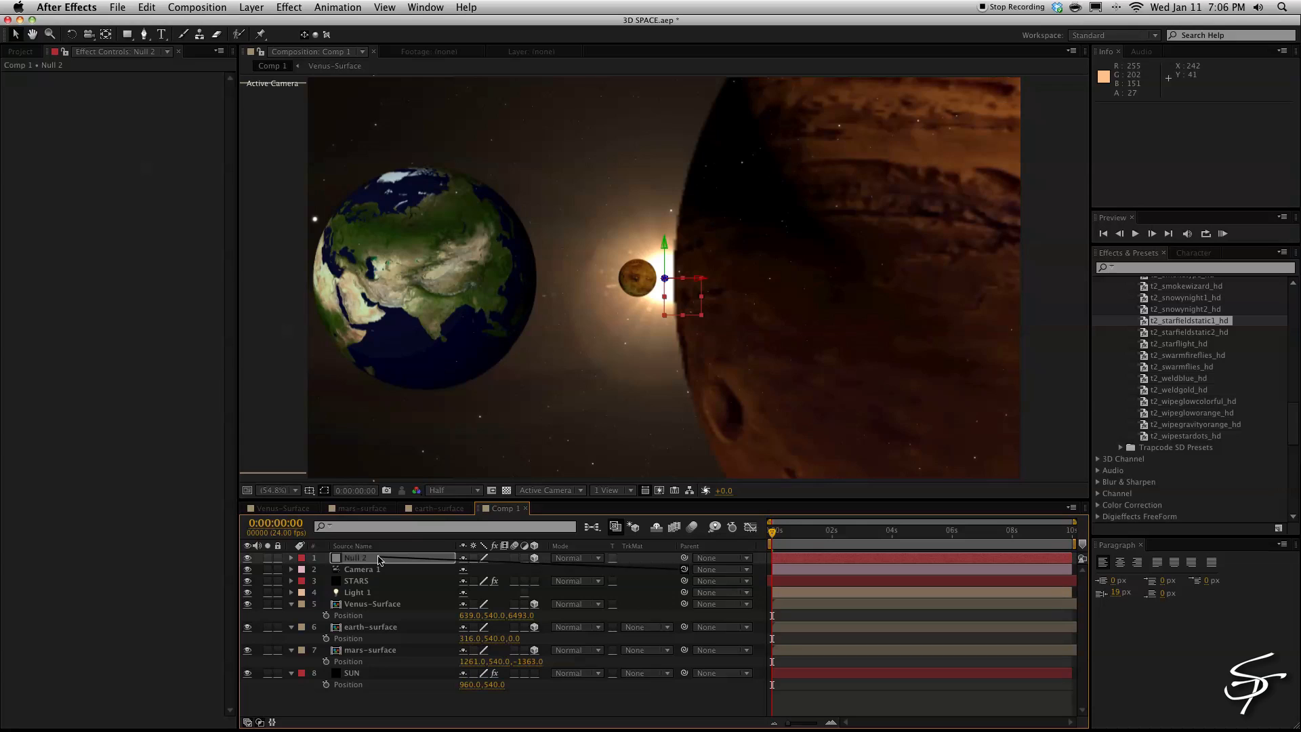
{"action": "double_click", "coordinate": [354, 557]}
{"action": "type", "text": "MOVE"}
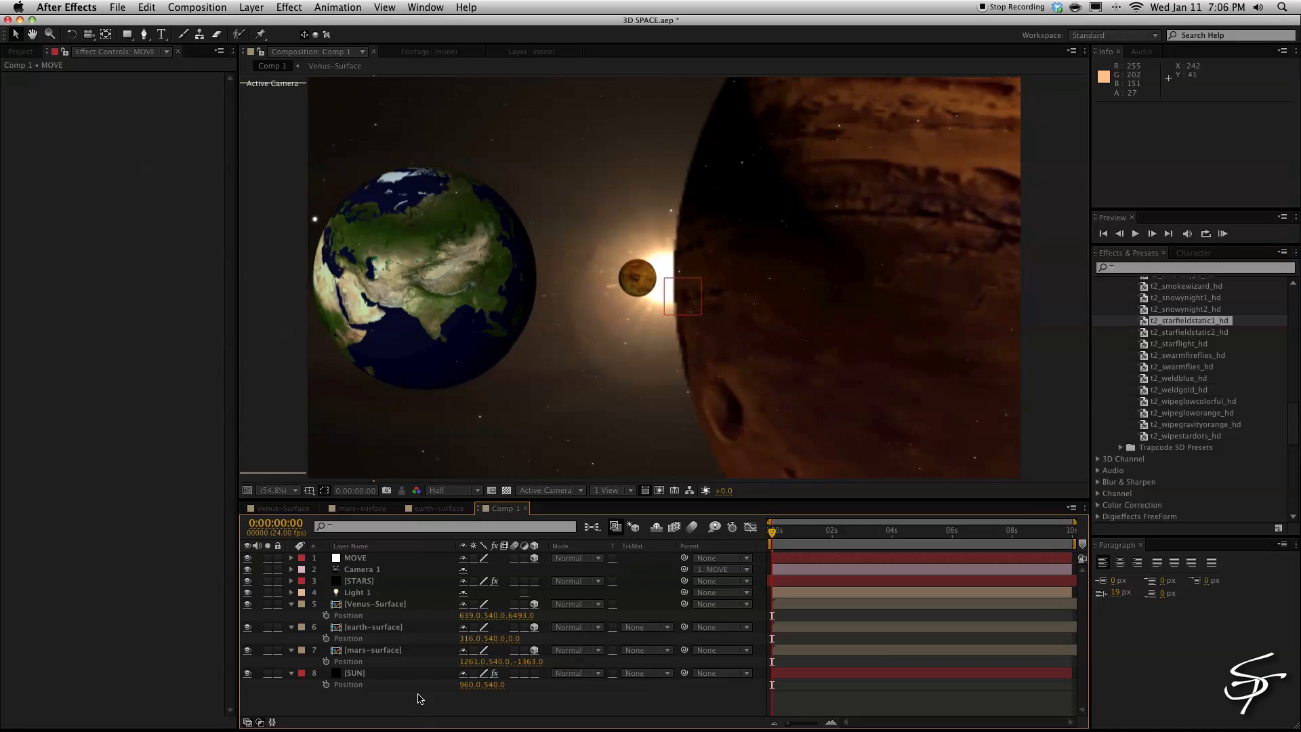
{"action": "left_click", "coordinate": [355, 557]}
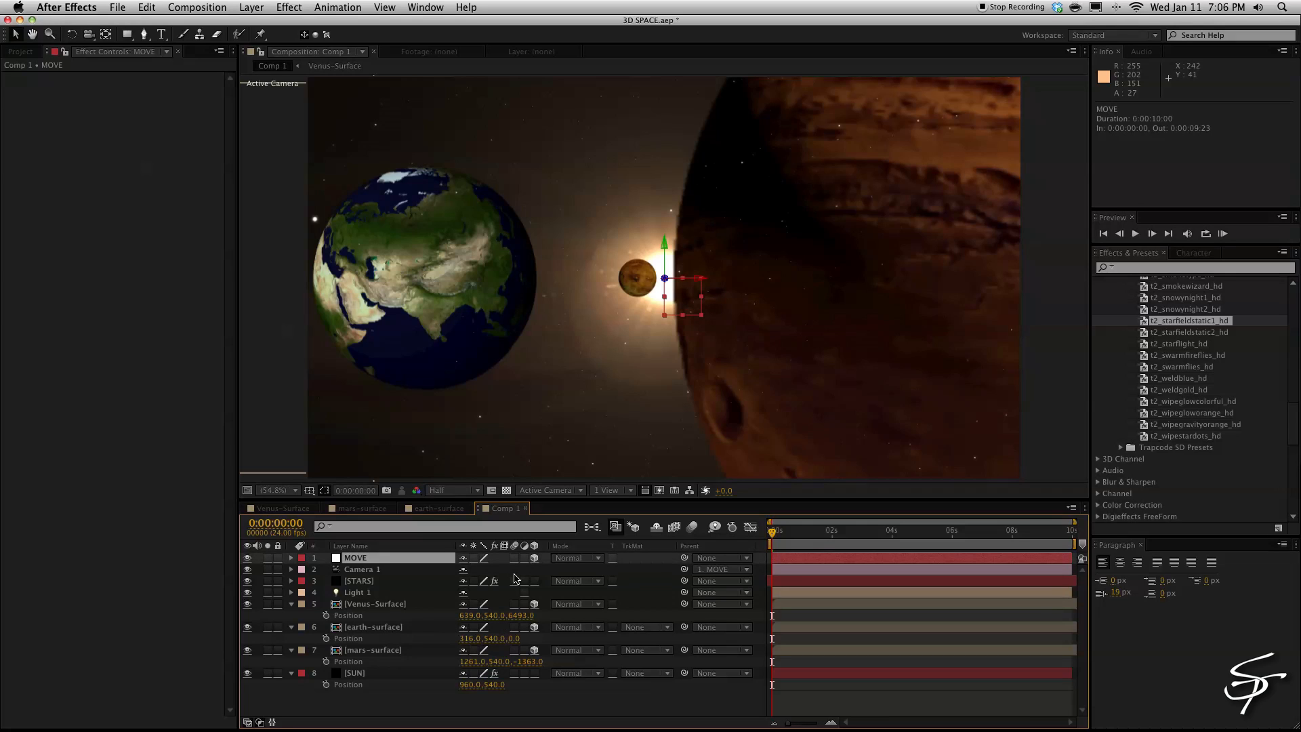
{"action": "left_click", "coordinate": [291, 557]}
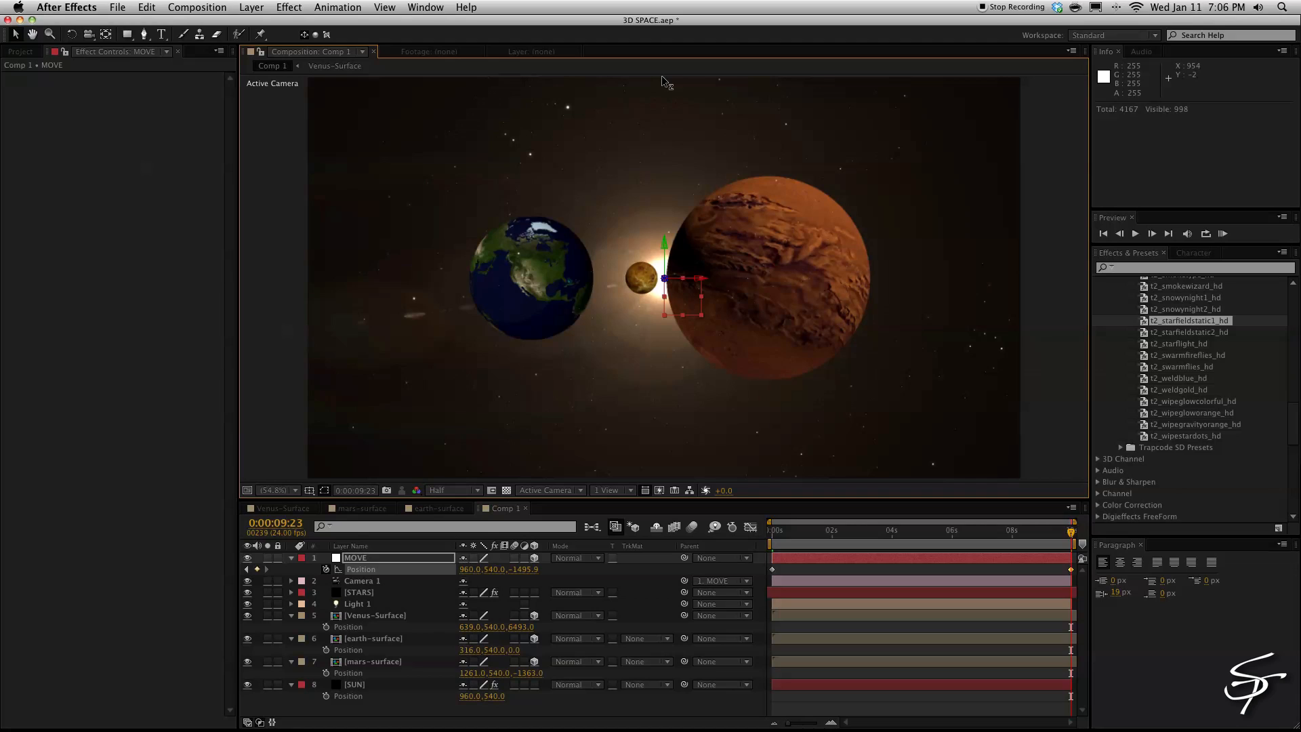
Collapse the Venus-Surface and earth-surface Position properties.
{"action": "left_click", "coordinate": [290, 615]}
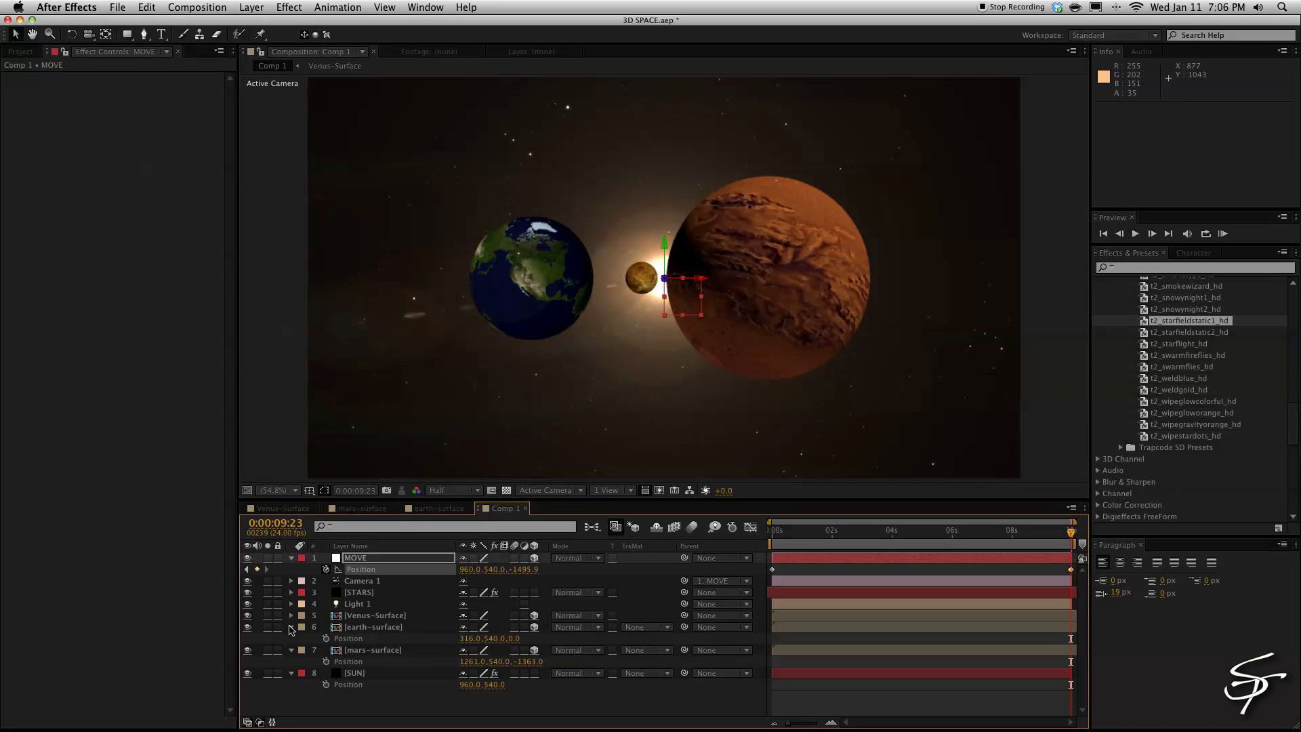
{"action": "left_click", "coordinate": [290, 626]}
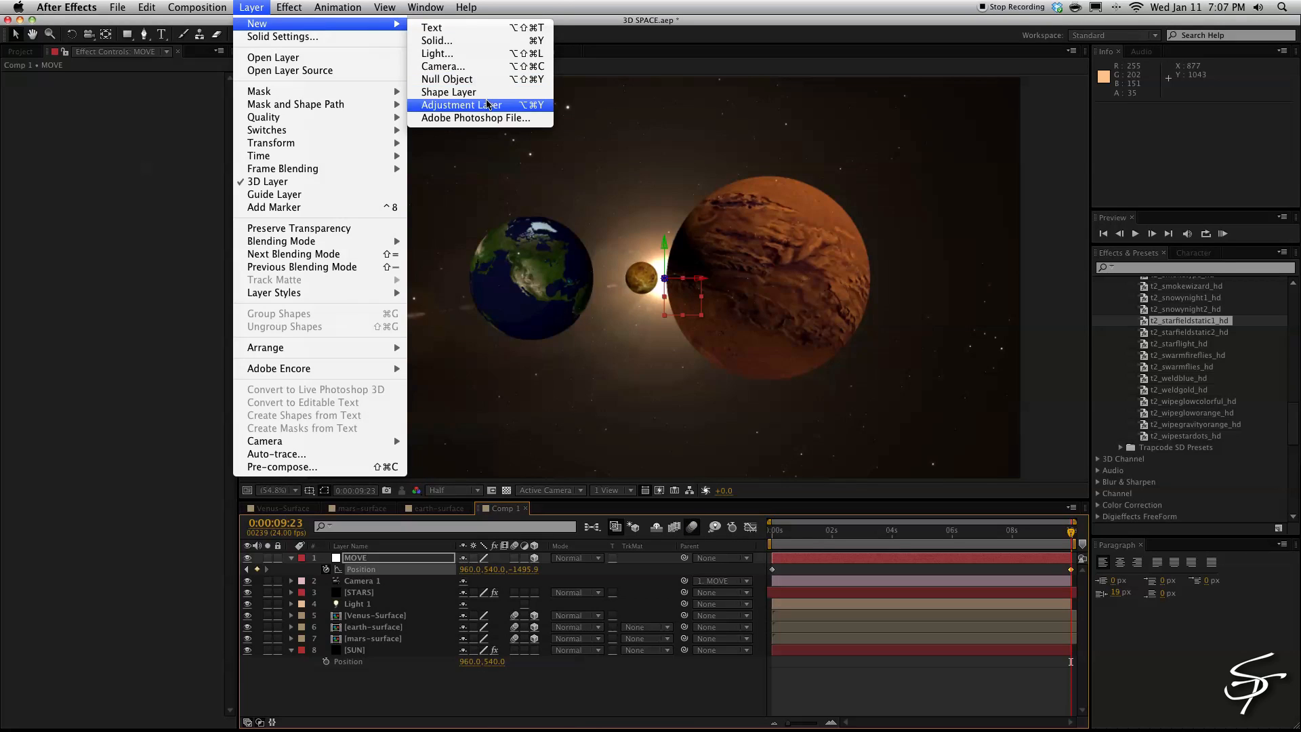
Add an adjustment layer with Curves: lift the highlights, pin a shadow point, move to the green channel.
{"action": "left_click", "coordinate": [481, 104]}
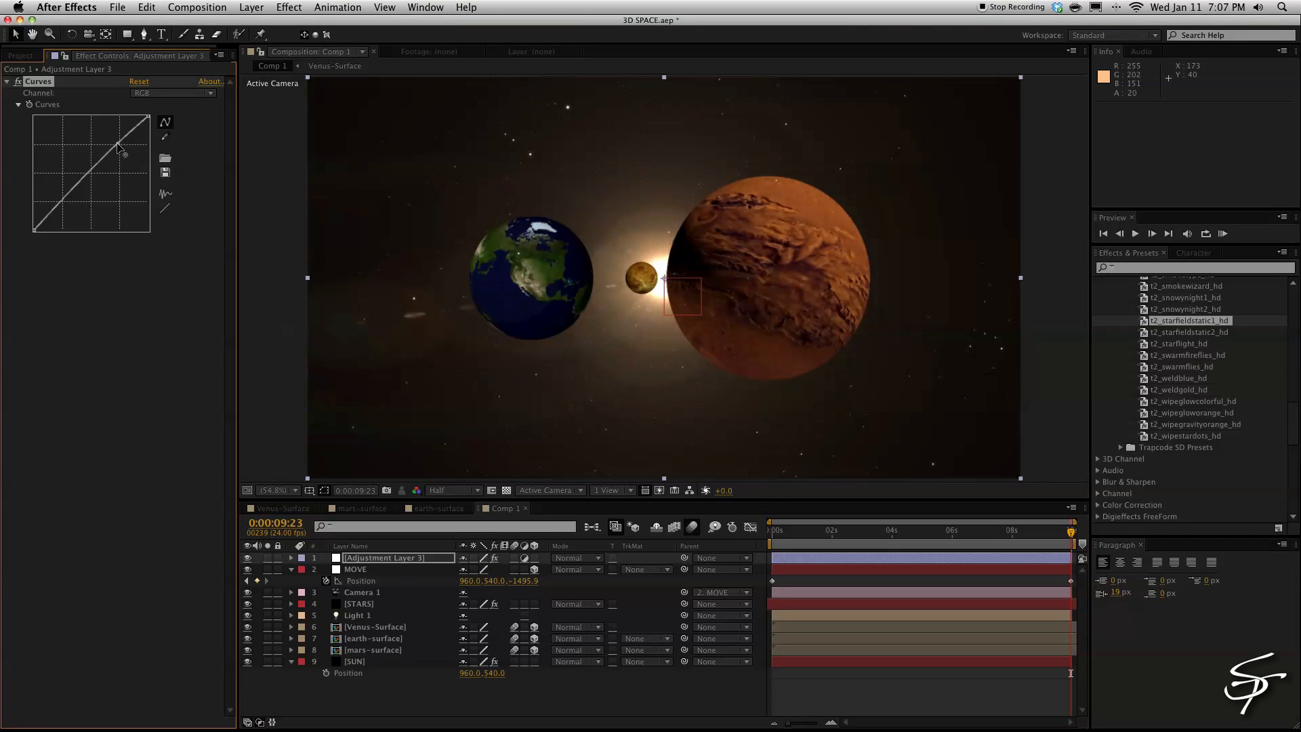
{"action": "left_click_drag", "start_coordinate": [119, 148], "coordinate": [65, 219]}
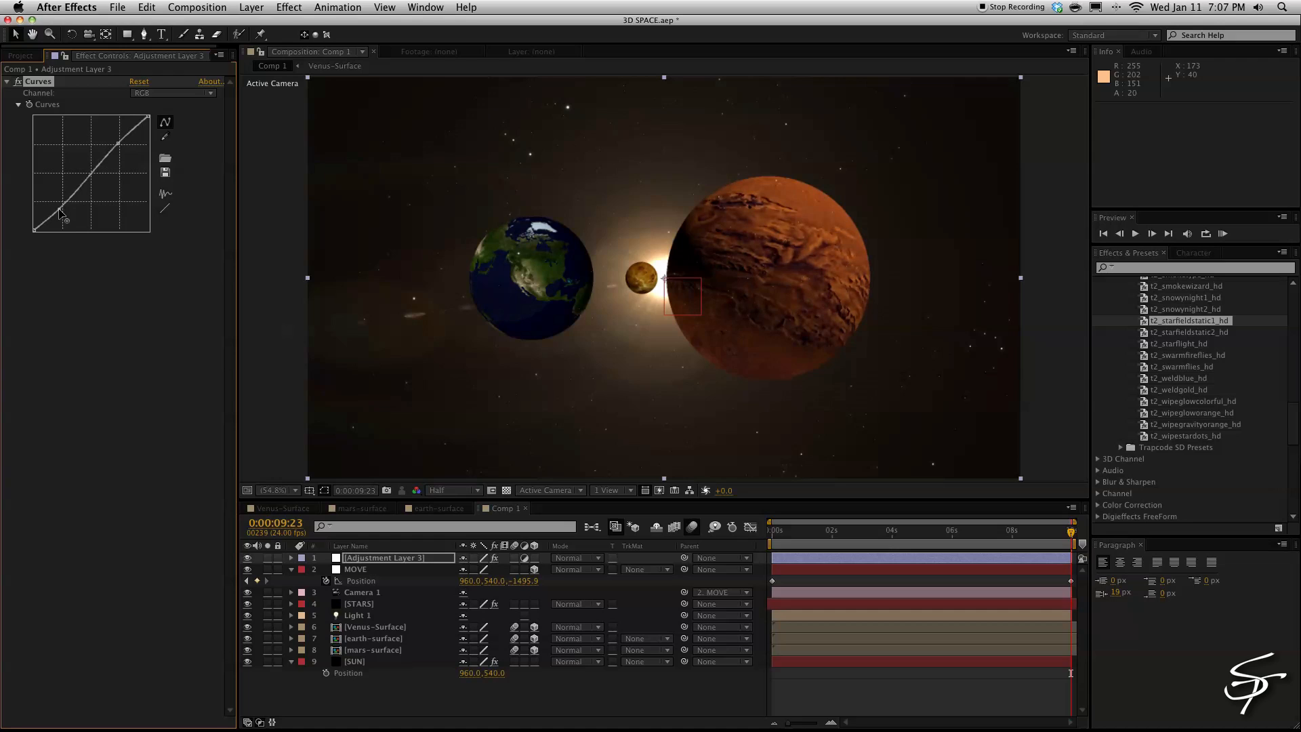
{"action": "left_click", "coordinate": [172, 93]}
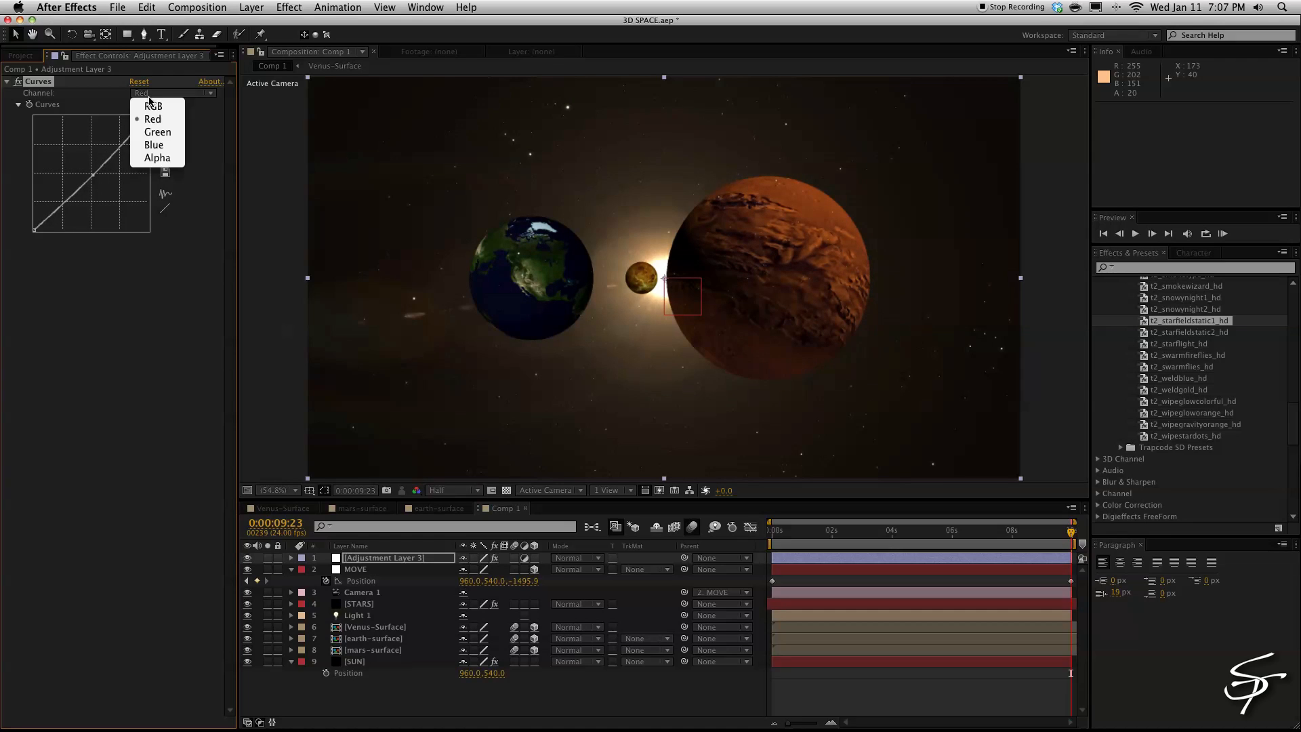
{"action": "left_click", "coordinate": [153, 145]}
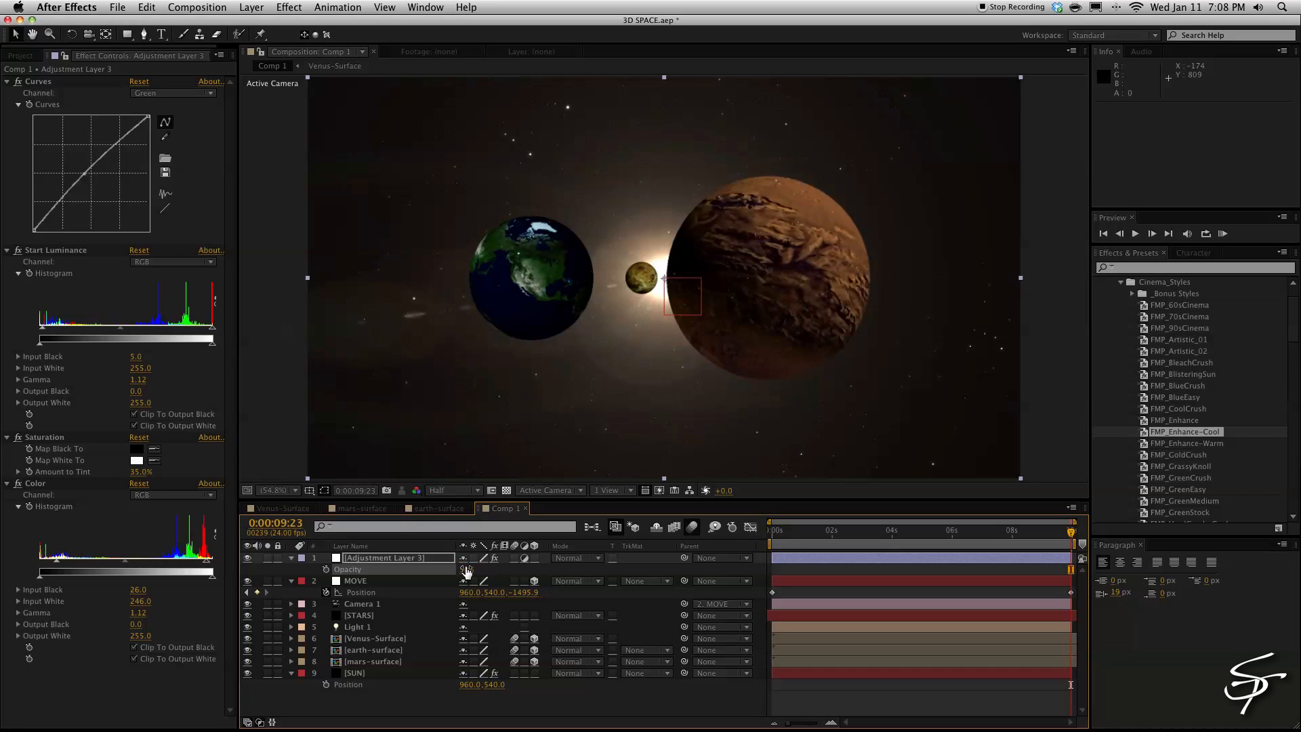
Set the colour-grading adjustment layer's opacity to 50%.
{"action": "left_click", "coordinate": [289, 6]}
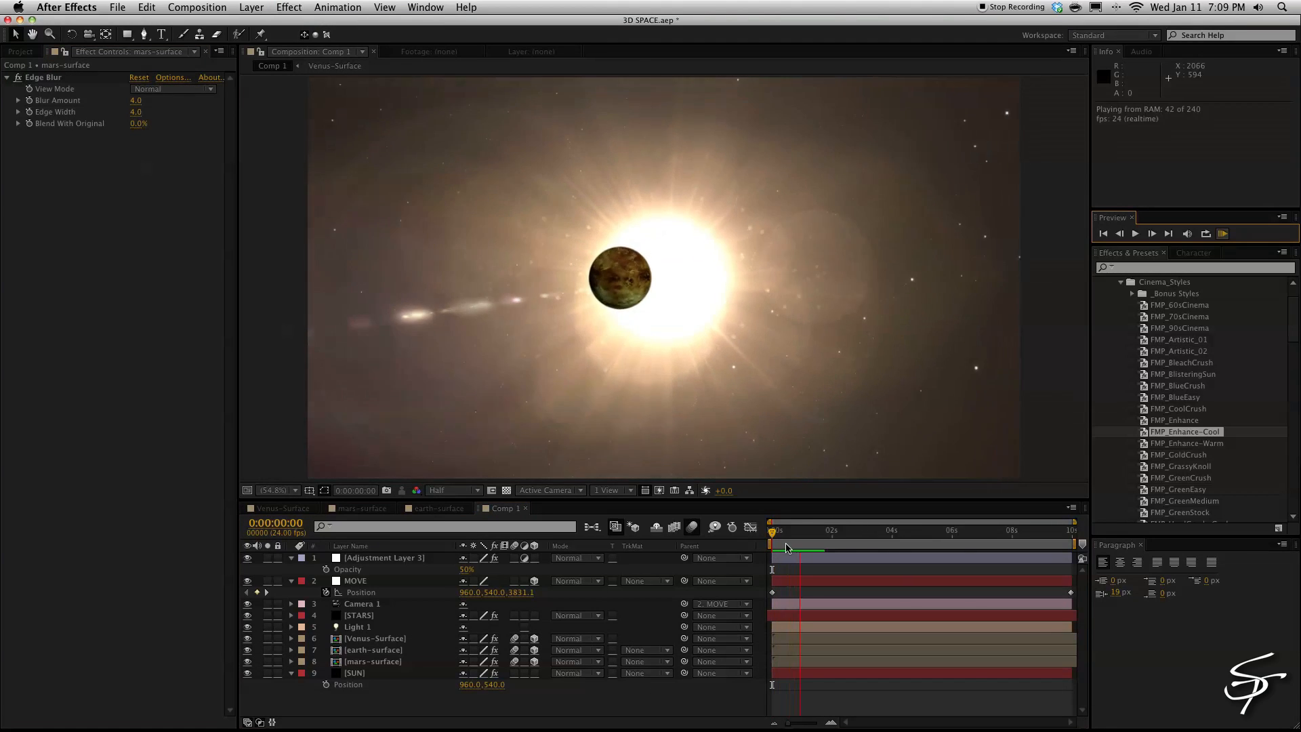
Turn on Depth of Field in Camera 1's Camera Options.
{"action": "left_click", "coordinate": [291, 605]}
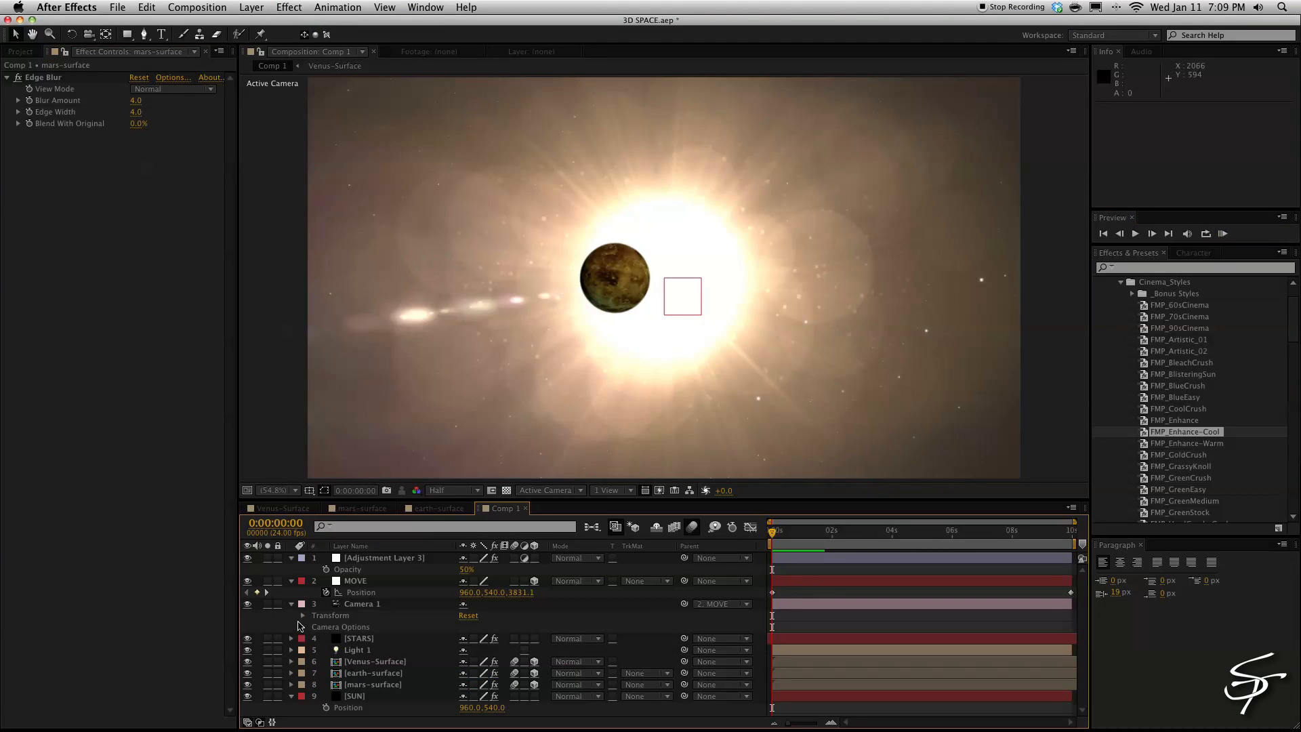
{"action": "left_click", "coordinate": [302, 626]}
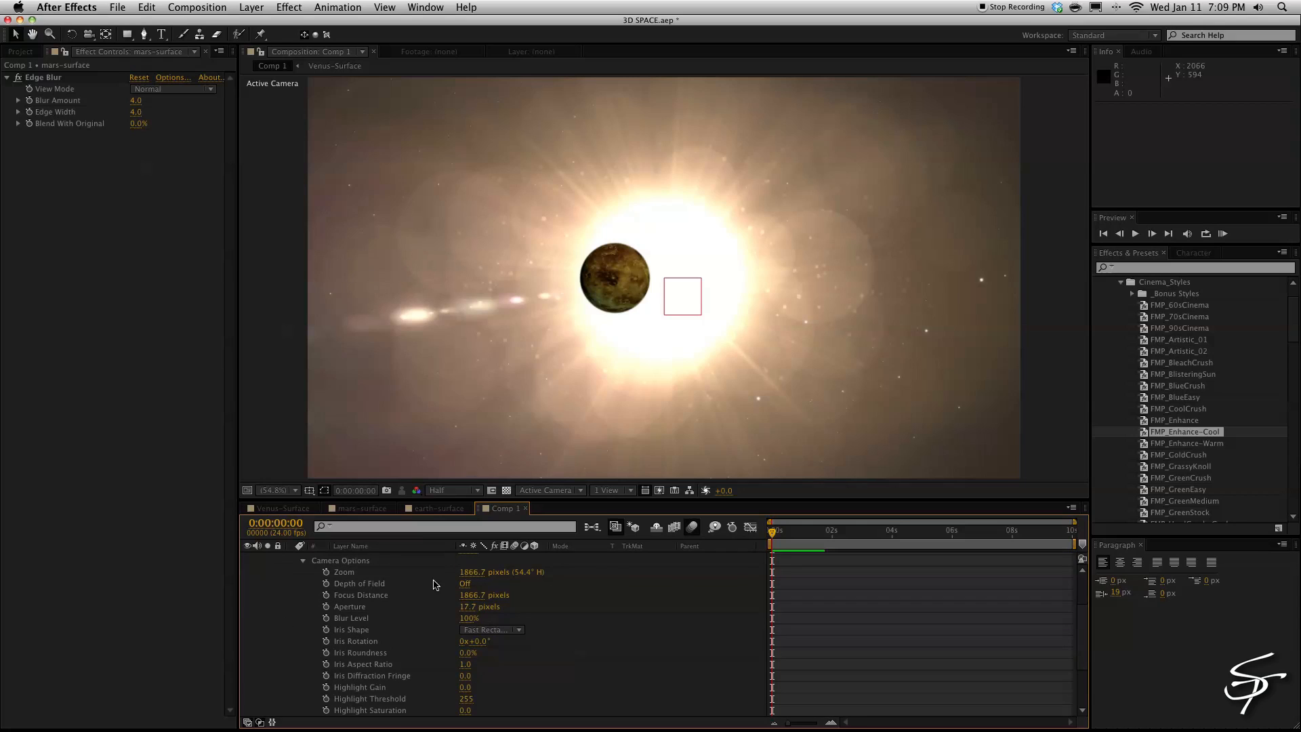
{"action": "left_click", "coordinate": [464, 583]}
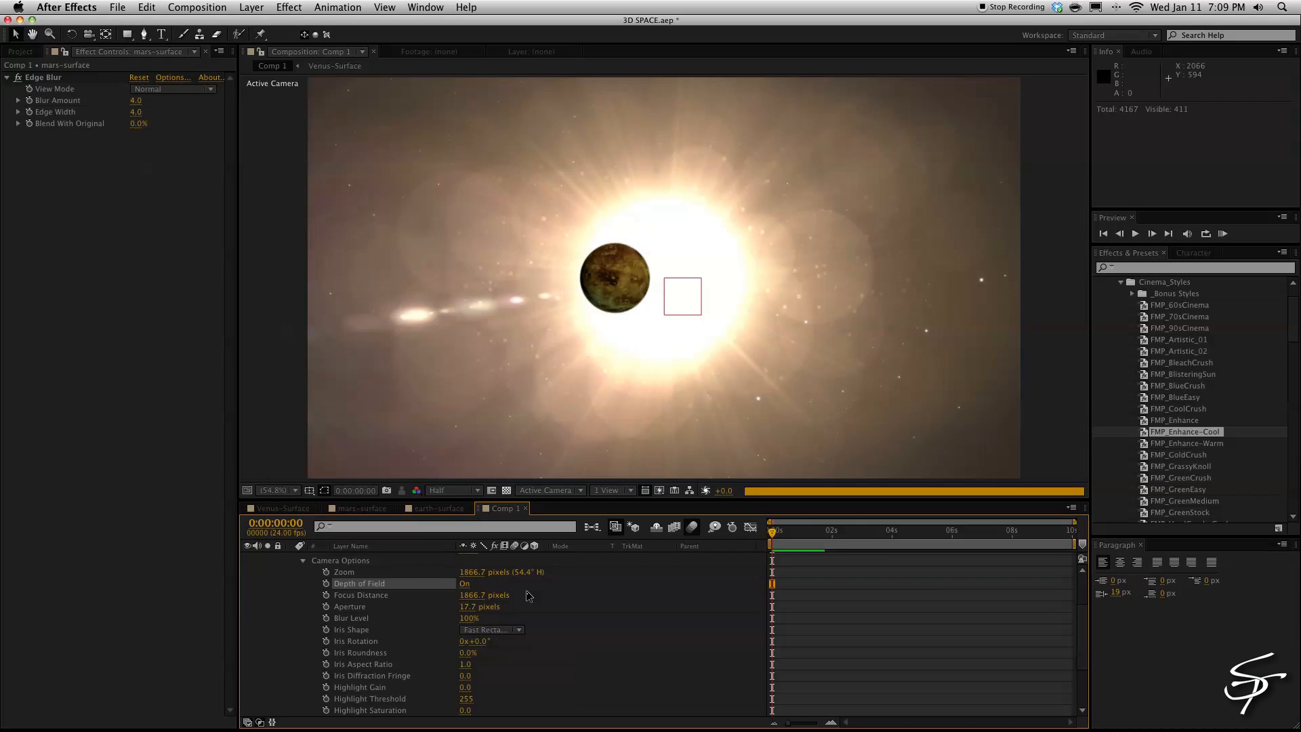
Set Focus Distance 1000, Aperture 15 and Blur Level 120%.
{"action": "left_click", "coordinate": [485, 594]}
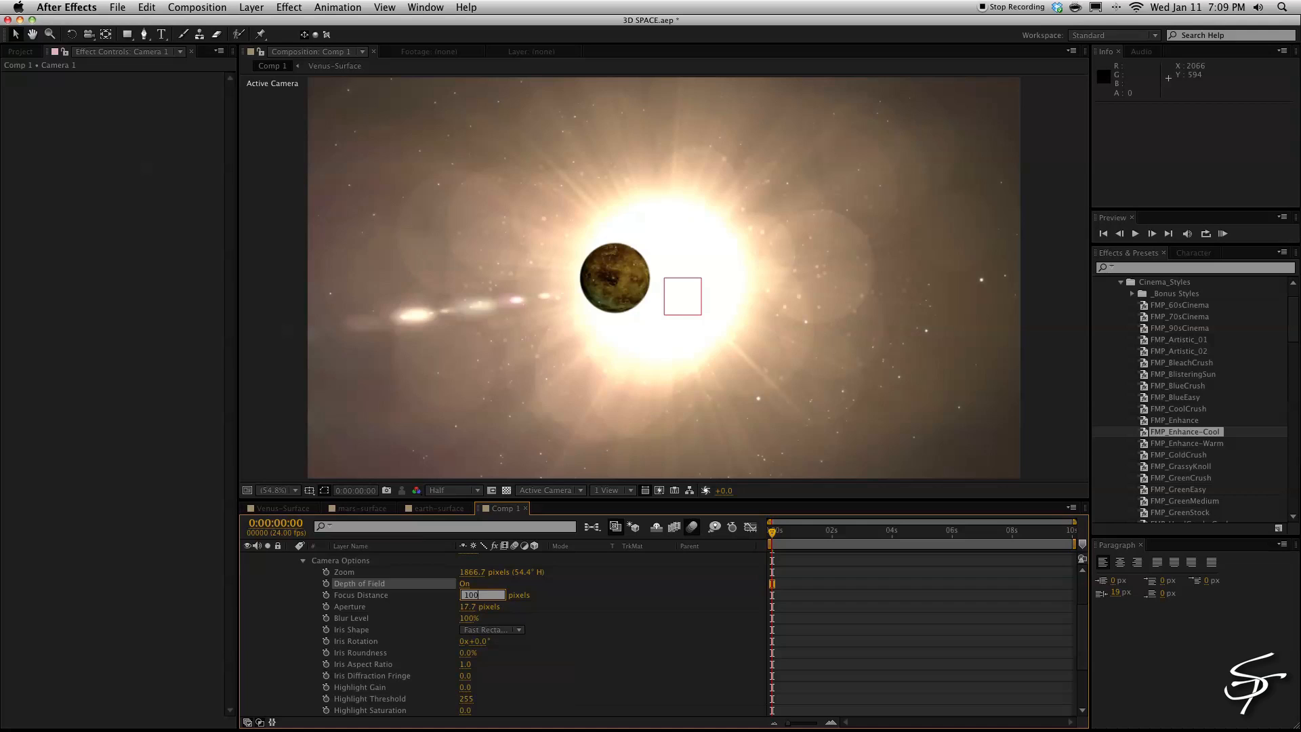
{"action": "type", "text": "1000.0"}
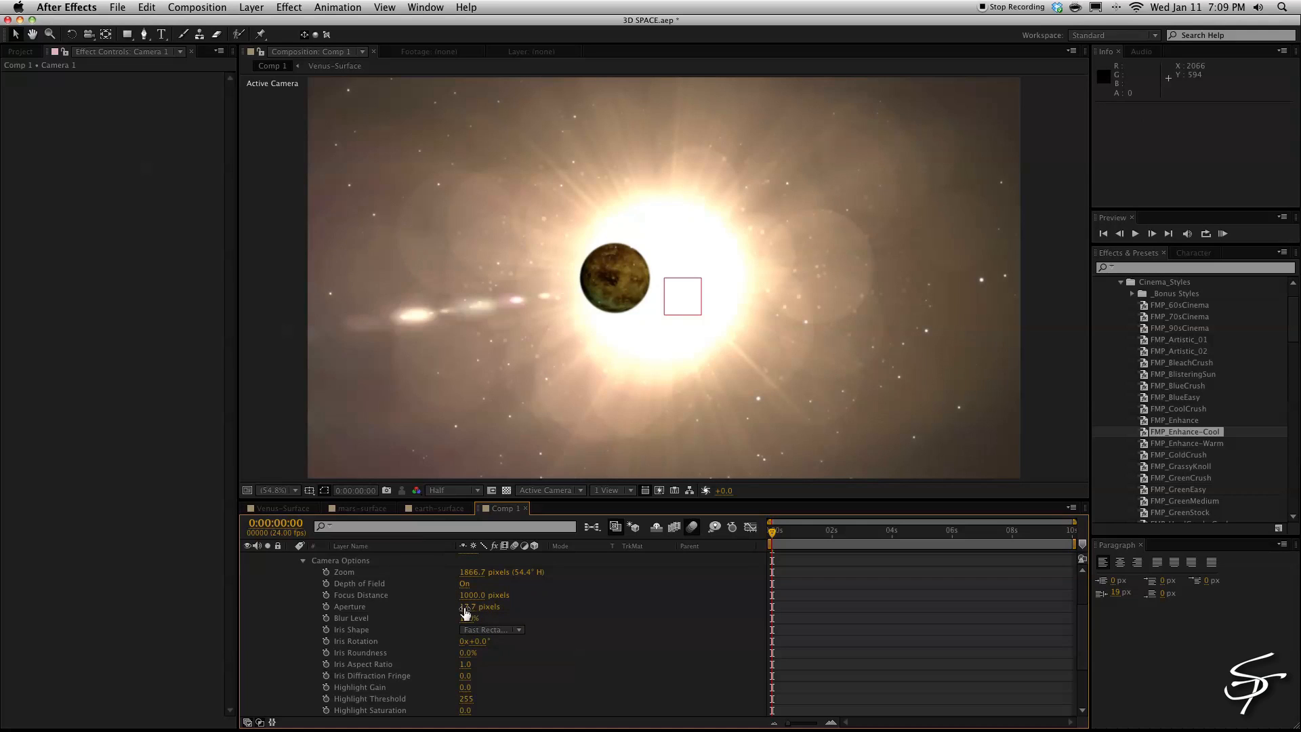
{"action": "left_click", "coordinate": [348, 605]}
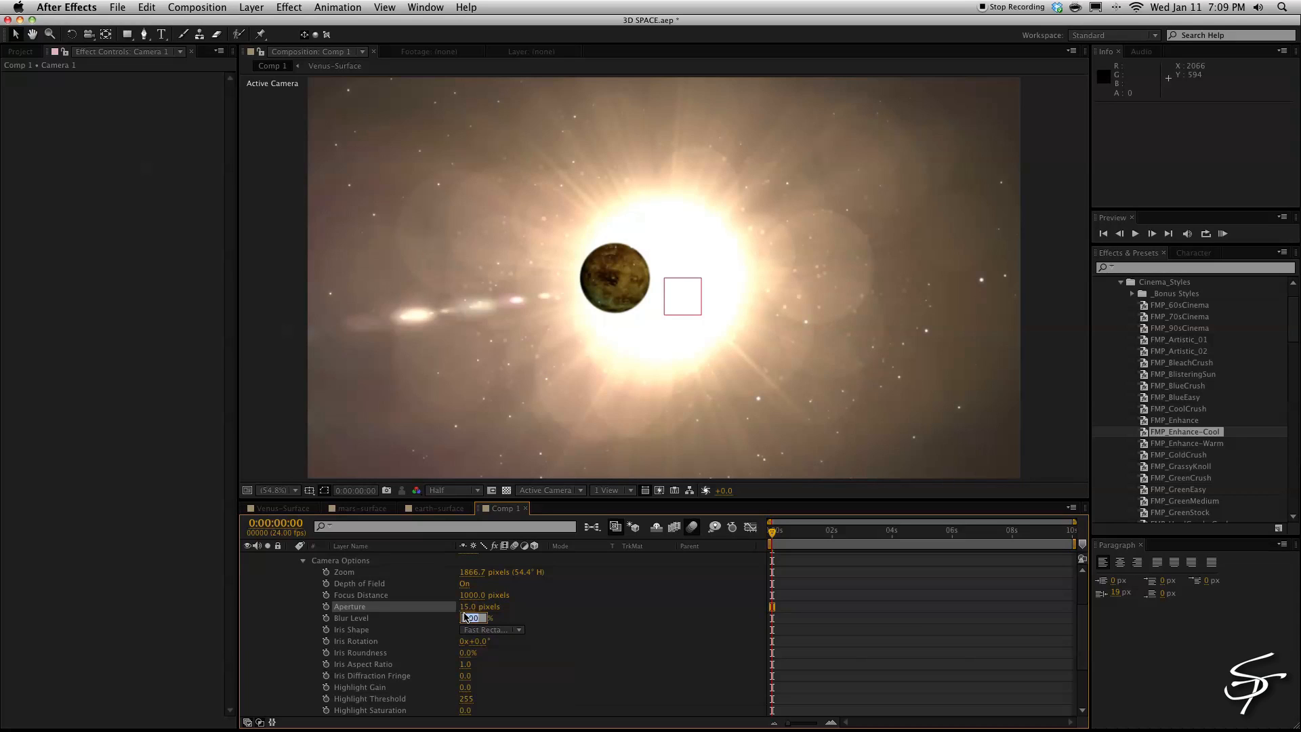
{"action": "left_click", "coordinate": [469, 617]}
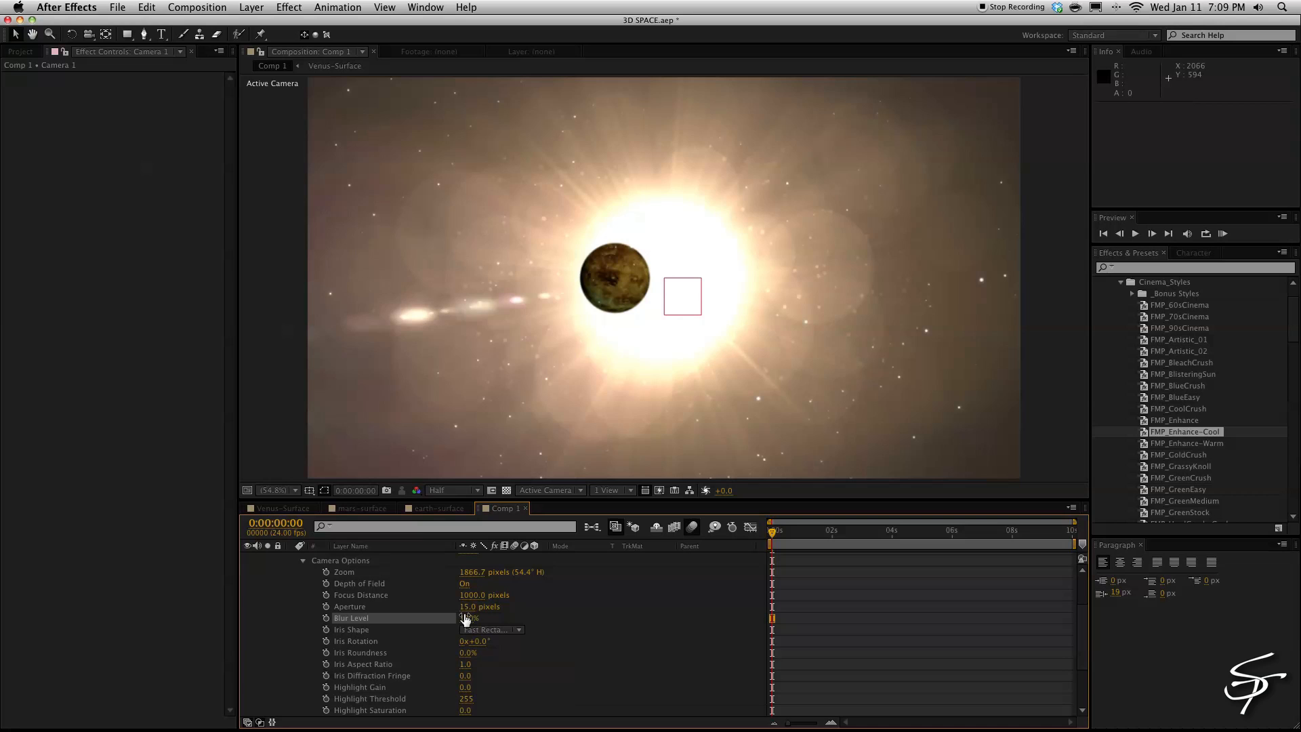
{"action": "double_click", "coordinate": [484, 595]}
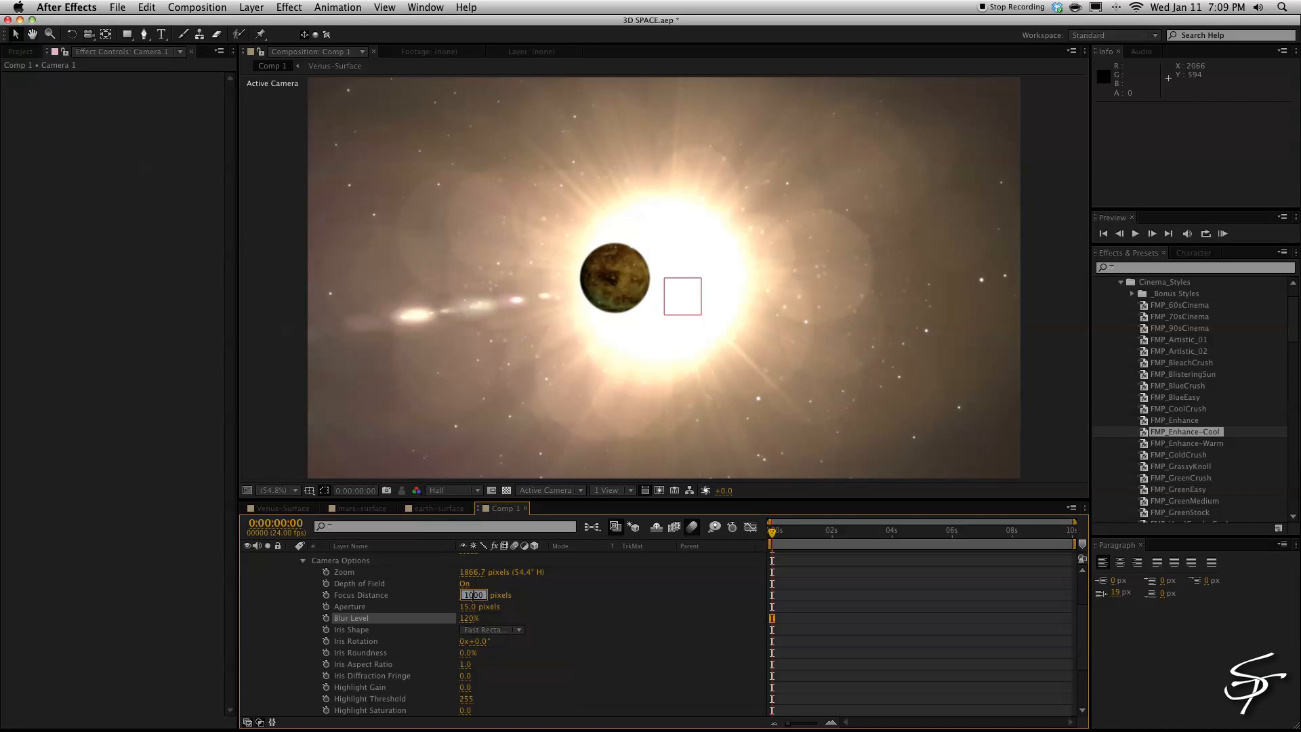